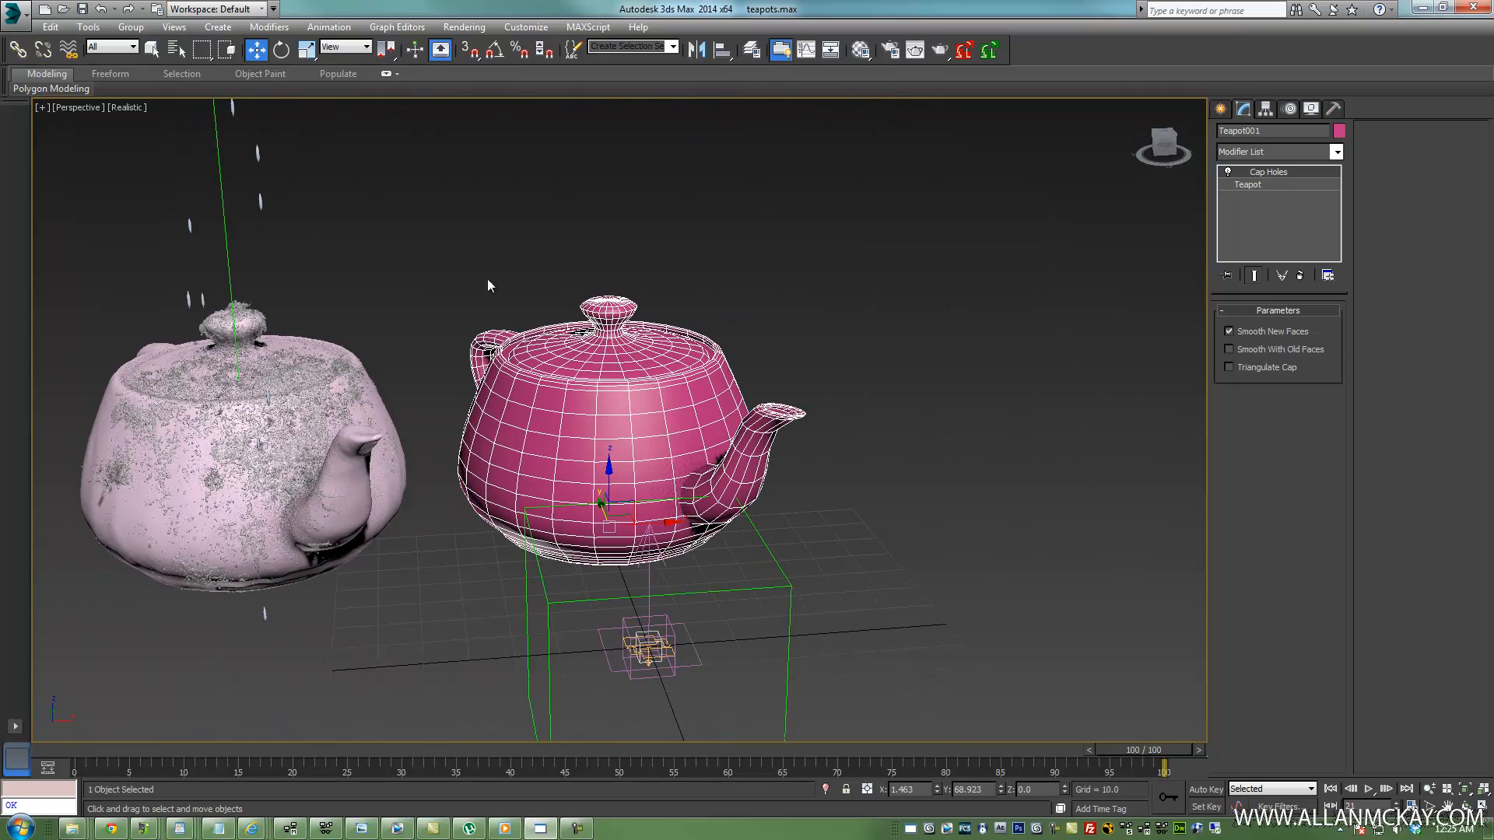
# Reset 3ds Max to a fresh, empty untitled scene after the teapot demo
pyautogui.click(120, 108)
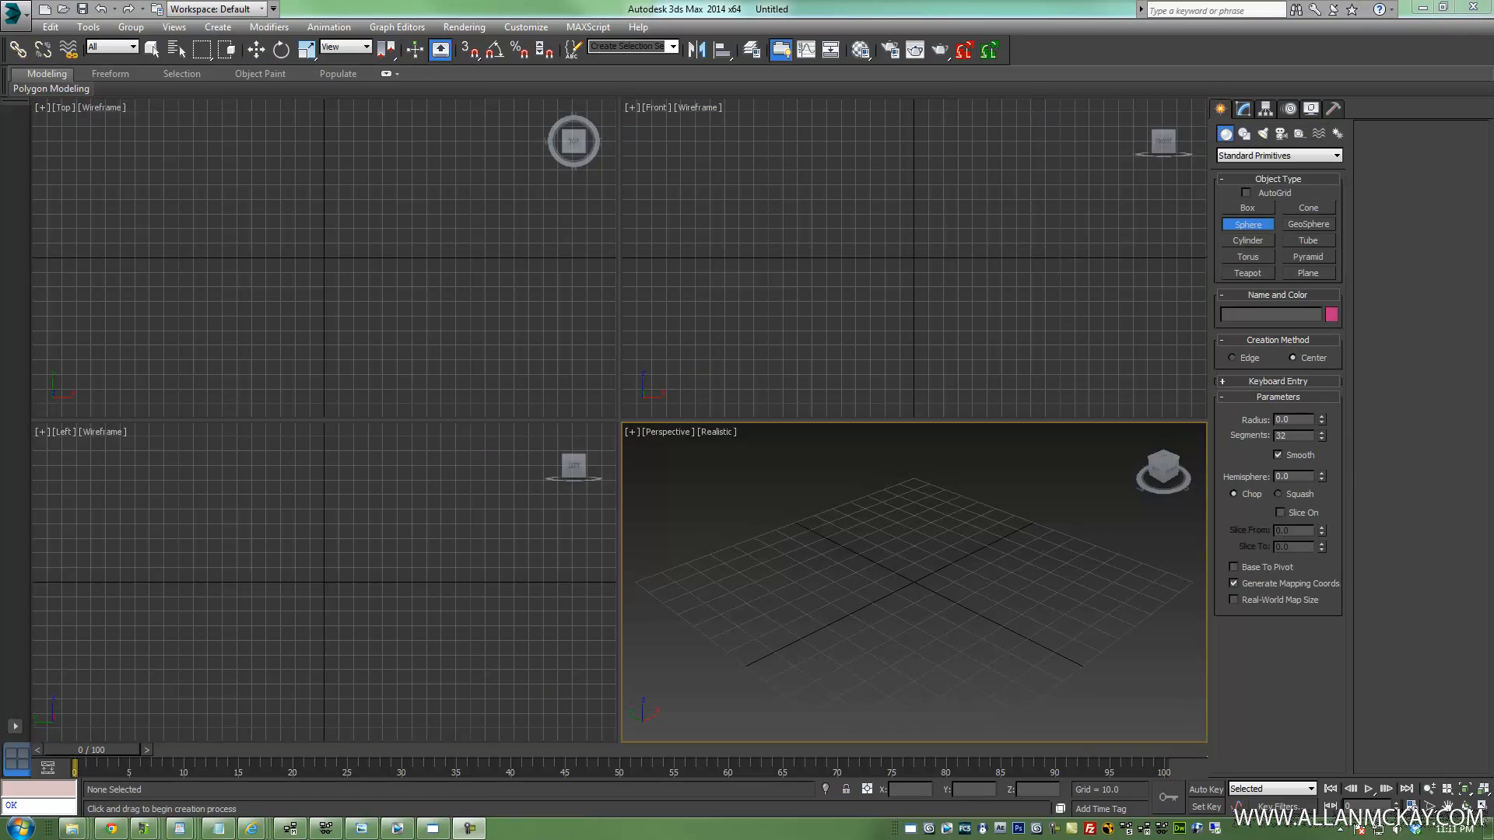
pyautogui.moveTo(906, 572)
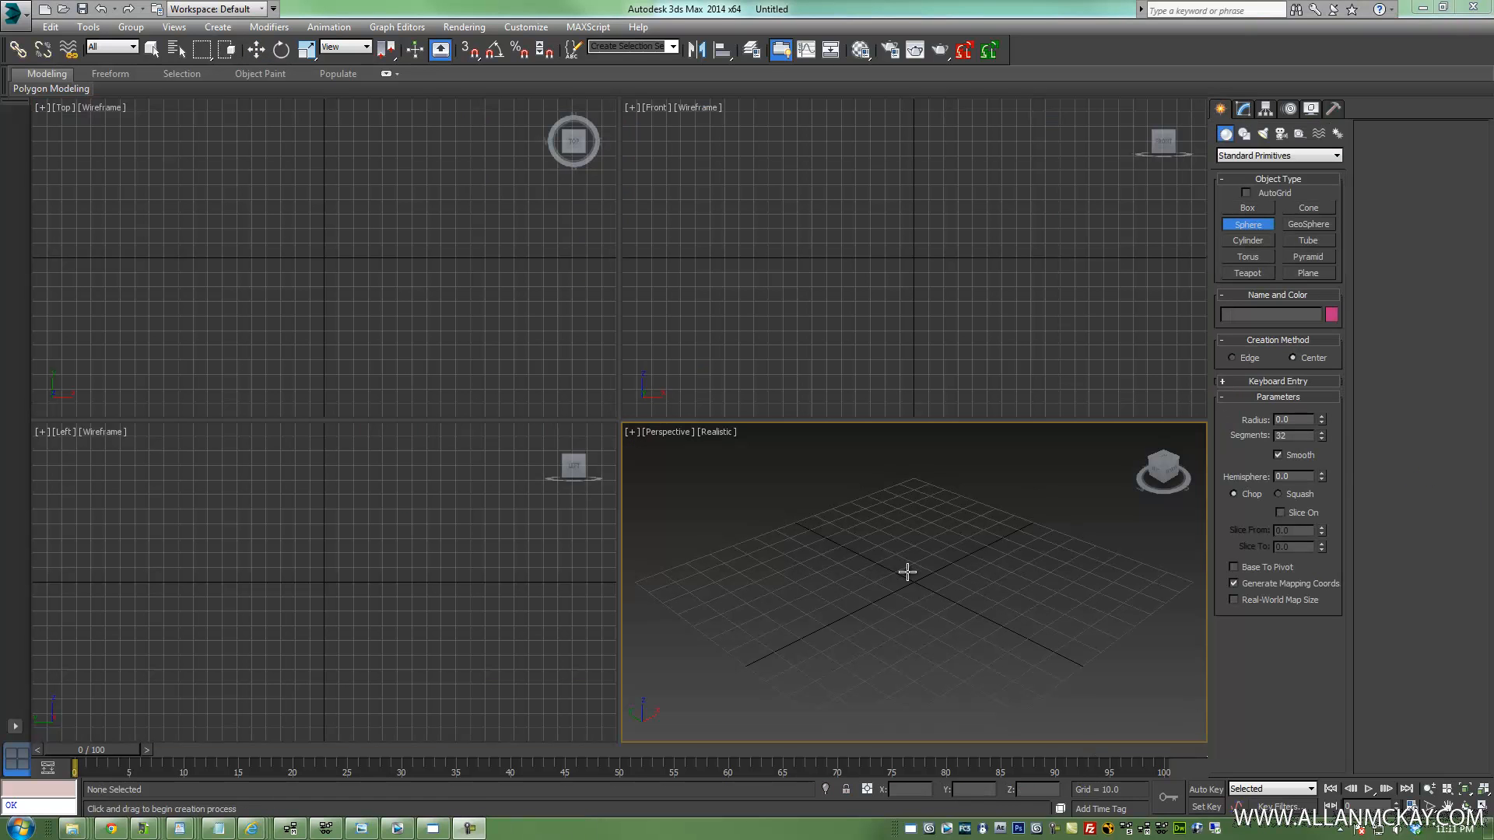
# Draw a sphere, run Drip Me on Sphere001, and raise the rain emitter above it
pyautogui.moveTo(905, 572); pyautogui.dragTo(1027, 603)
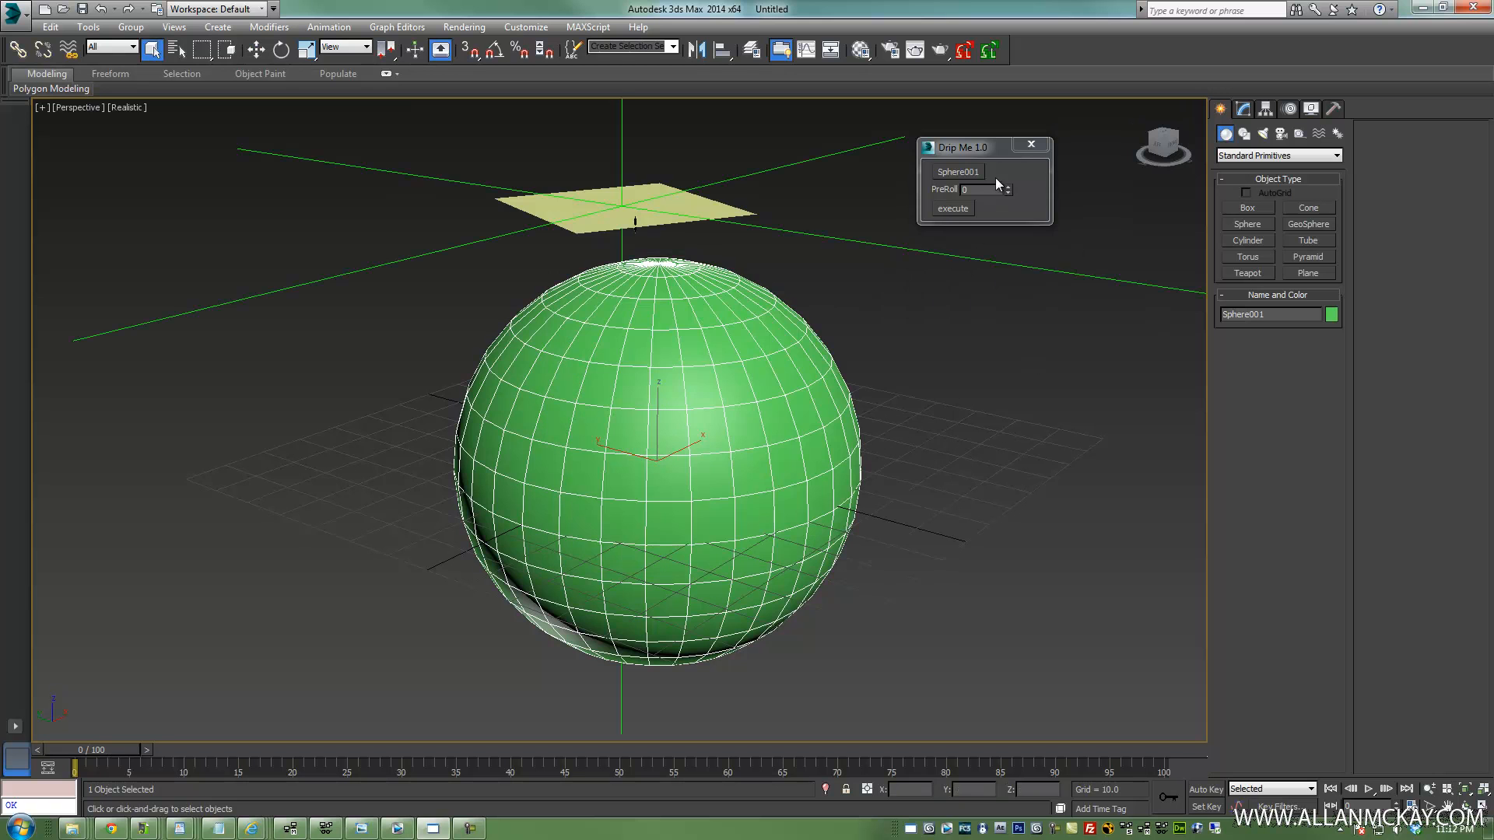
pyautogui.click(1031, 145)
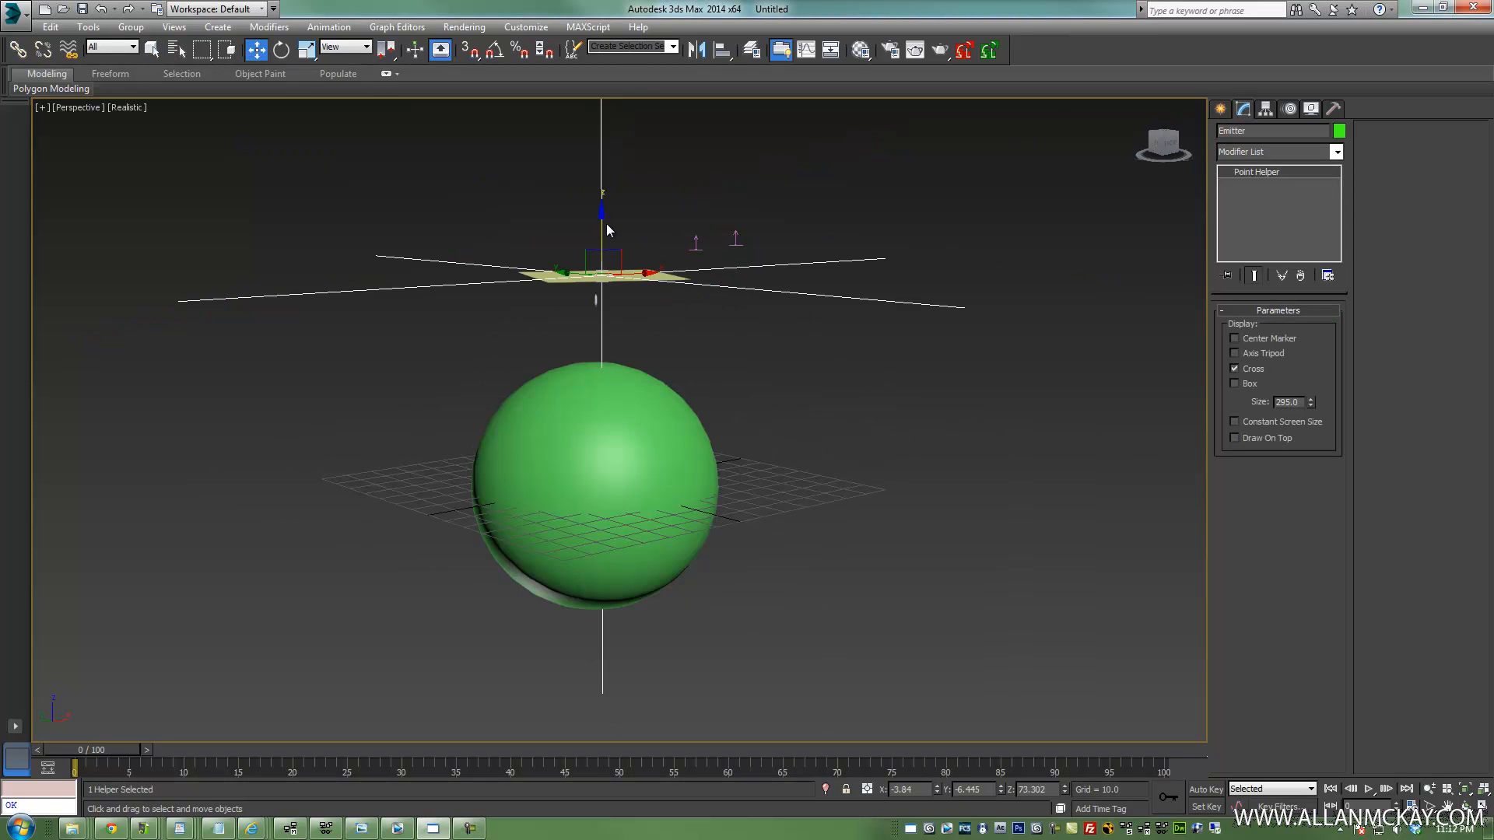
pyautogui.moveTo(601, 220); pyautogui.dragTo(601, 124)
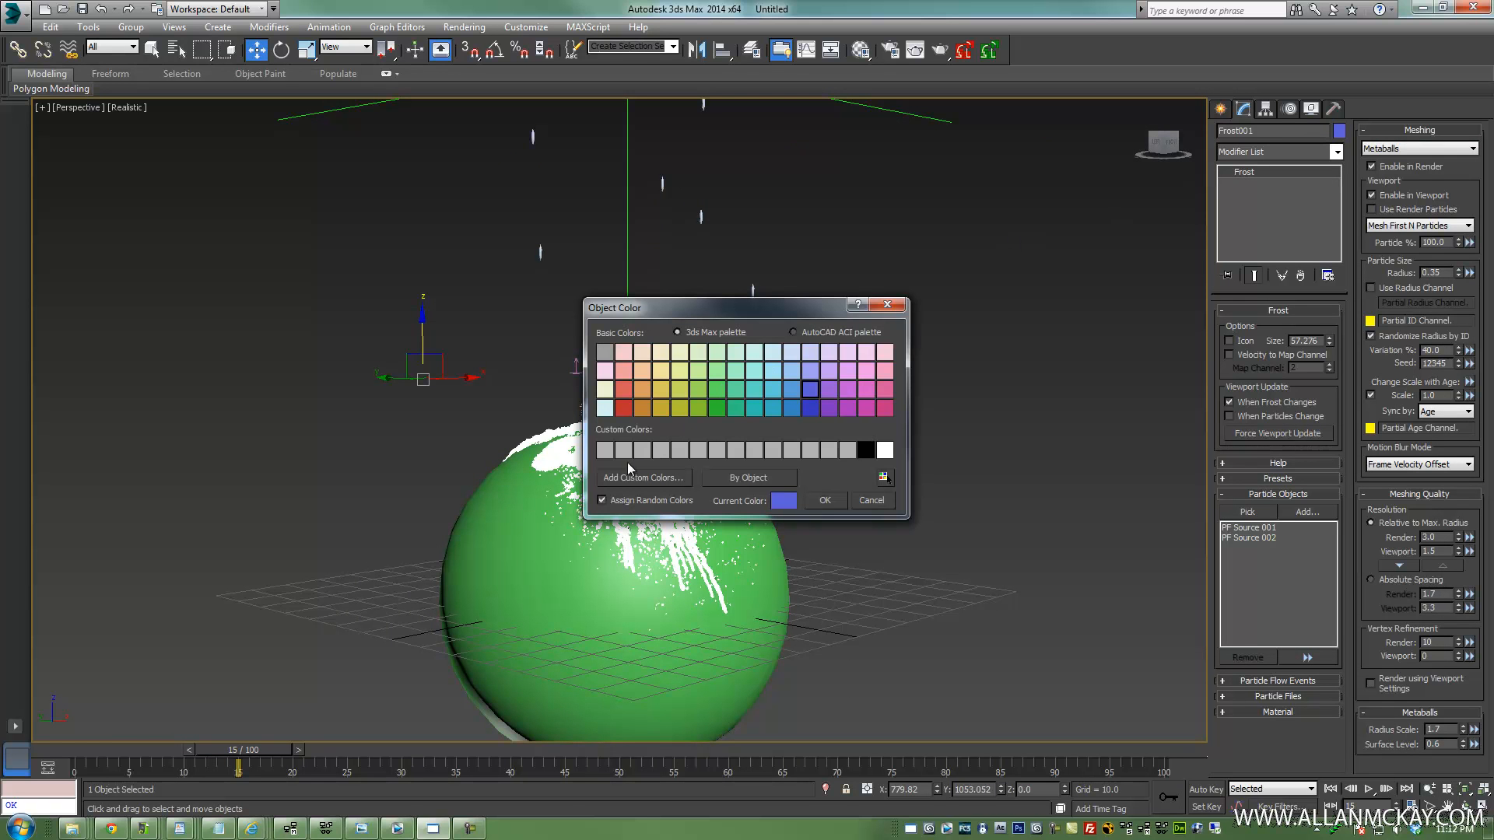
# Set Frost001's object colour to red
pyautogui.click(625, 389)
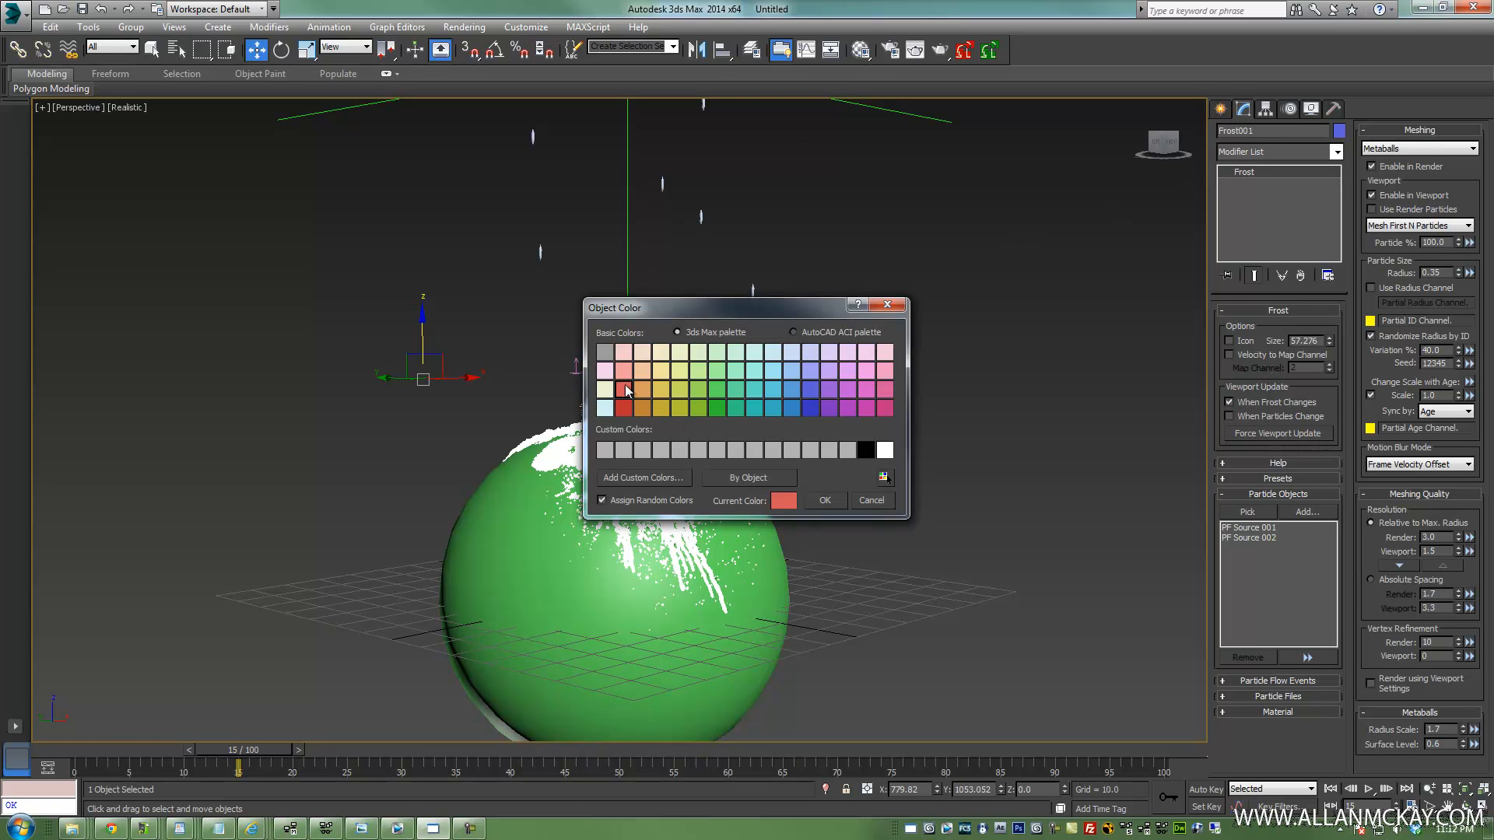
pyautogui.click(825, 501)
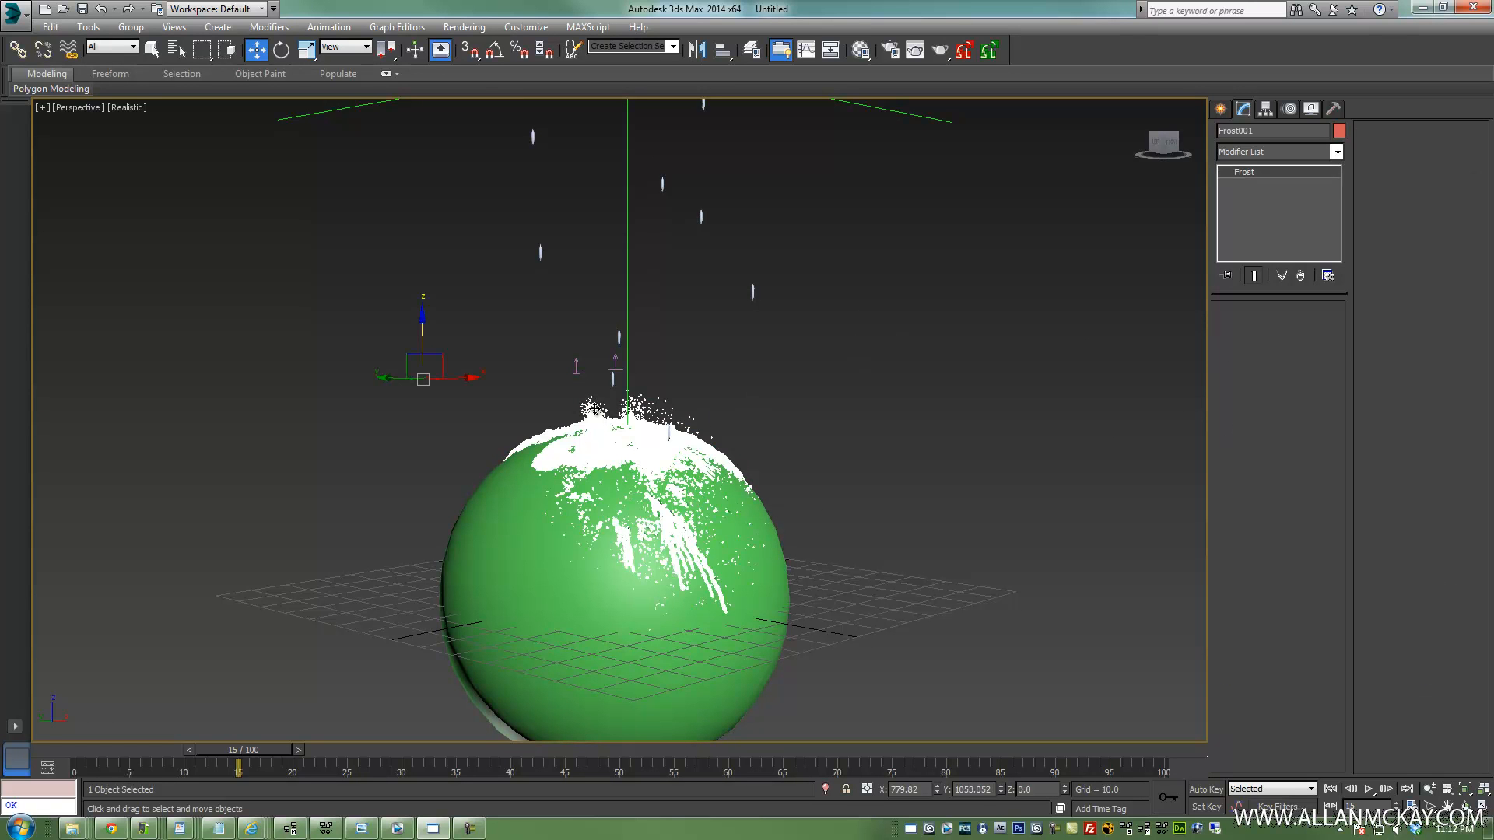
pyautogui.click(860, 50)
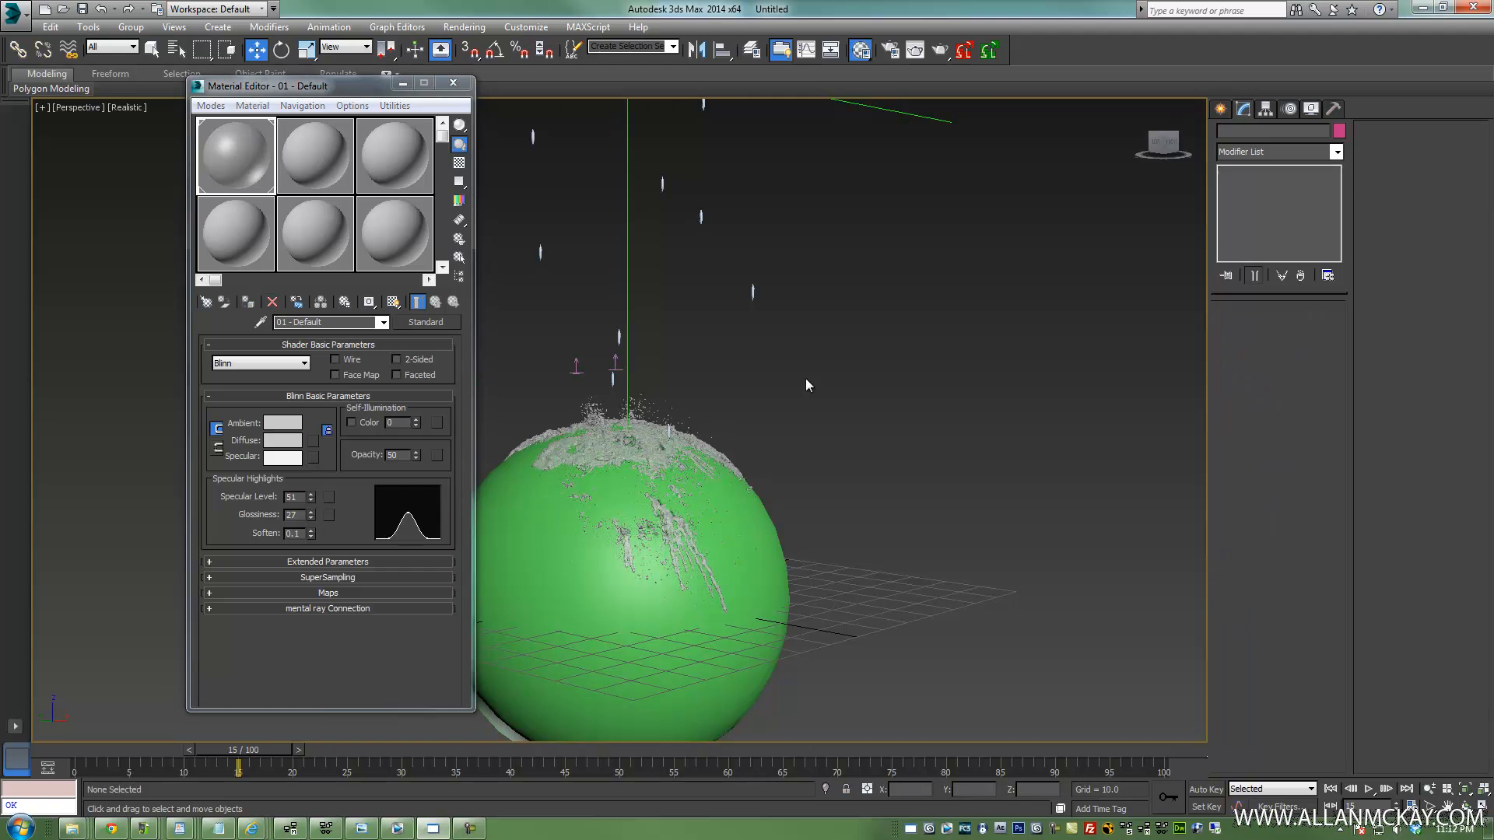
# Give the drip material 50 opacity and create an animated viewport preview sequence
pyautogui.click(452, 83)
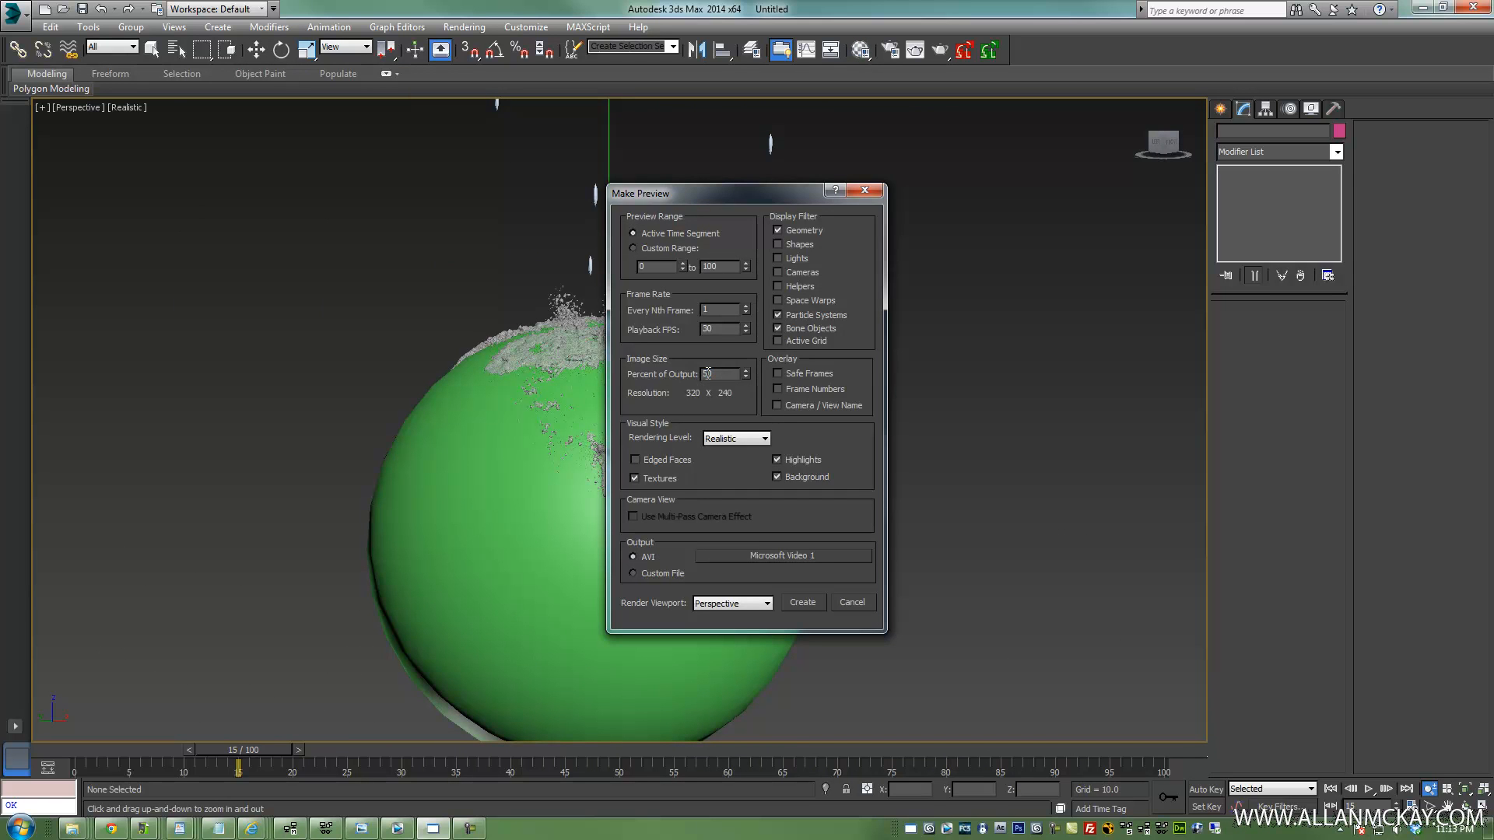
pyautogui.click(803, 602)
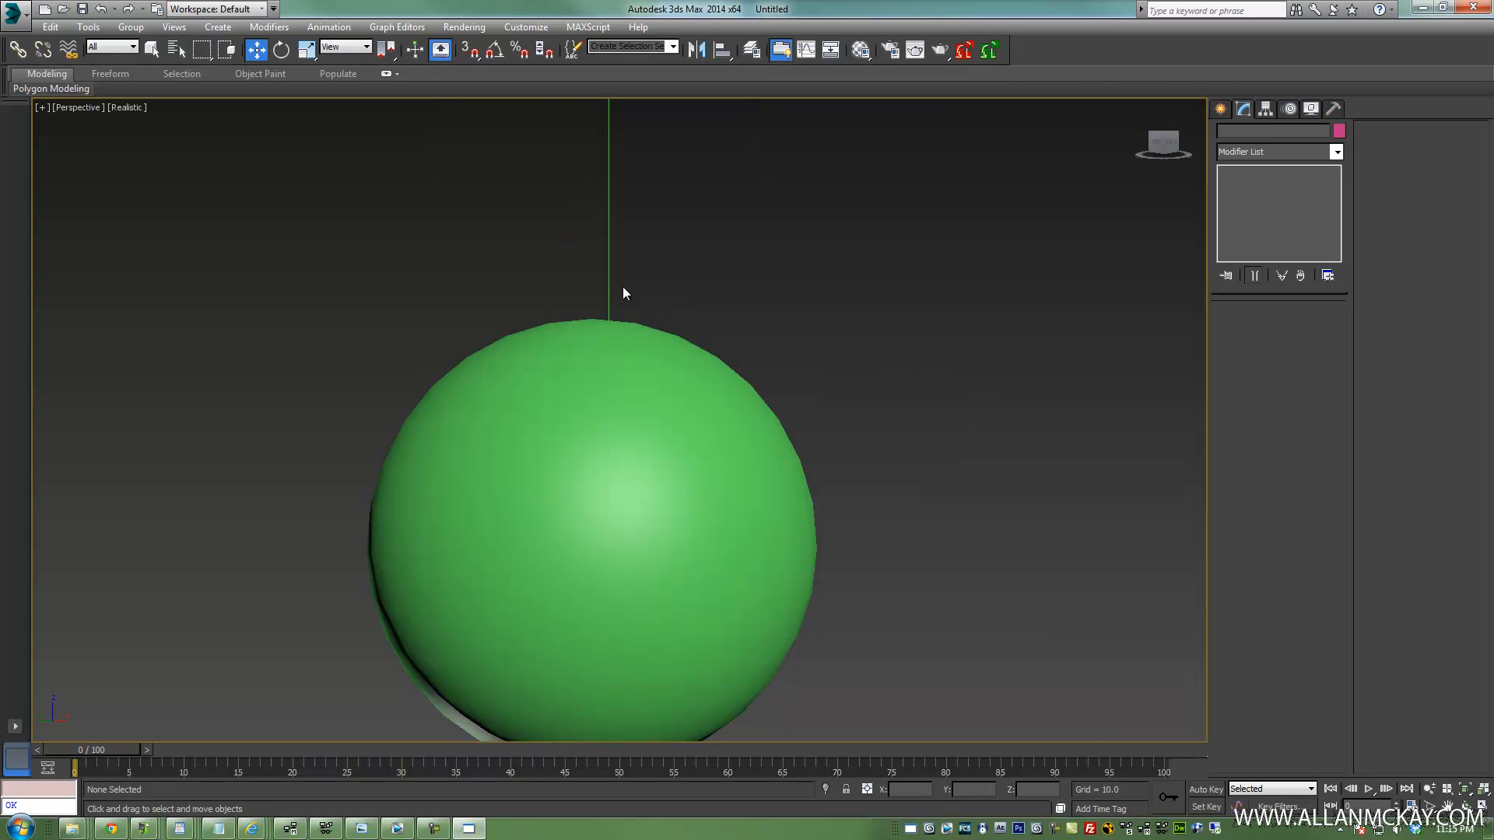
# Merge BWom0001-M3-CS.max from the scenes folder into the current scene
pyautogui.click(14, 10)
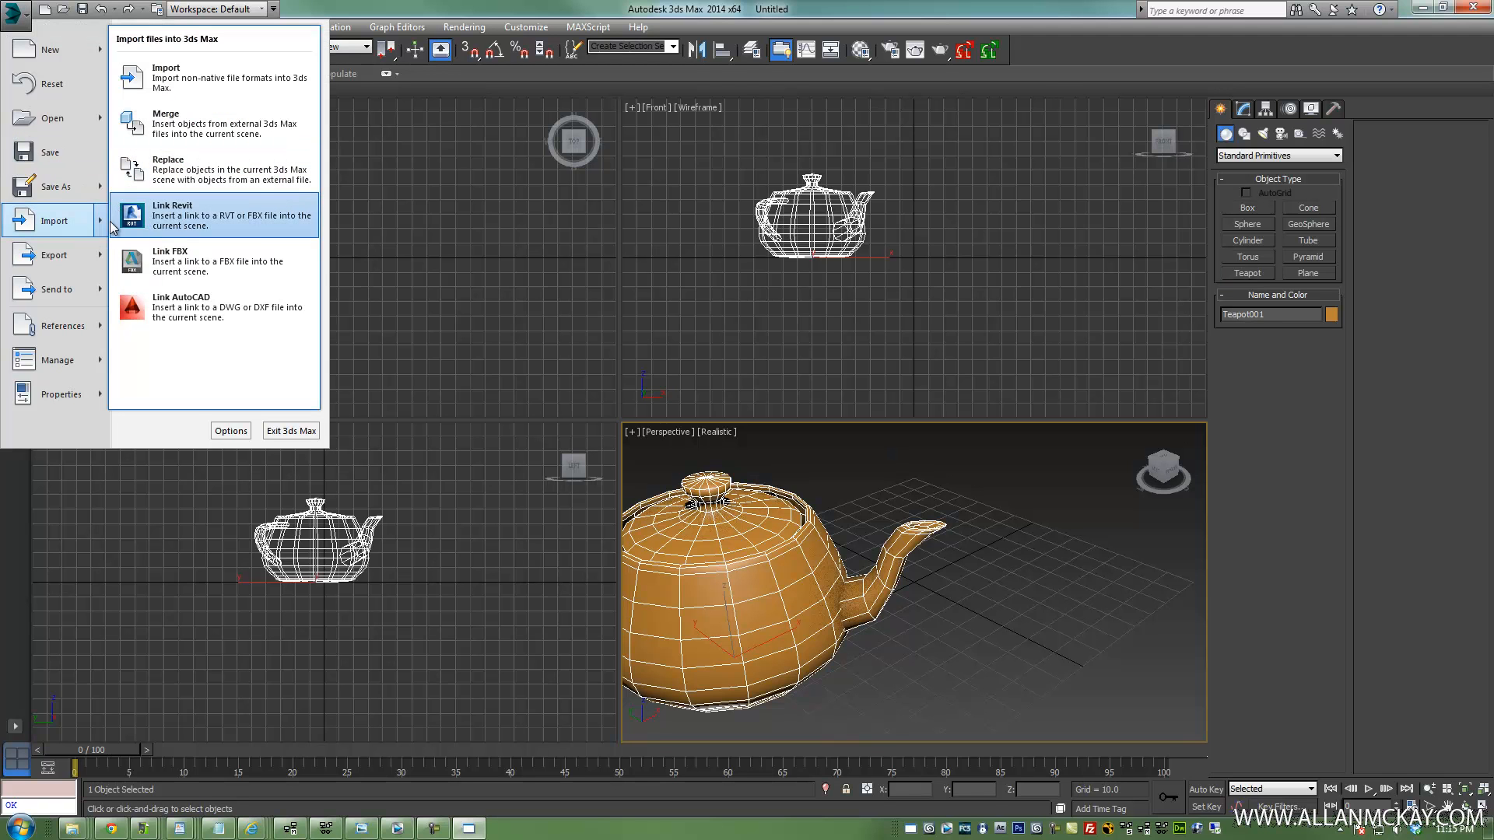
pyautogui.click(166, 124)
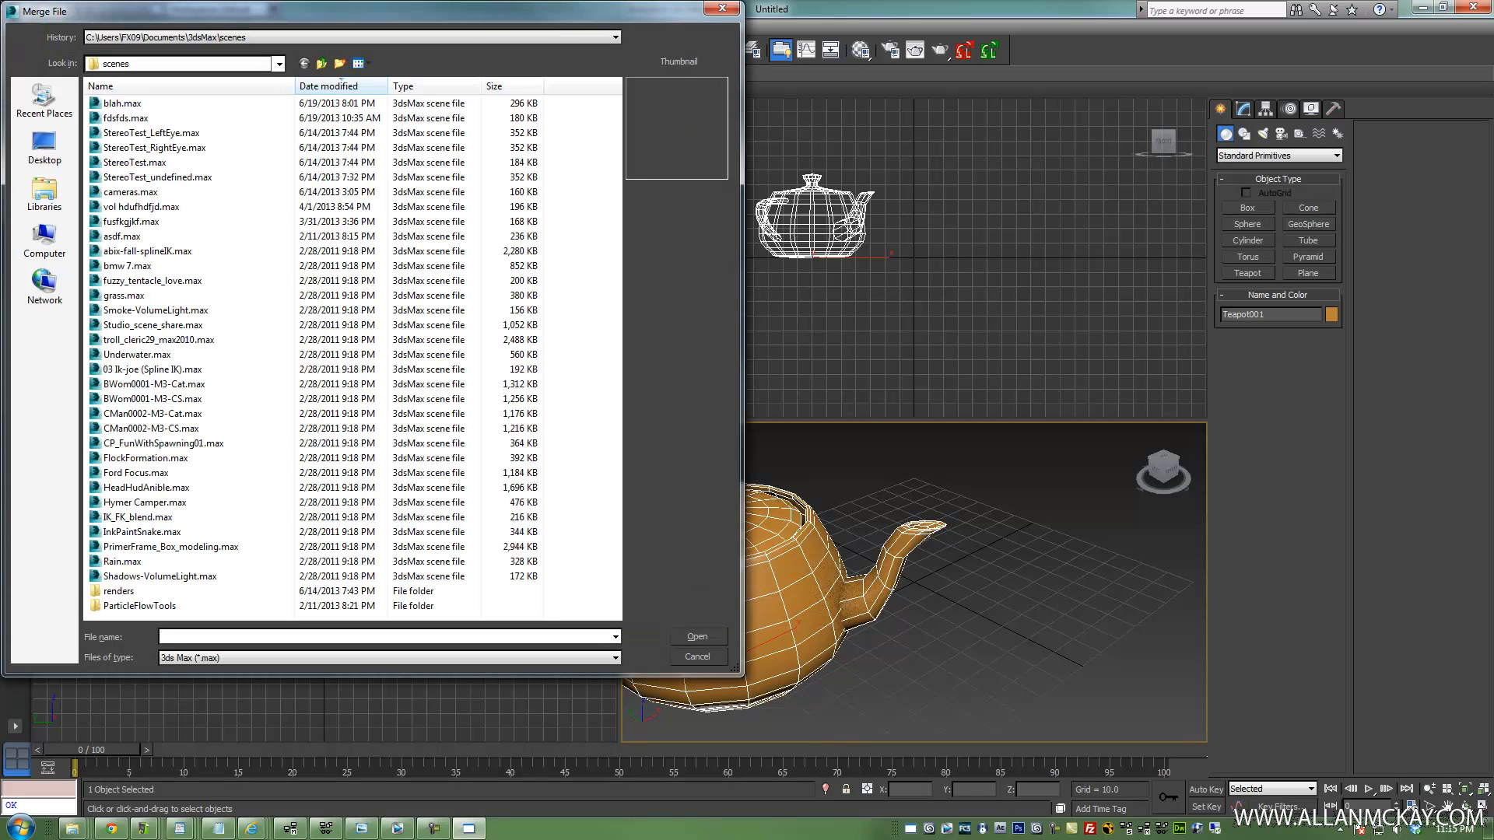
pyautogui.doubleClick(152, 398)
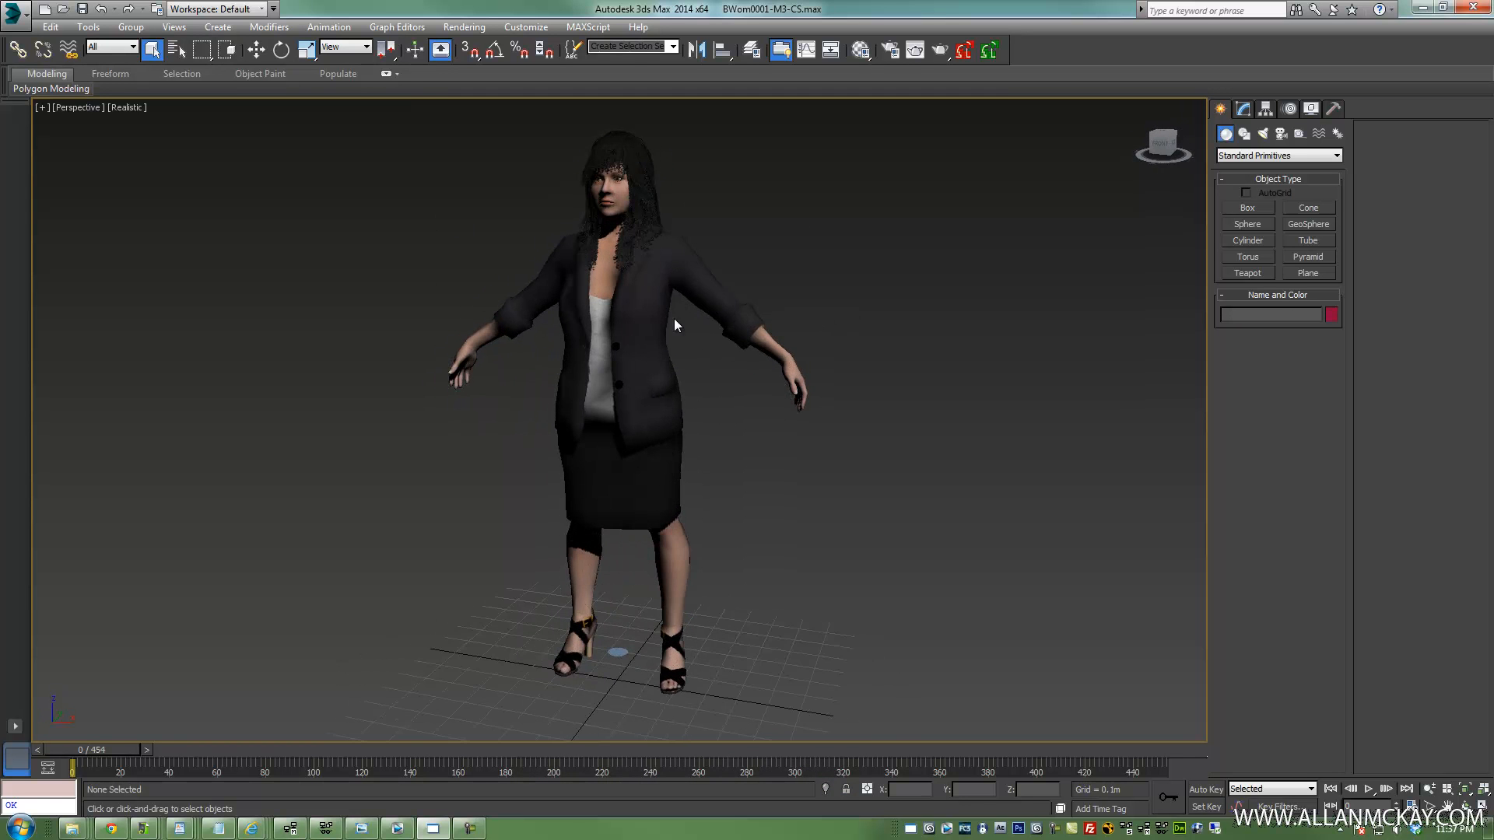
pyautogui.click(652, 307)
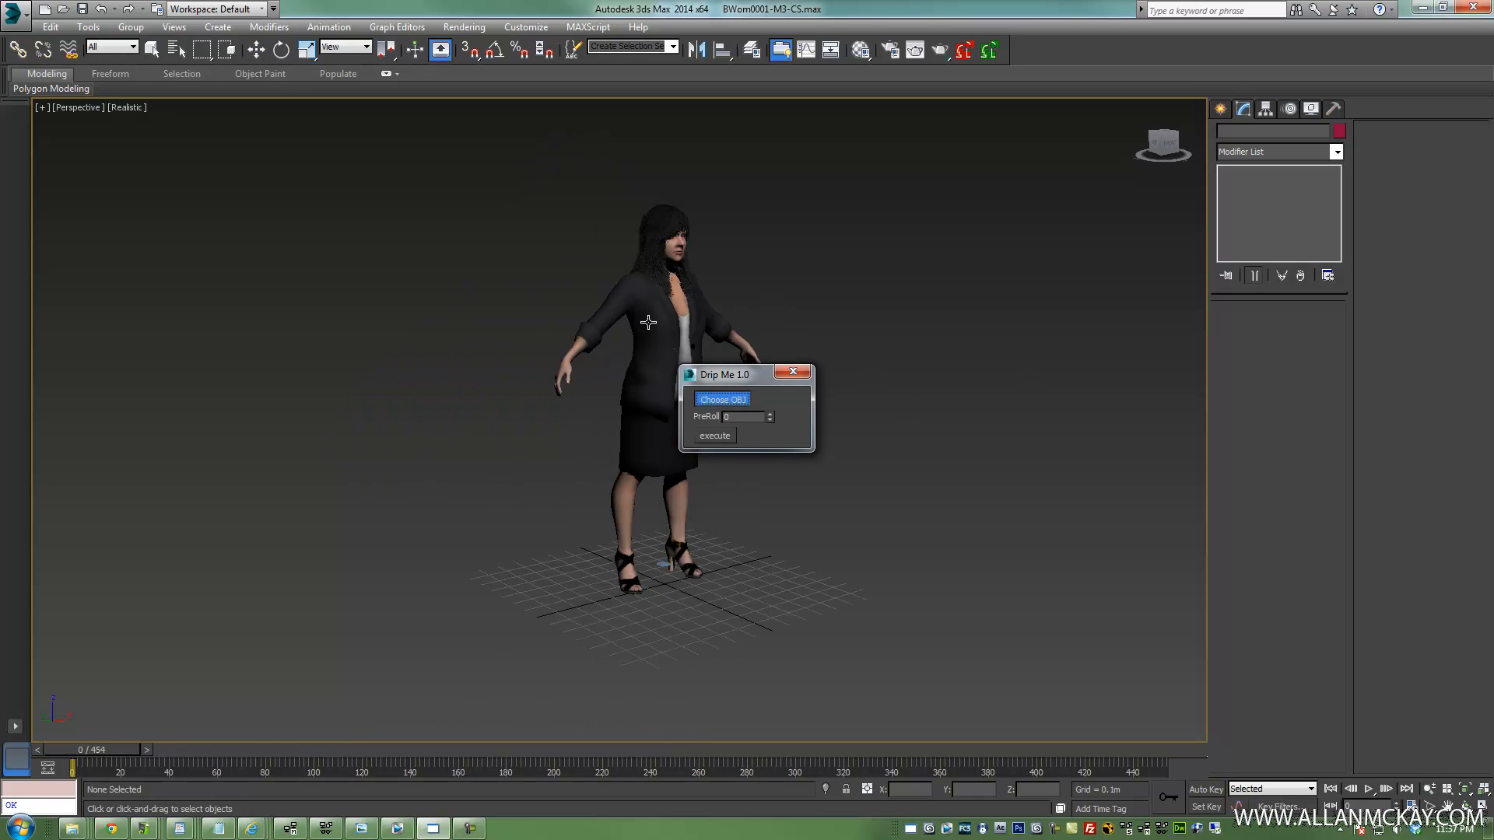
# Pick BWom0001-M3-Body as the Drip Me script's target object
pyautogui.click(723, 399)
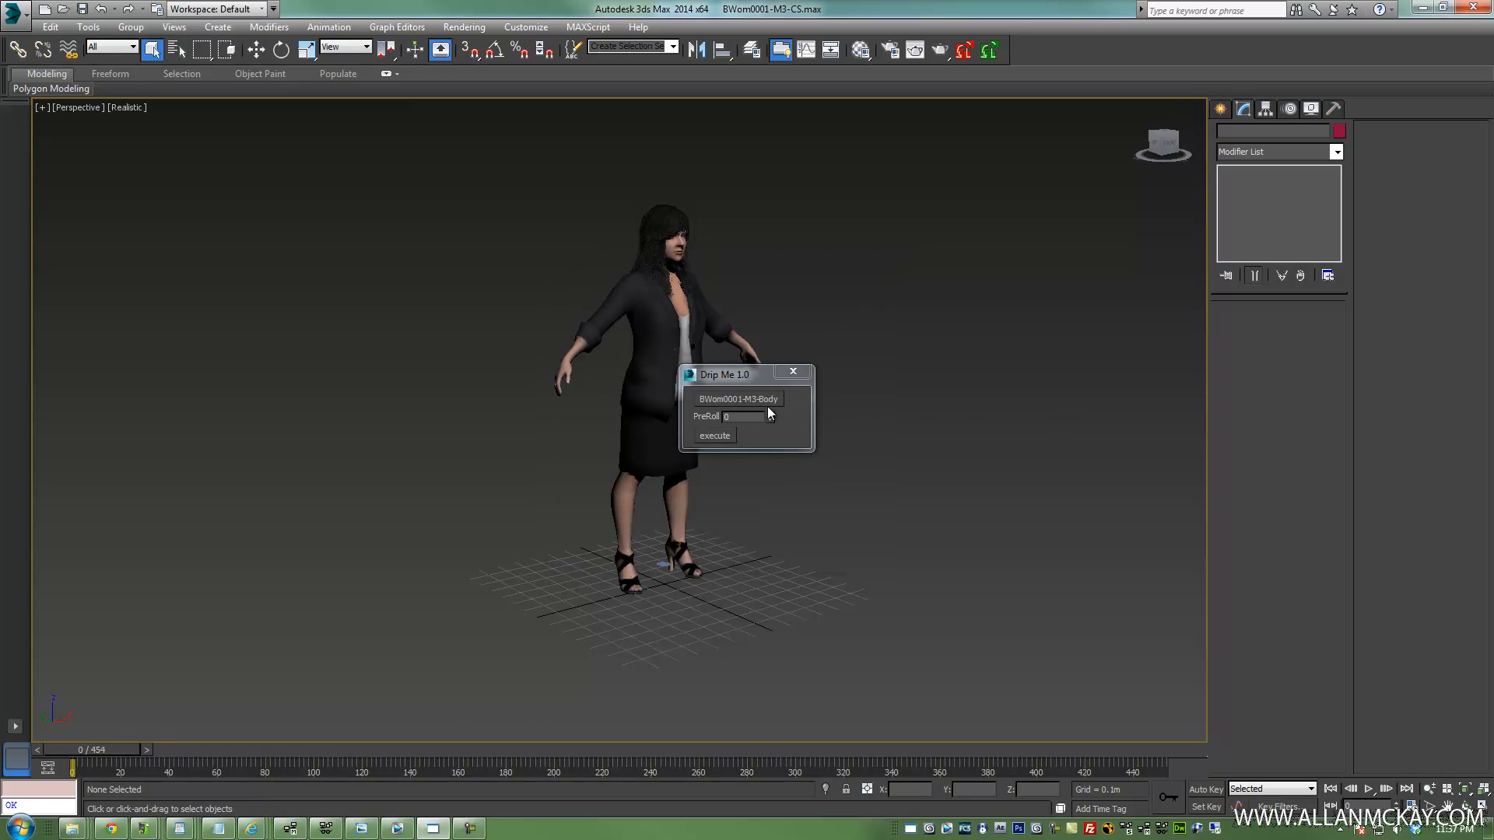
pyautogui.click(714, 435)
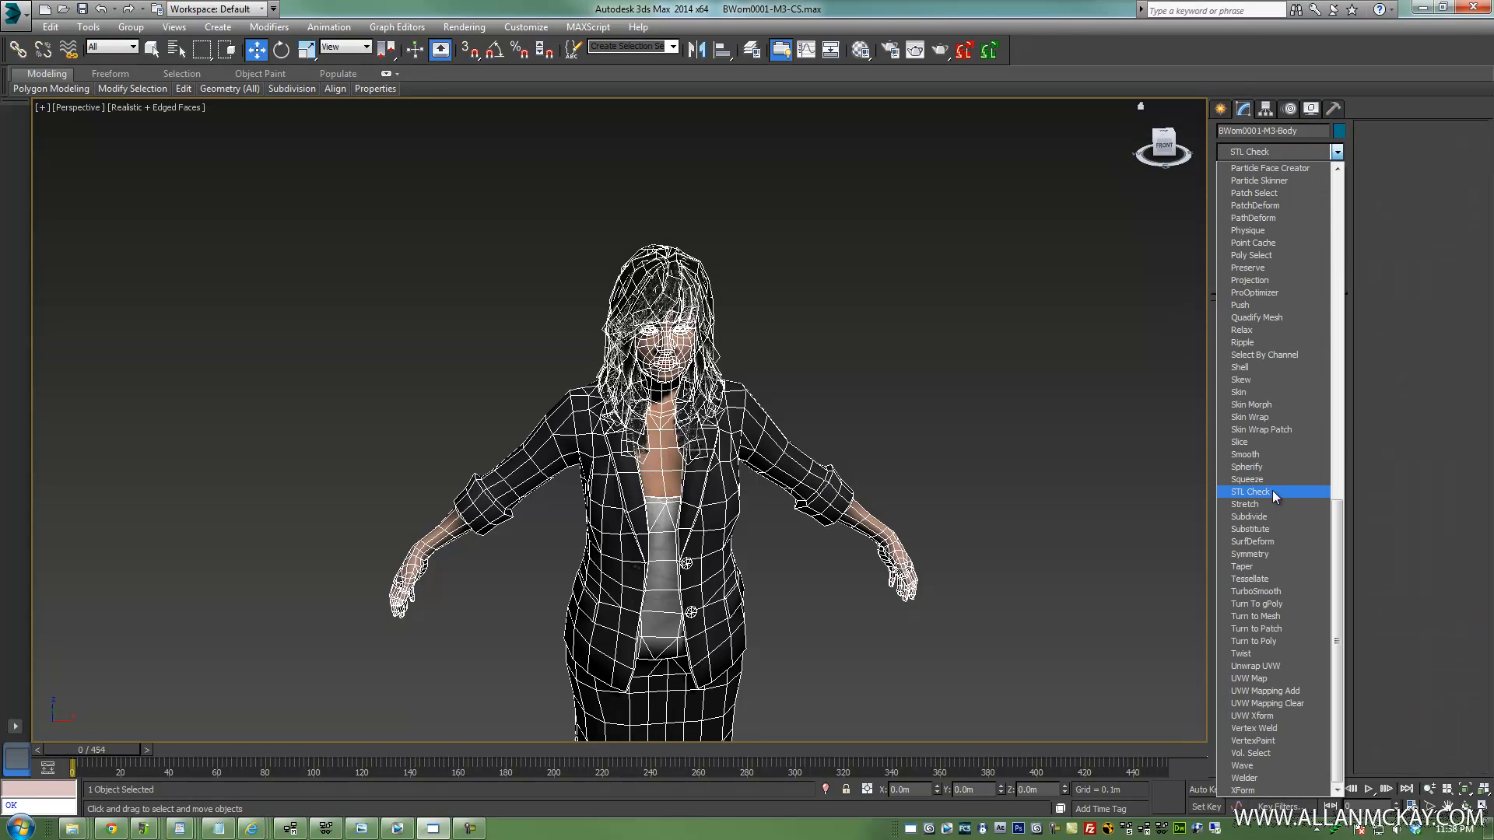
# Apply the STL Check modifier to the character's body mesh
pyautogui.click(1250, 492)
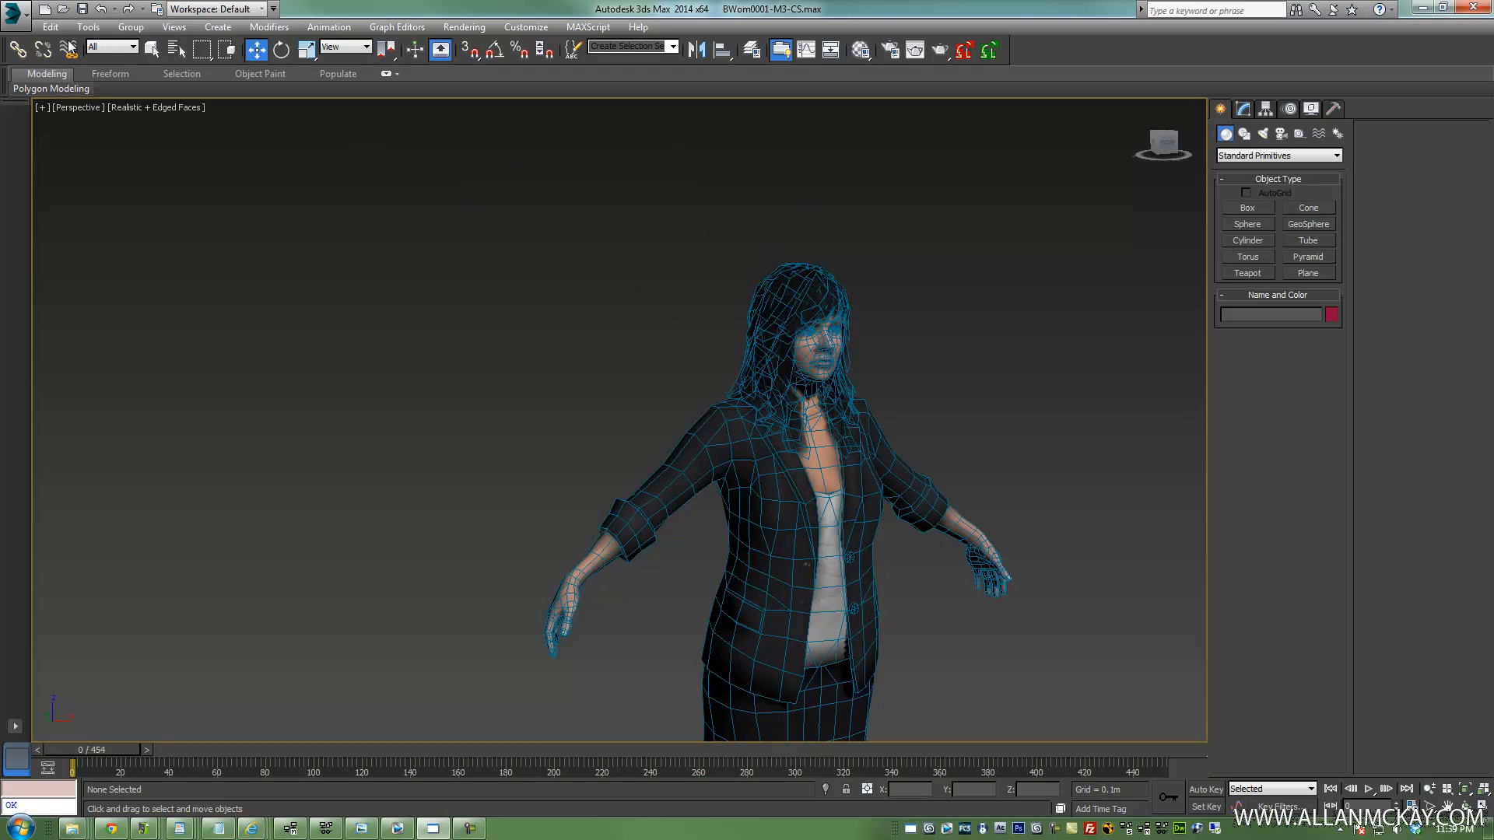
# Reopen BWom0001-M3-CS.max from Recent Documents and select the body to inspect its Skin modifier
pyautogui.click(9, 11)
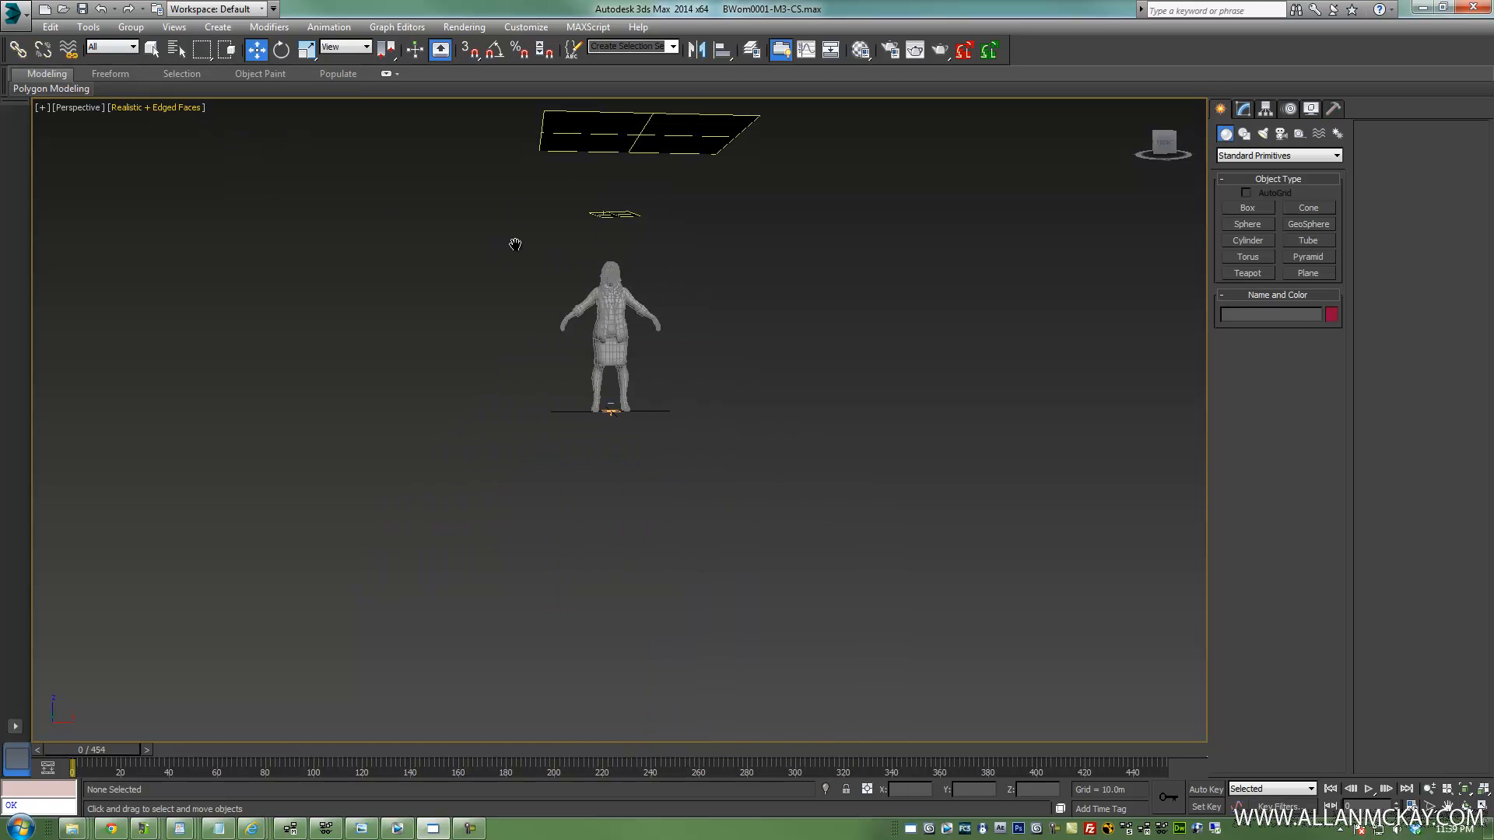
pyautogui.click(19, 15)
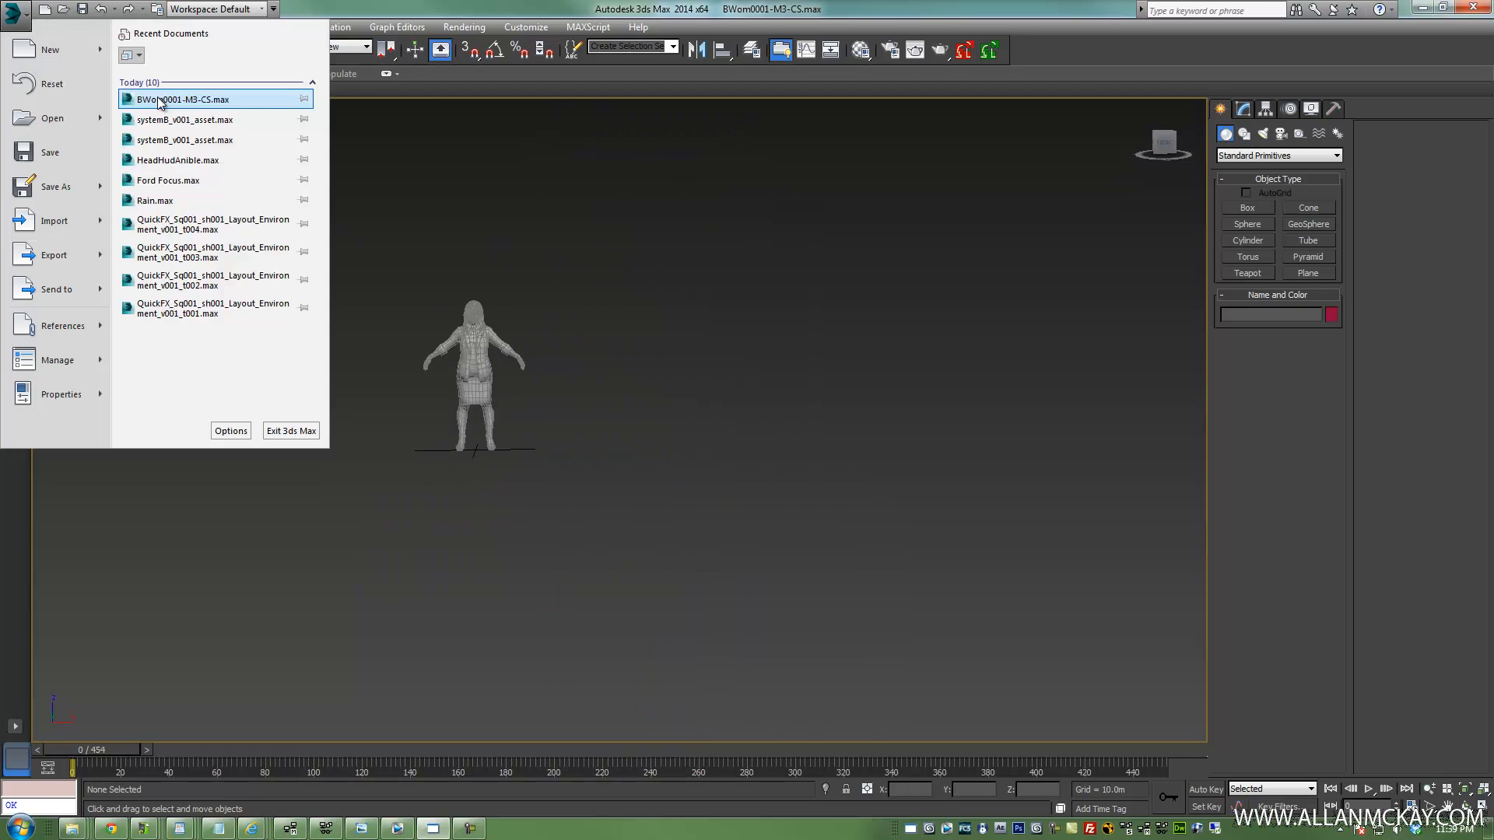
pyautogui.click(179, 99)
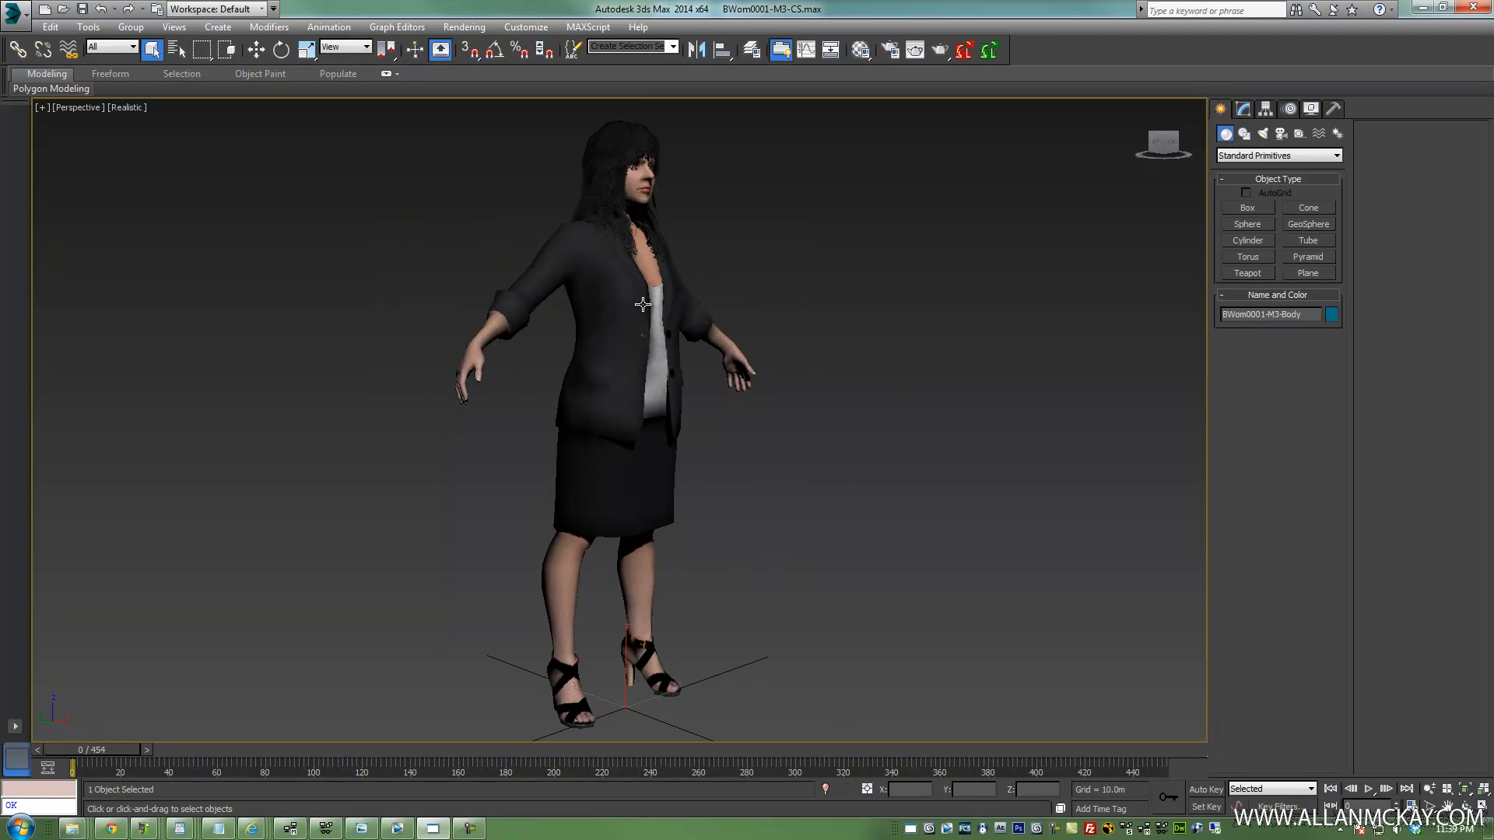
pyautogui.click(1257, 171)
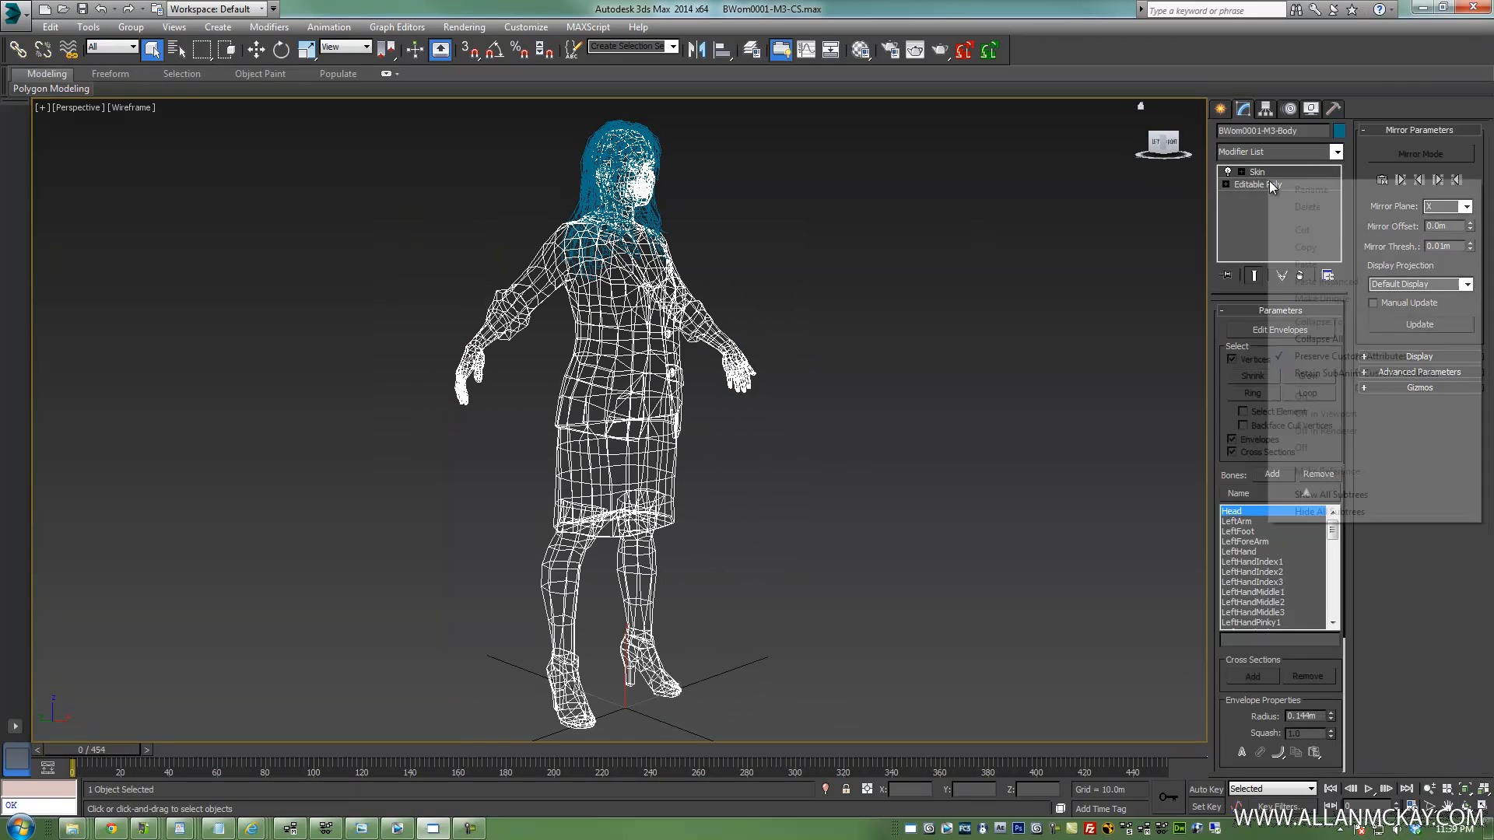
pyautogui.click(1257, 184)
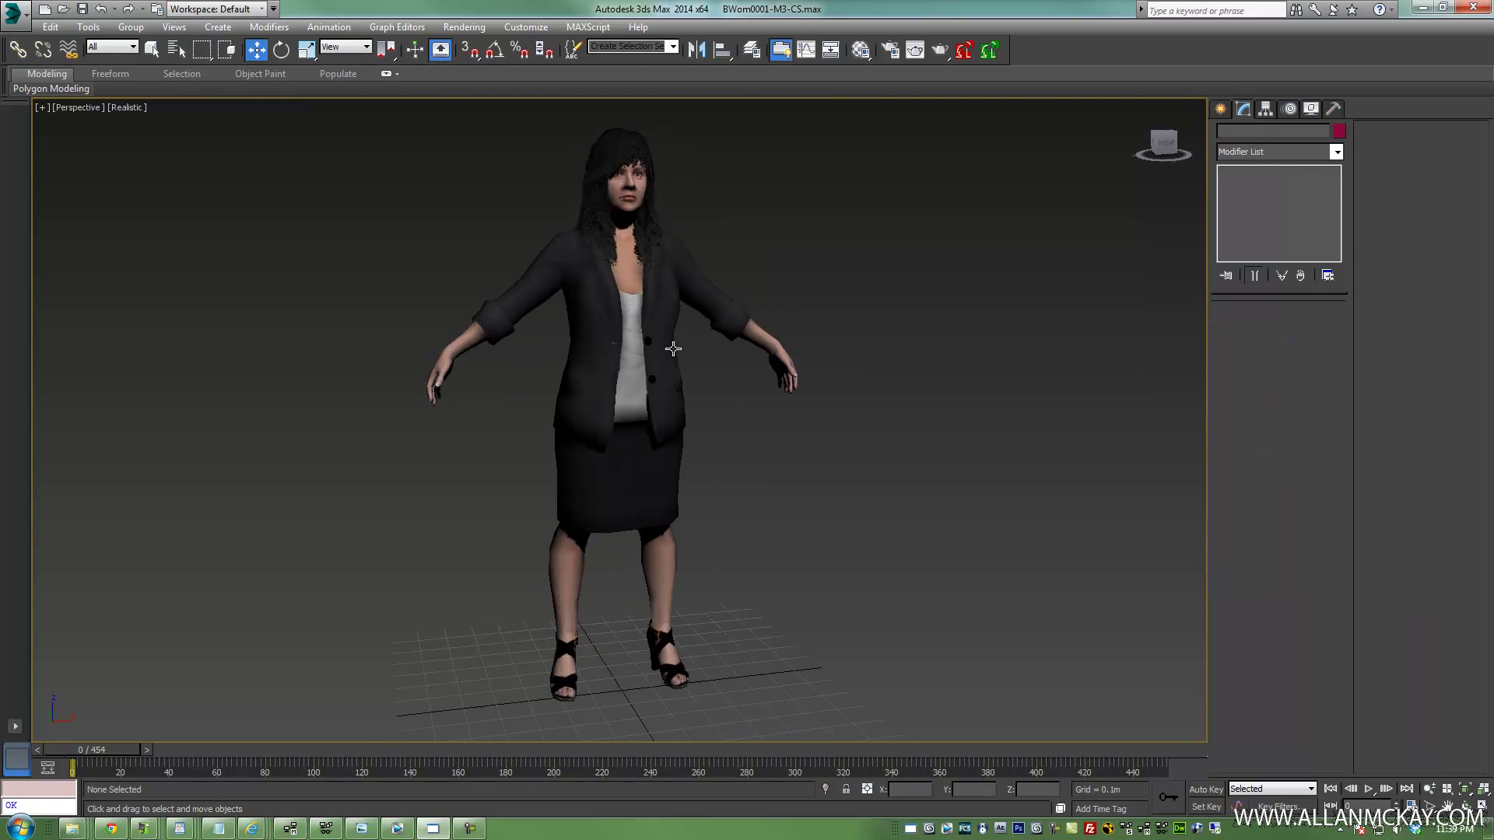
# Add a Birth Grid event and set the PF Source particle limit to 100.0
pyautogui.moveTo(674, 348); pyautogui.dragTo(1039, 358)
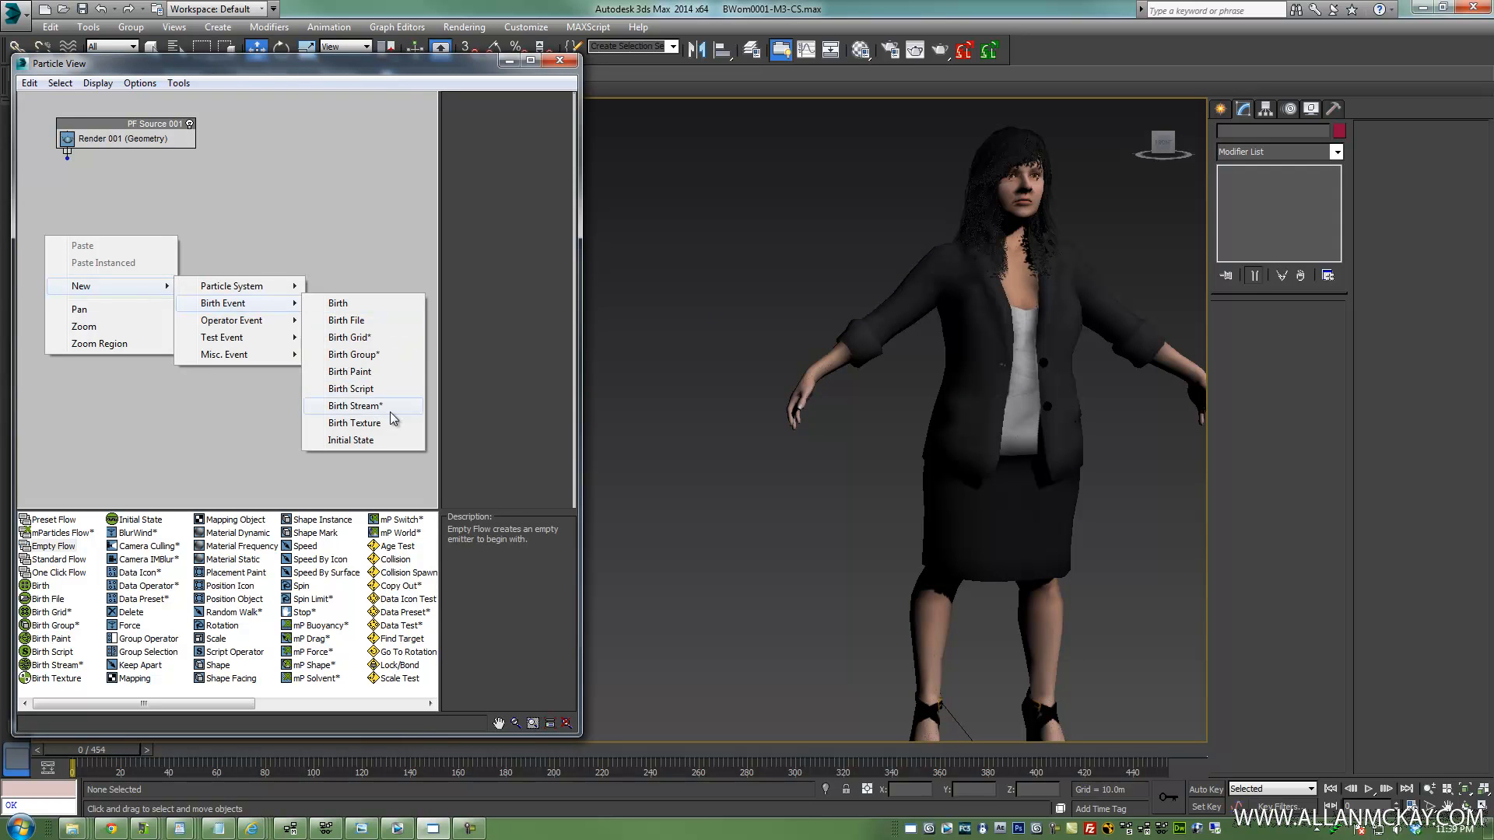
pyautogui.moveTo(361, 338)
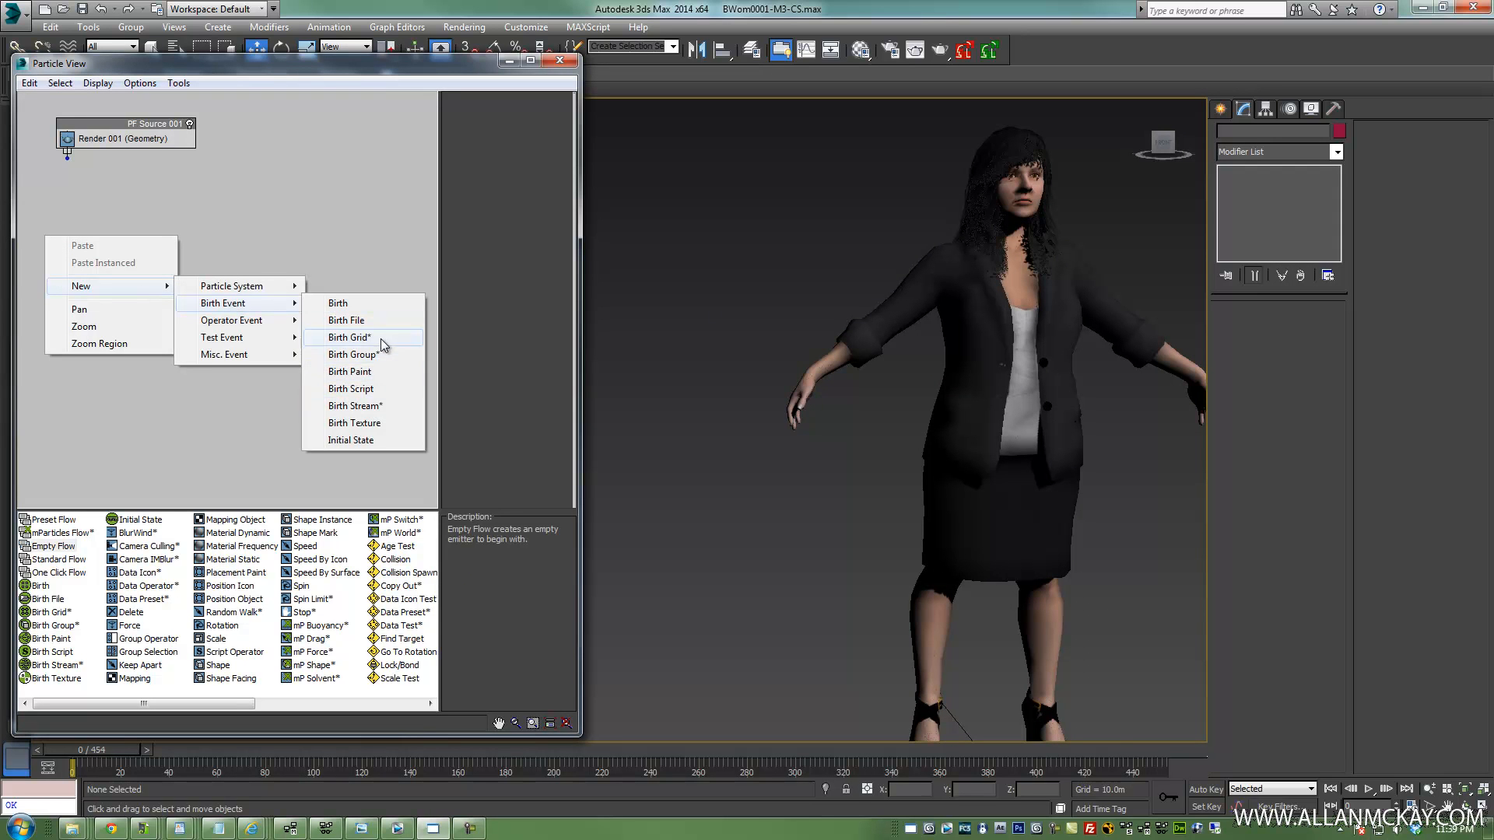
pyautogui.click(348, 338)
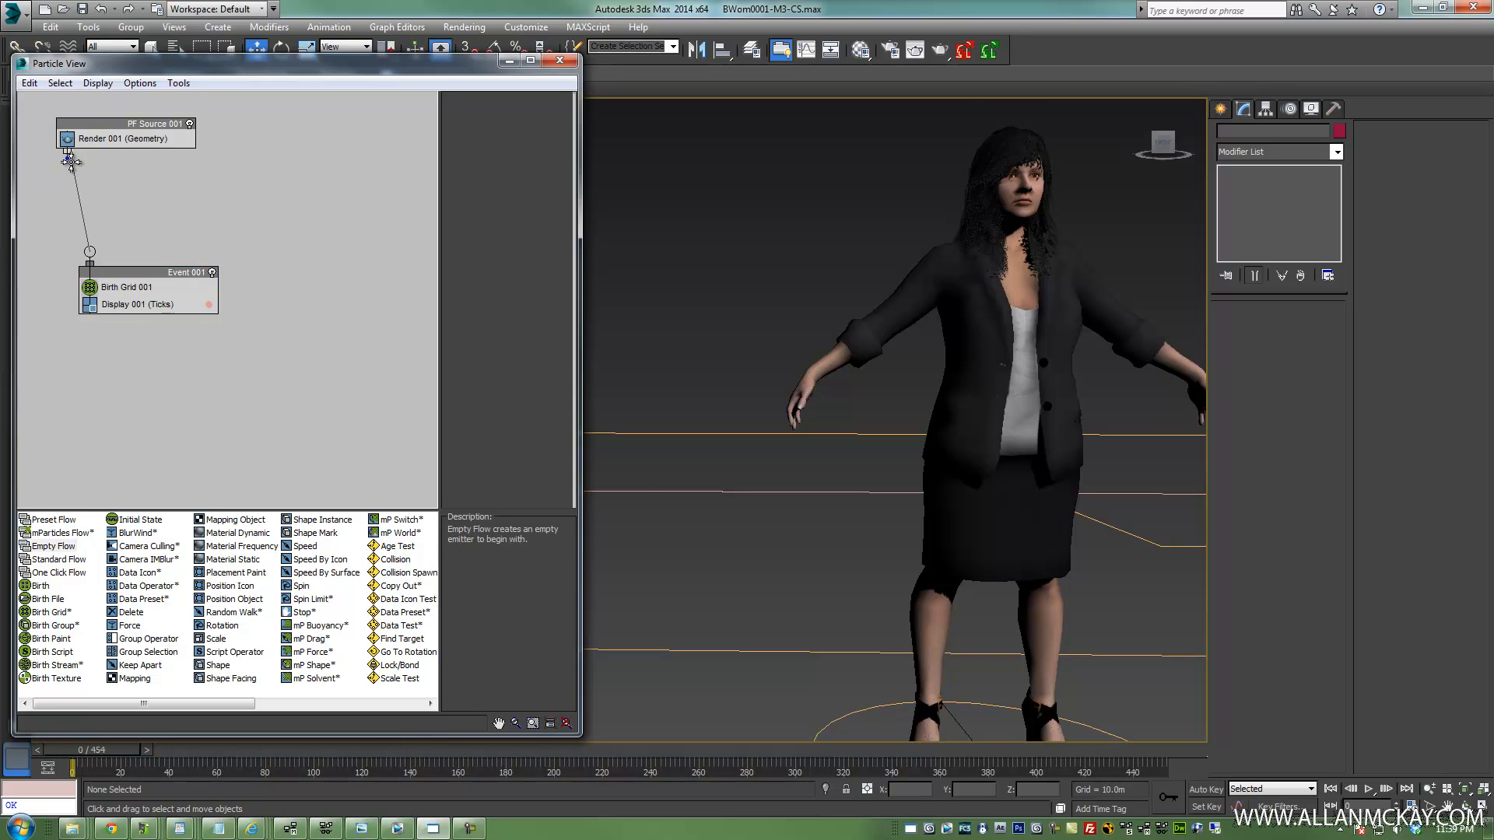
pyautogui.click(156, 123)
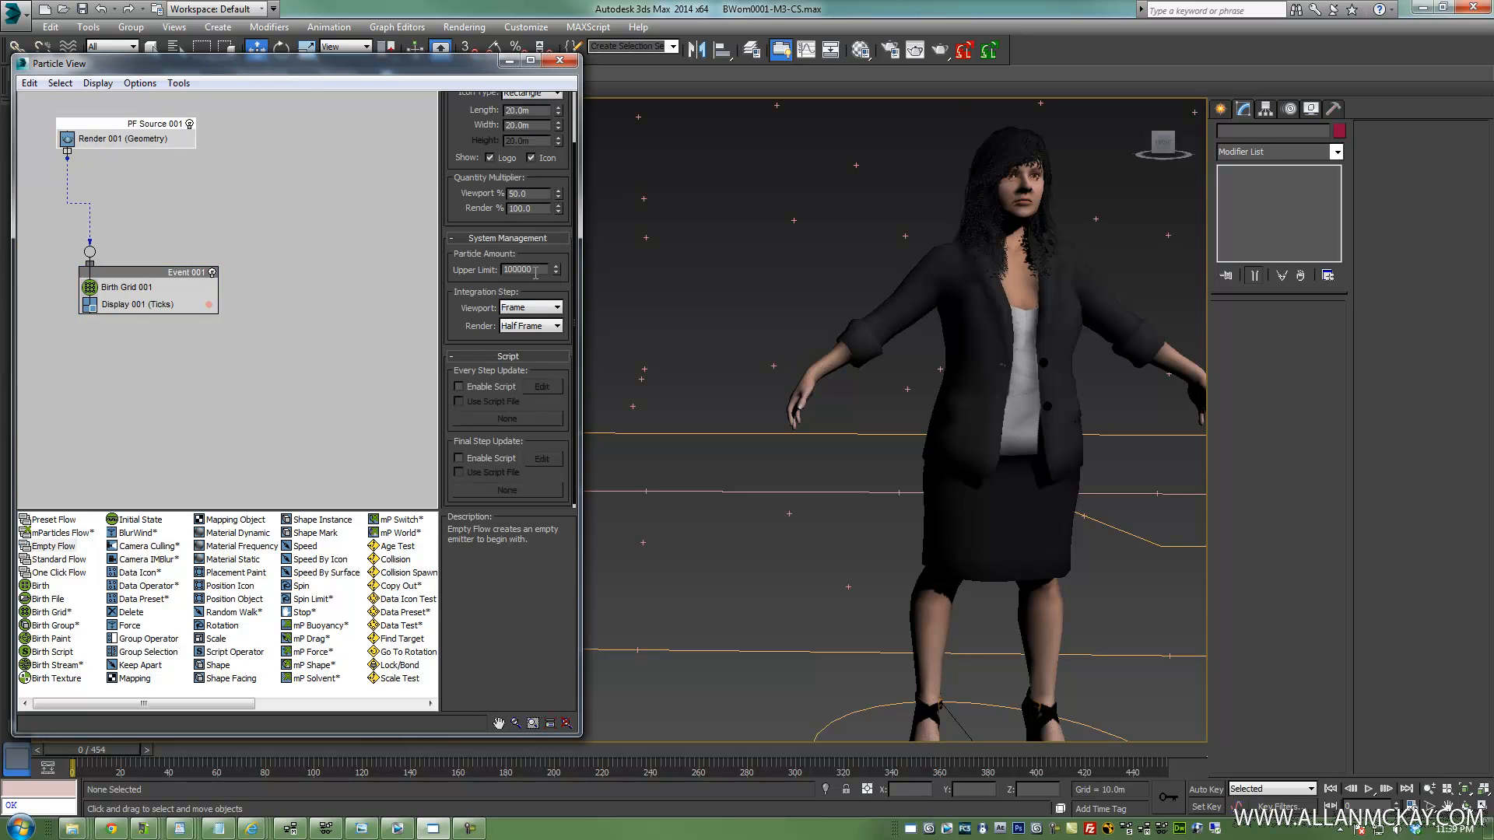
pyautogui.tripleClick(523, 269)
pyautogui.write('0000')
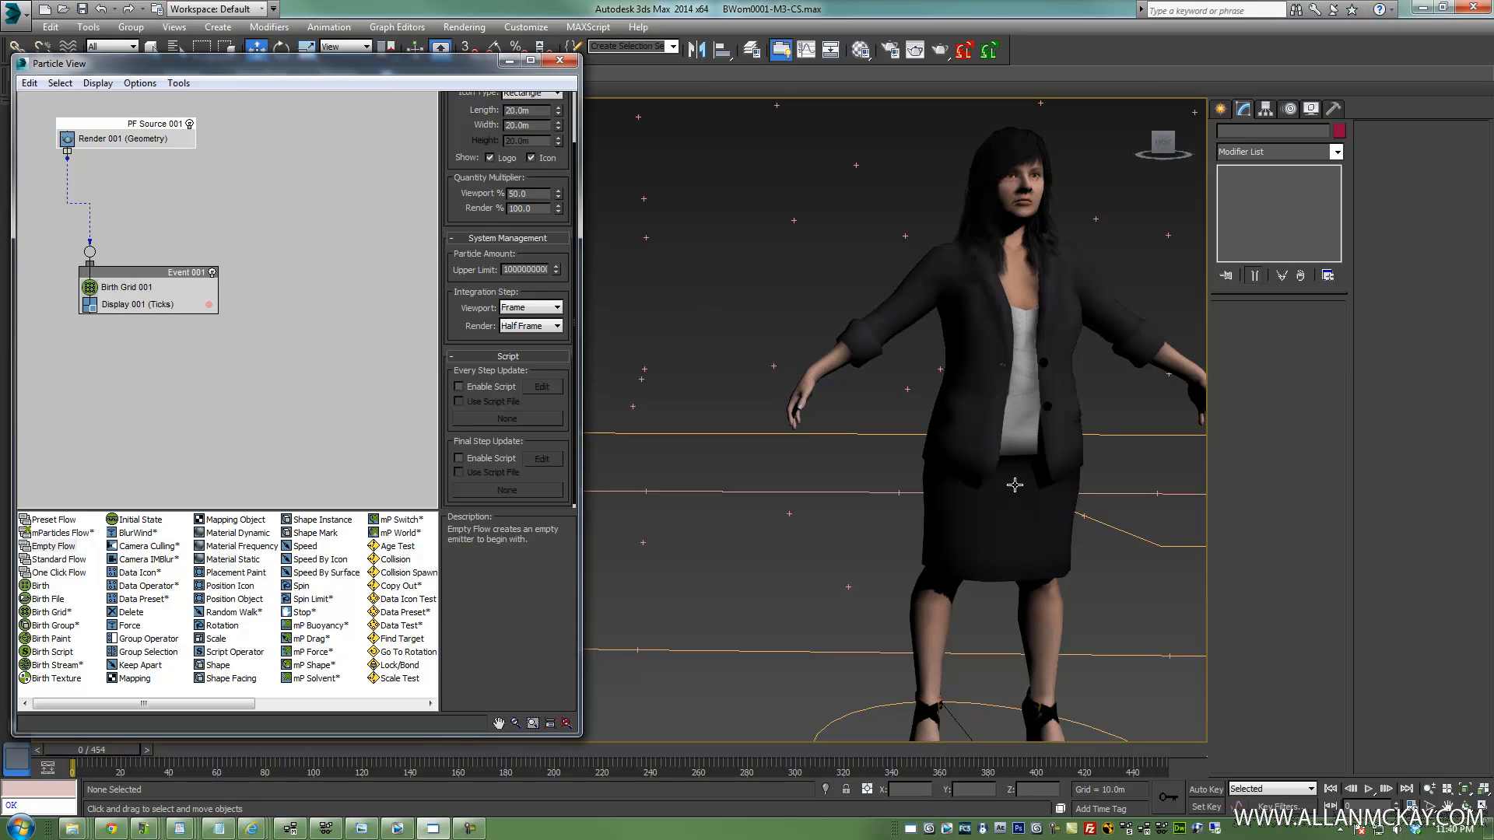
pyautogui.write('100.0')
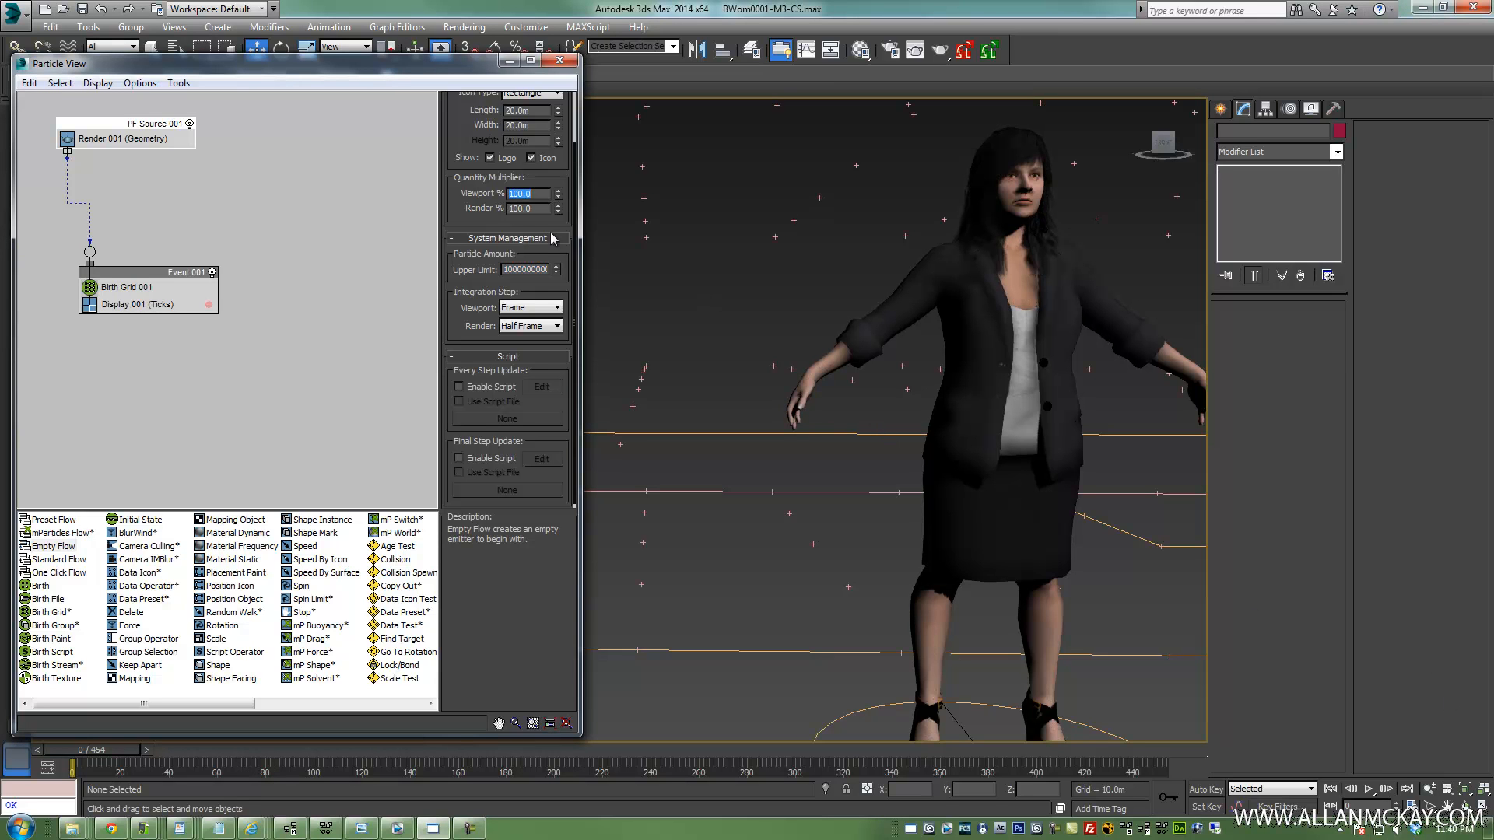
pyautogui.click(186, 273)
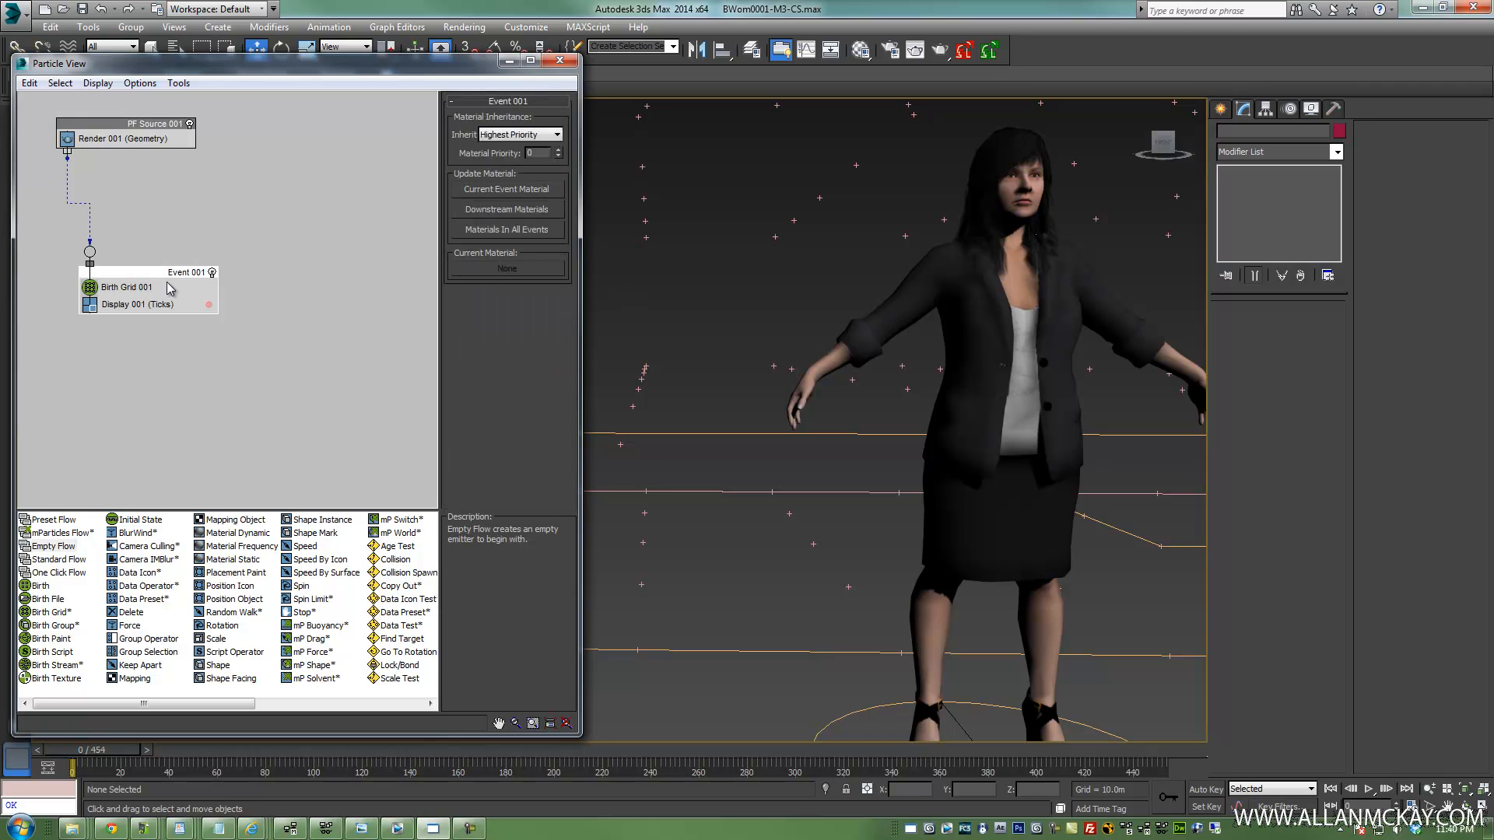
pyautogui.click(124, 288)
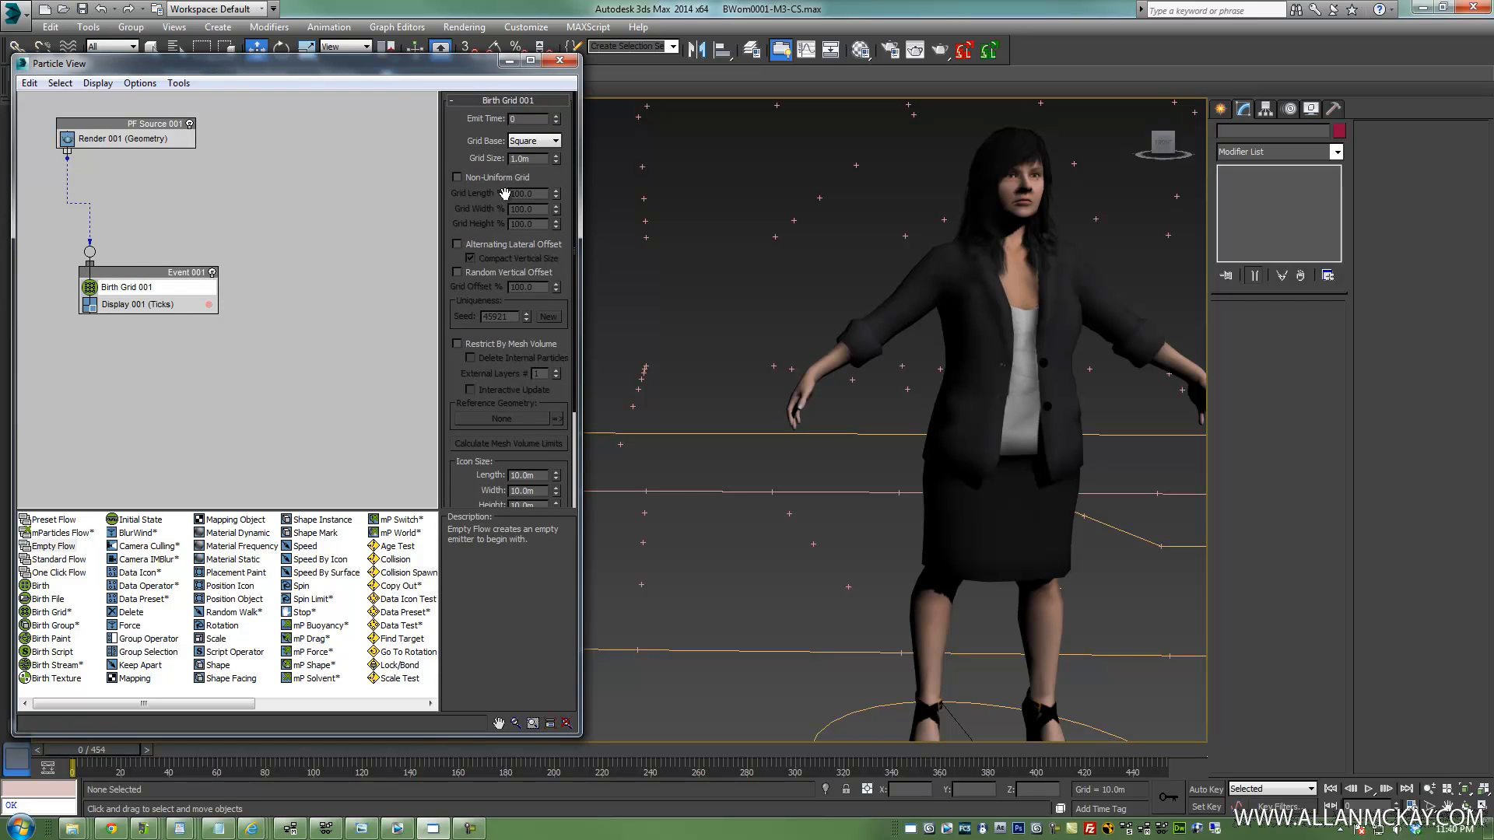
# Restrict Birth Grid 001 to the BWom0001-M3-Body mesh volume
pyautogui.scroll(-3)
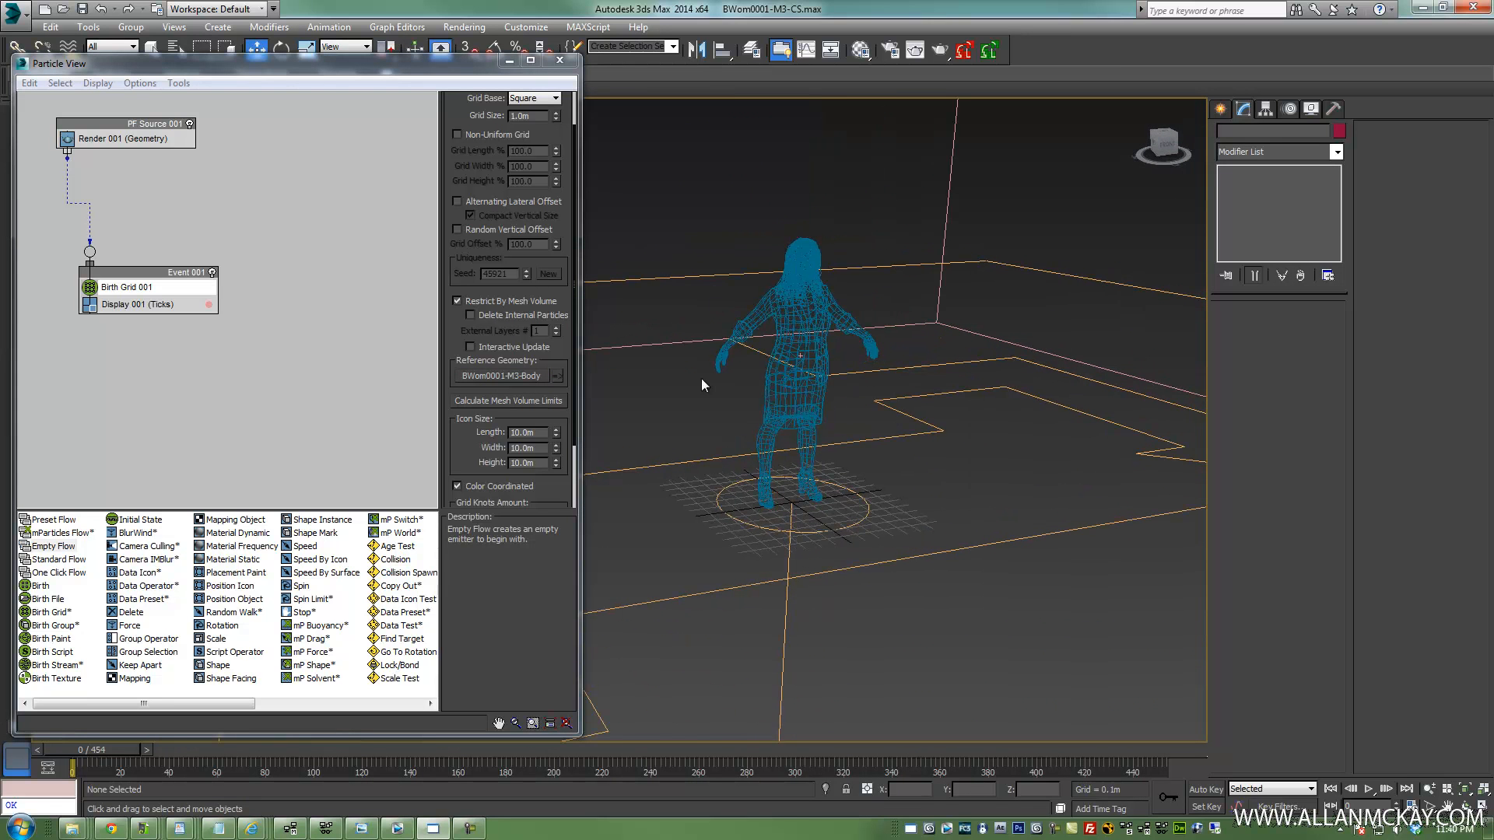
pyautogui.moveTo(781, 304)
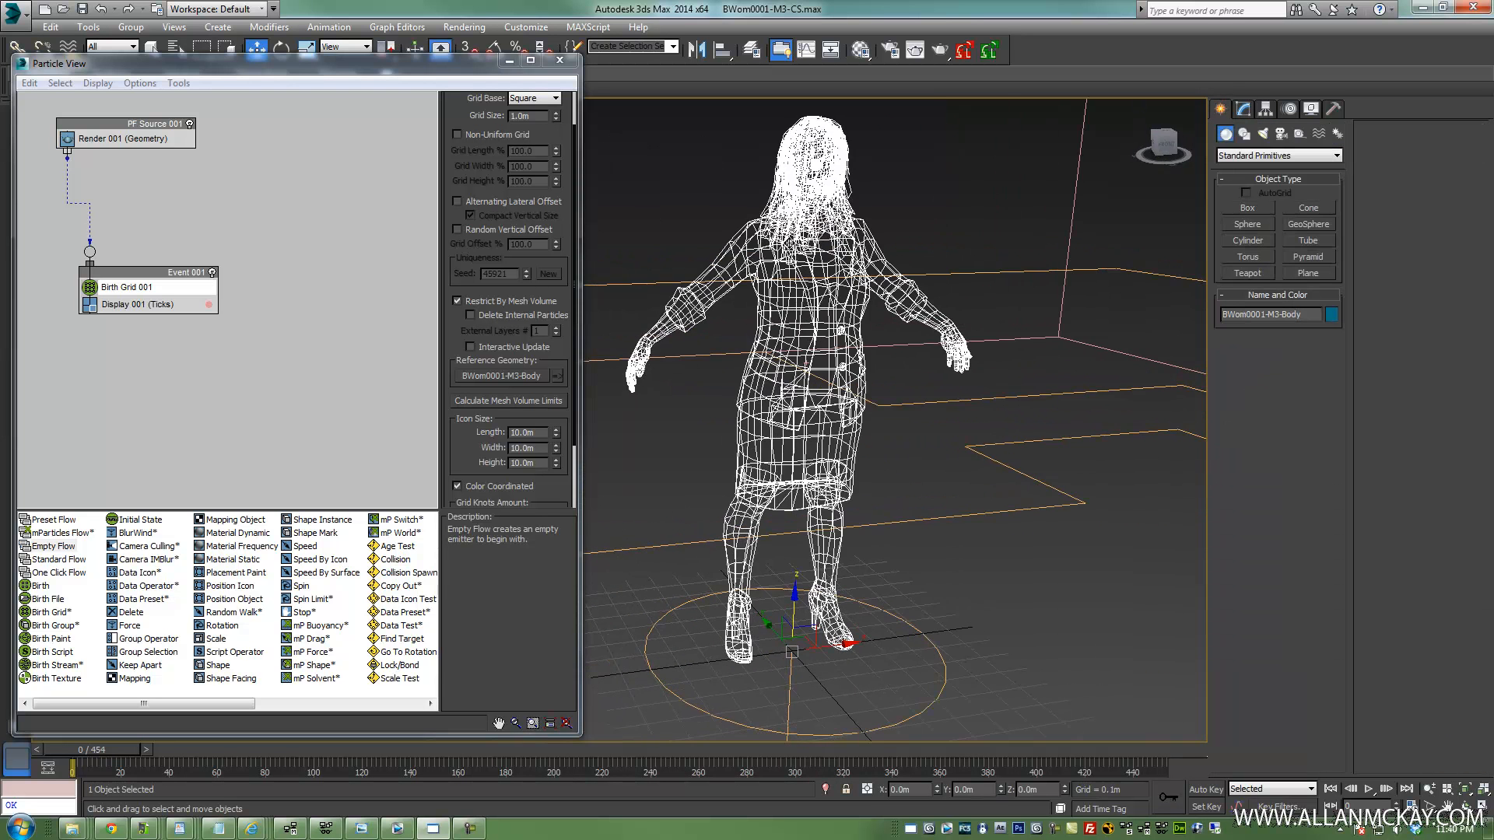
pyautogui.click(127, 287)
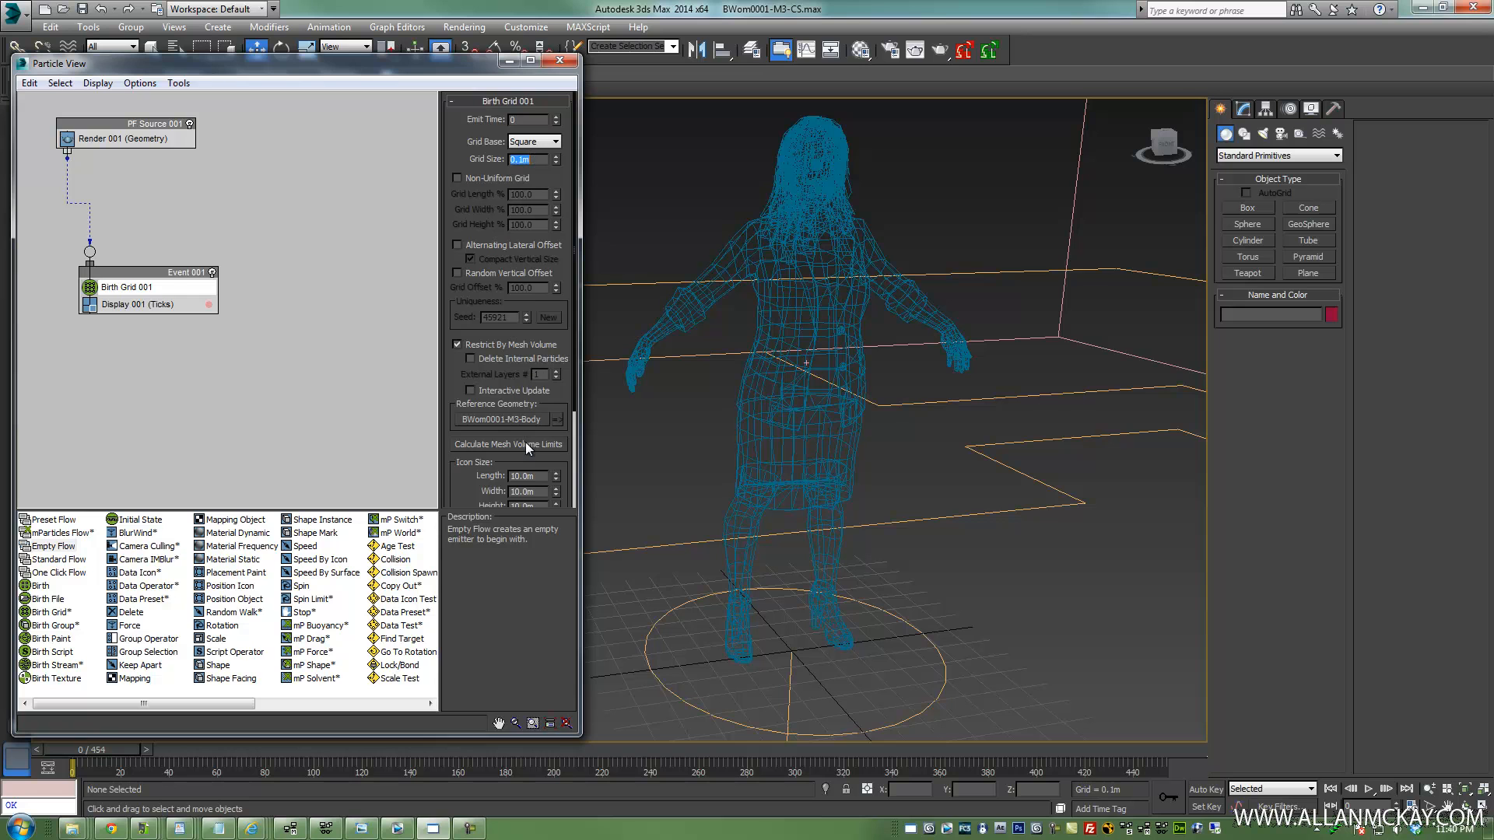
# Calculate the Birth Grid mesh volume limits, review PF Source settings, and set Grid Size to 0.1
pyautogui.click(508, 445)
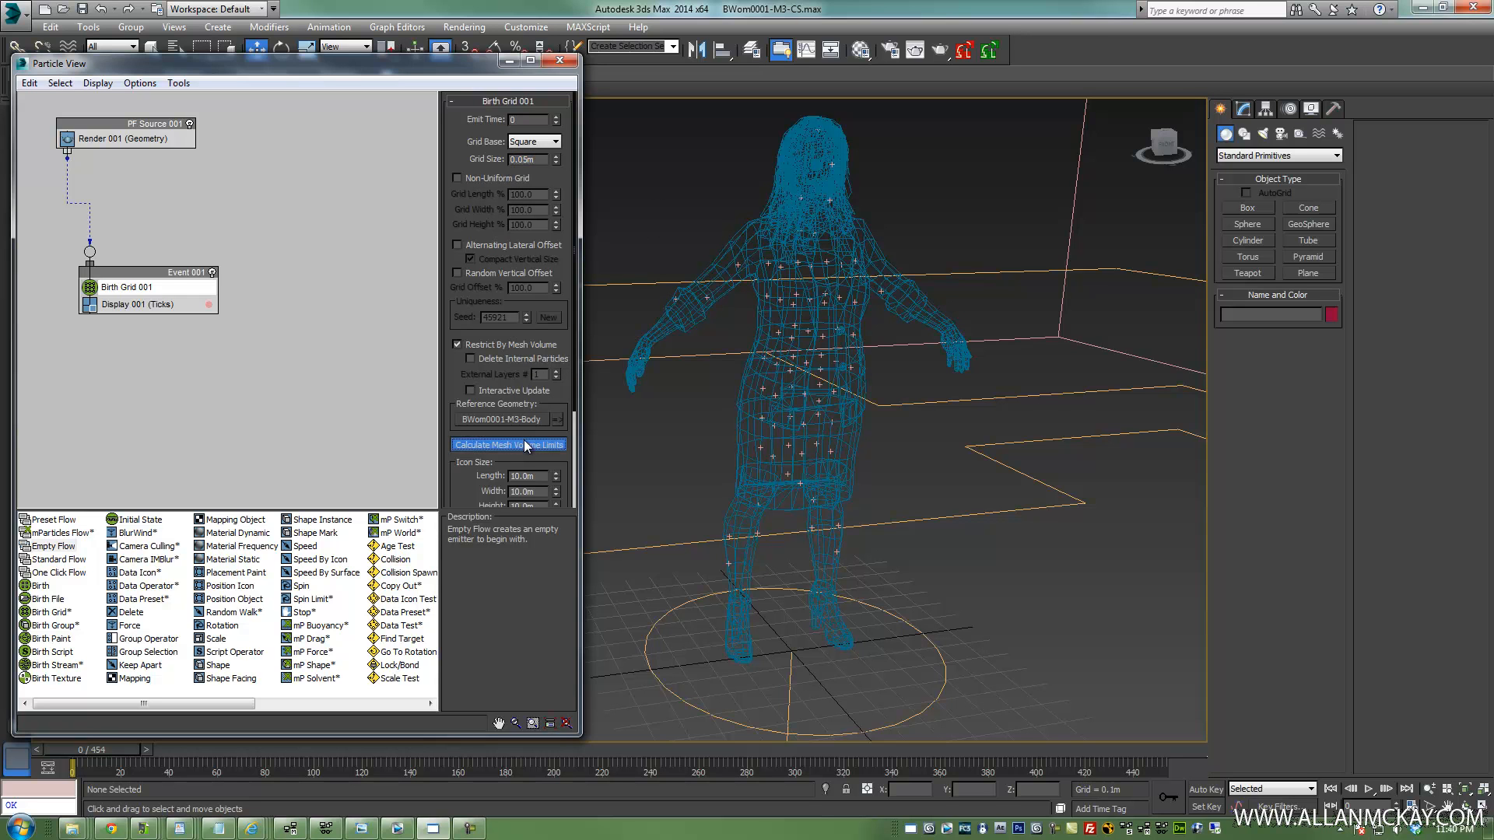
pyautogui.click(508, 444)
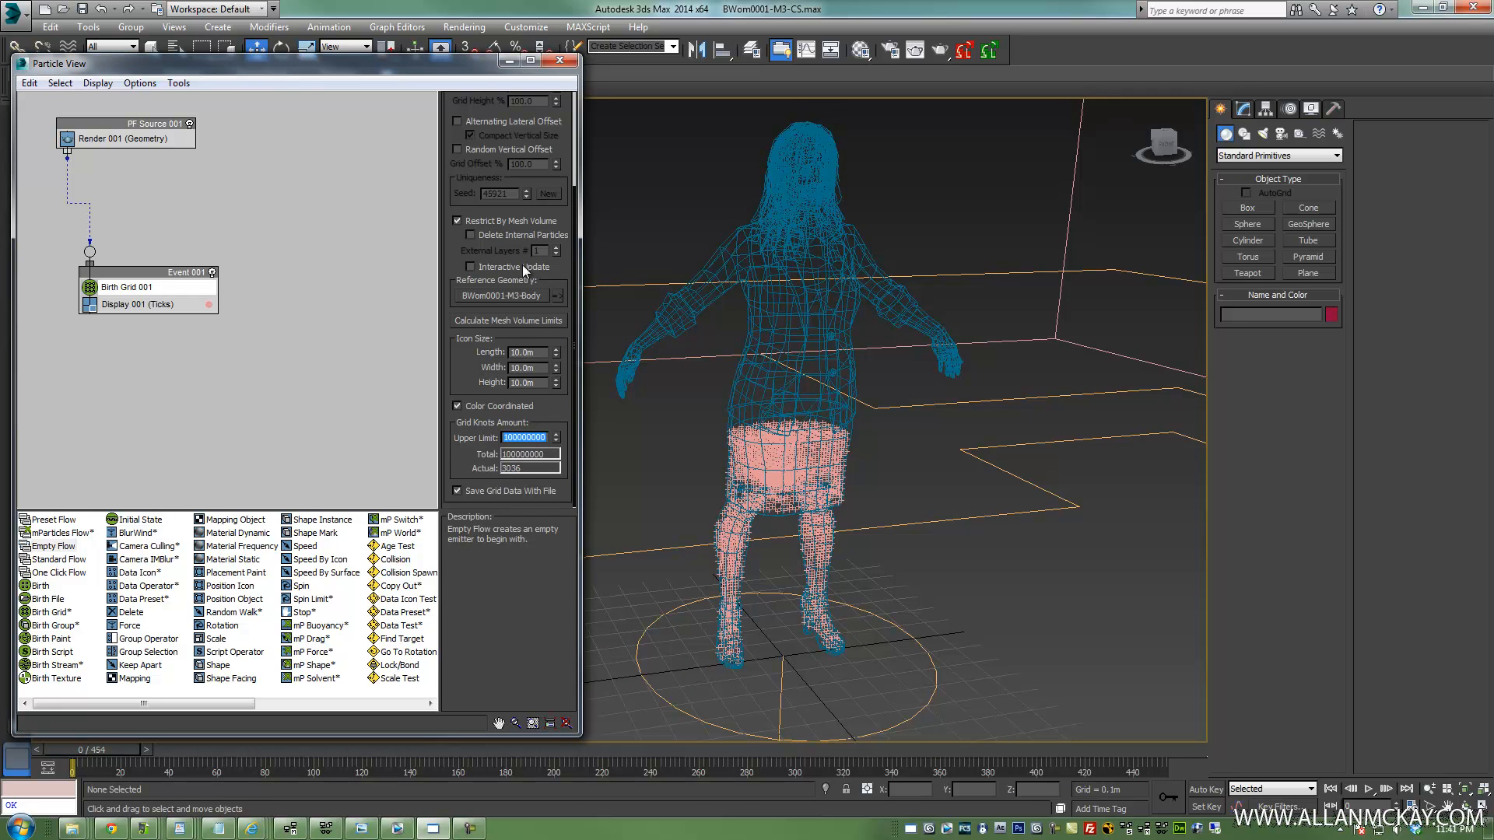
pyautogui.click(156, 125)
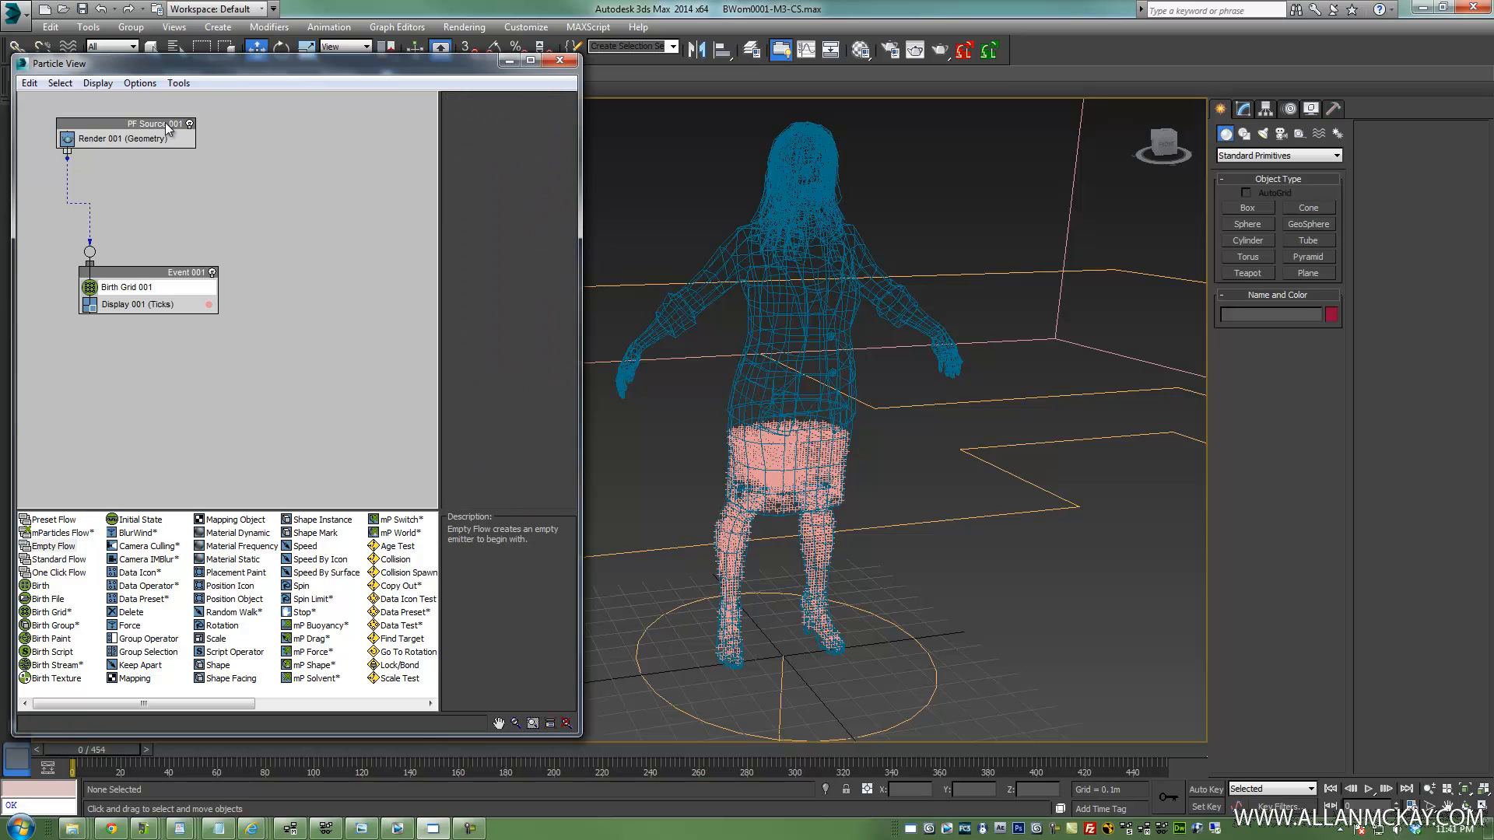
pyautogui.click(126, 288)
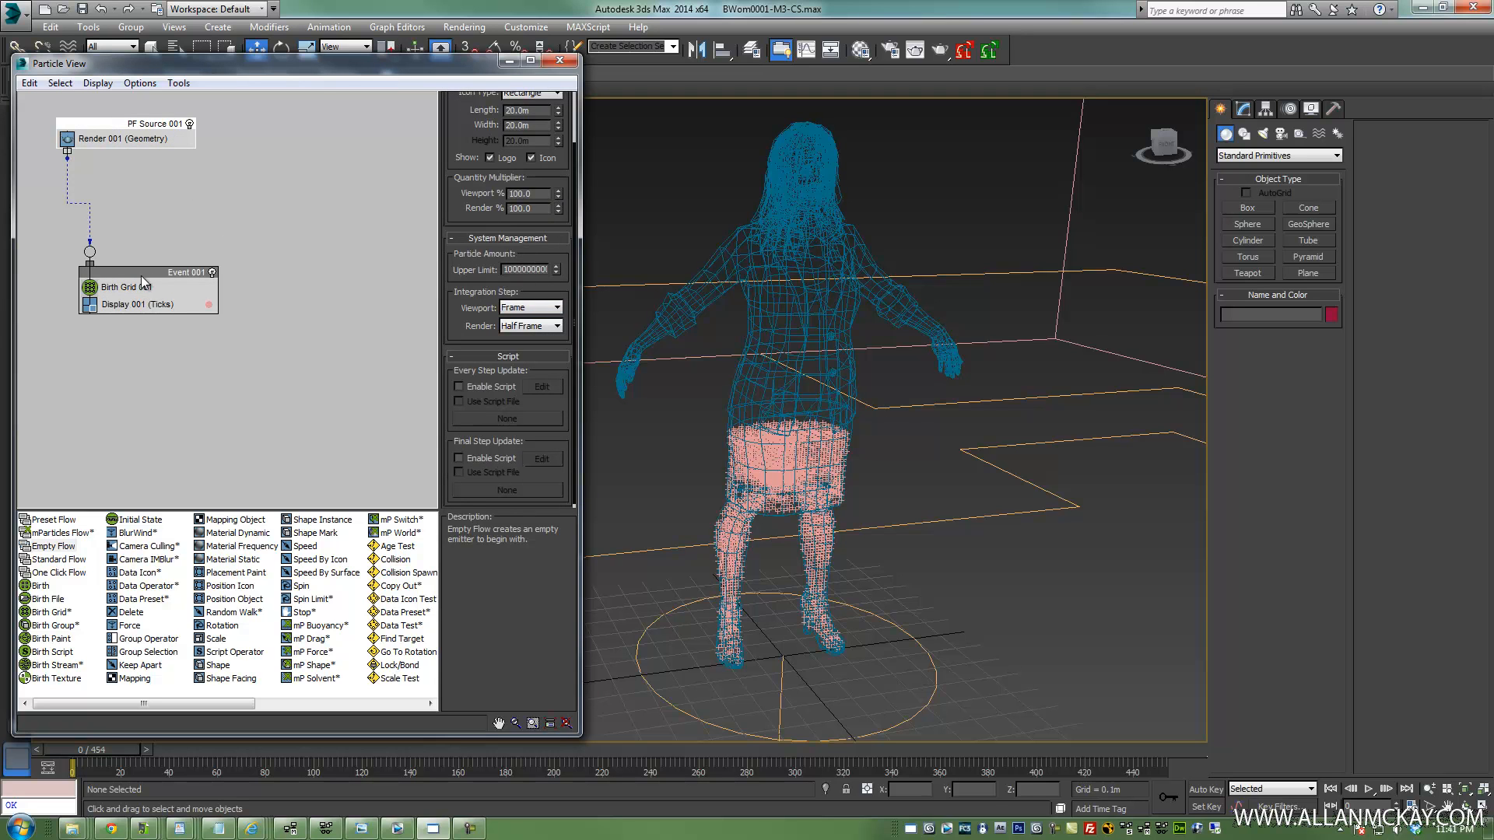
pyautogui.click(124, 287)
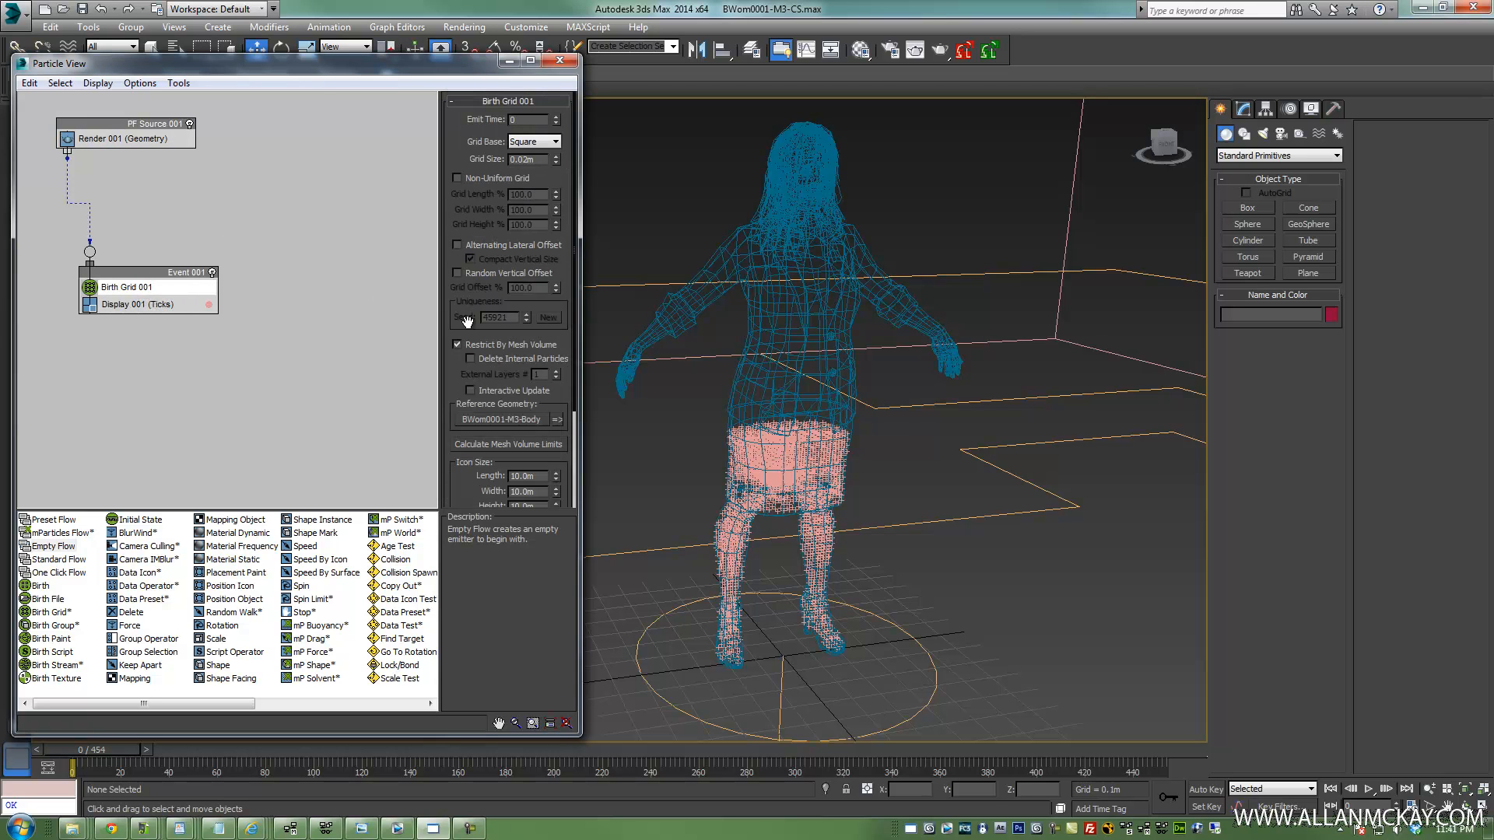
pyautogui.moveTo(646, 276)
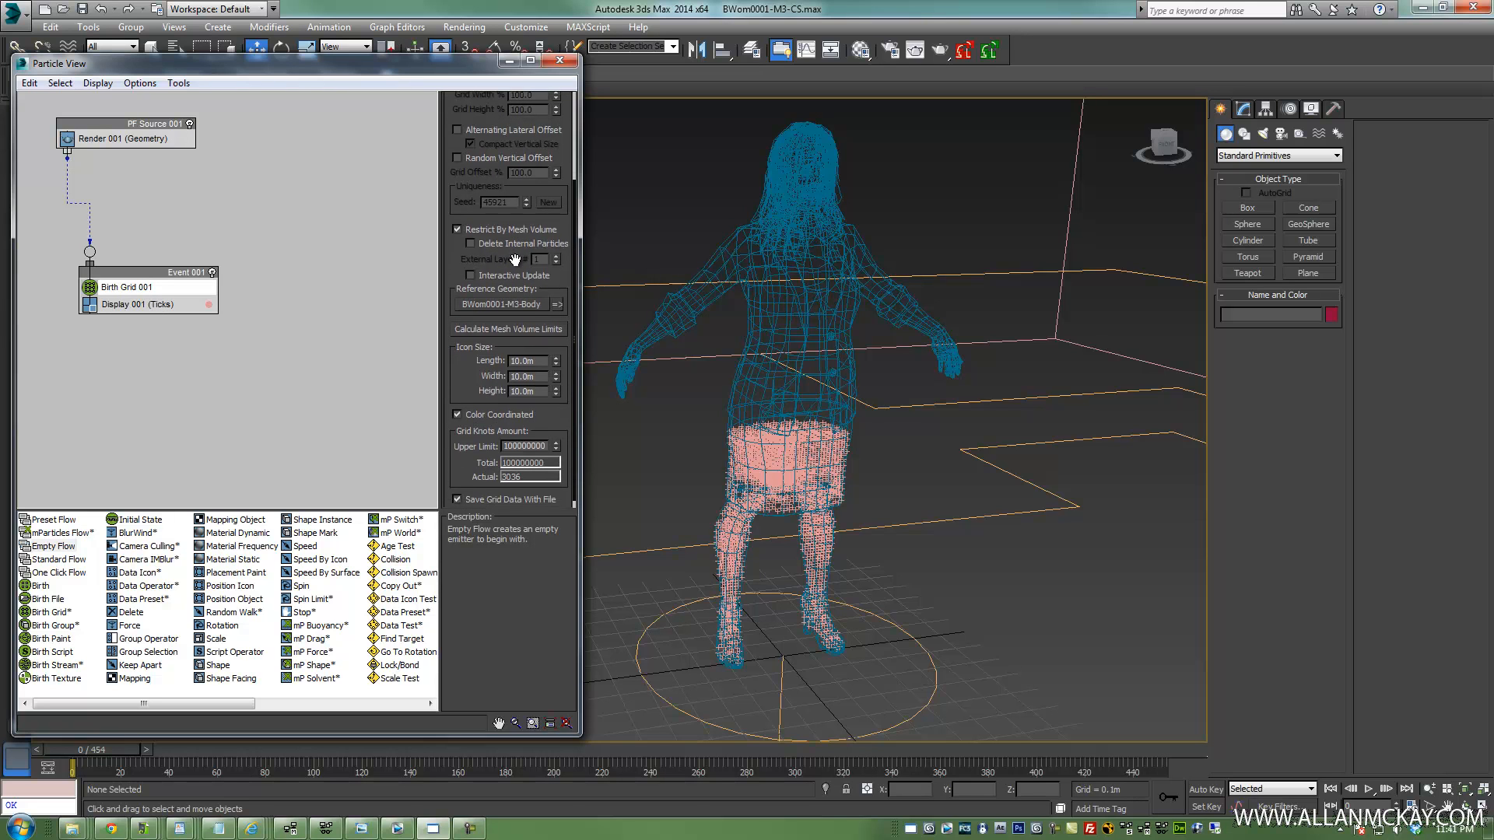
pyautogui.scroll(-3)
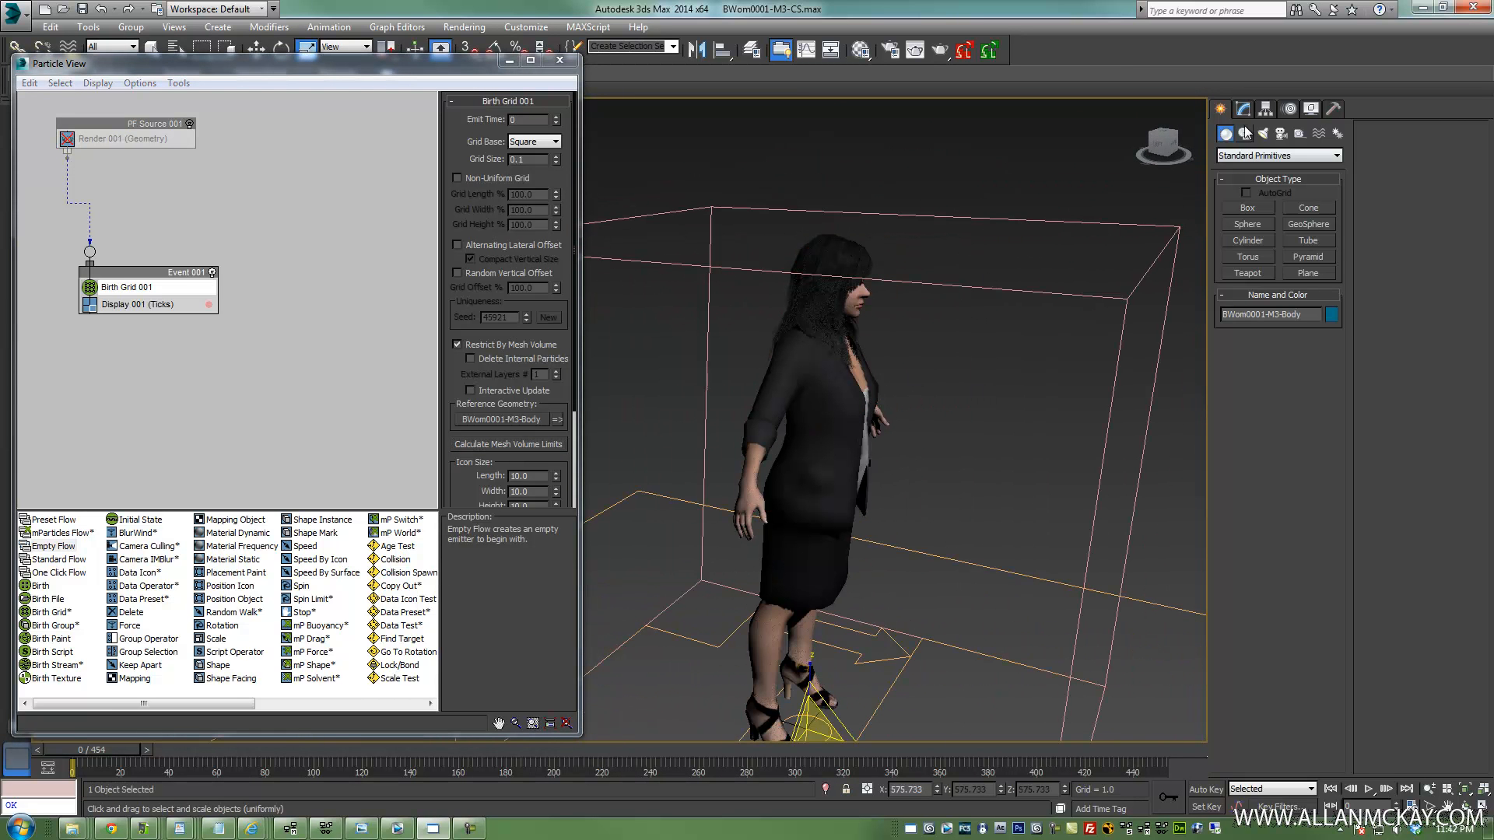
# Display particles as dots, set Birth Grid size to 0.05, and enable Interactive Update
pyautogui.click(1336, 152)
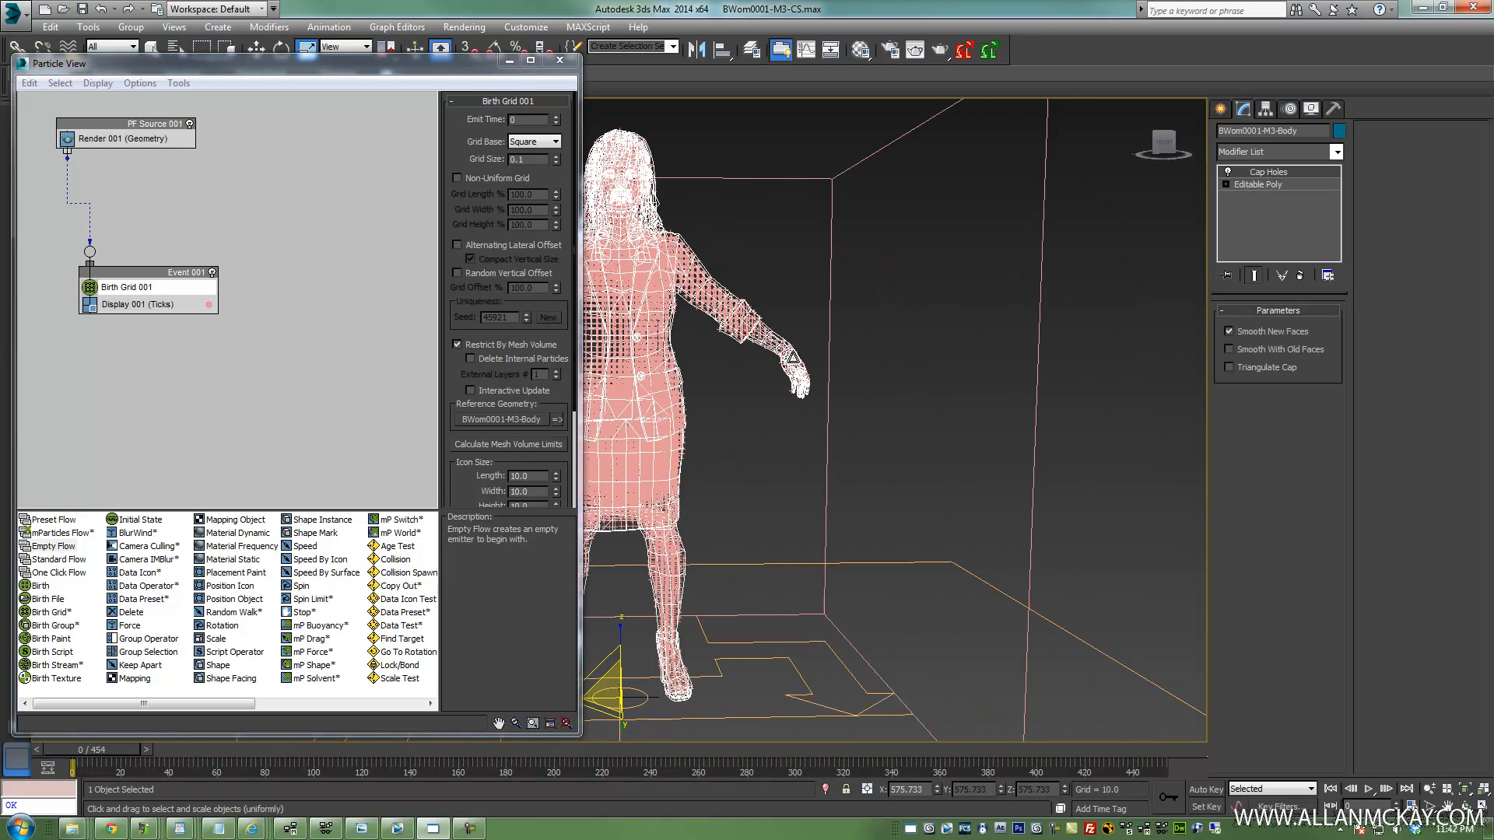
pyautogui.click(138, 305)
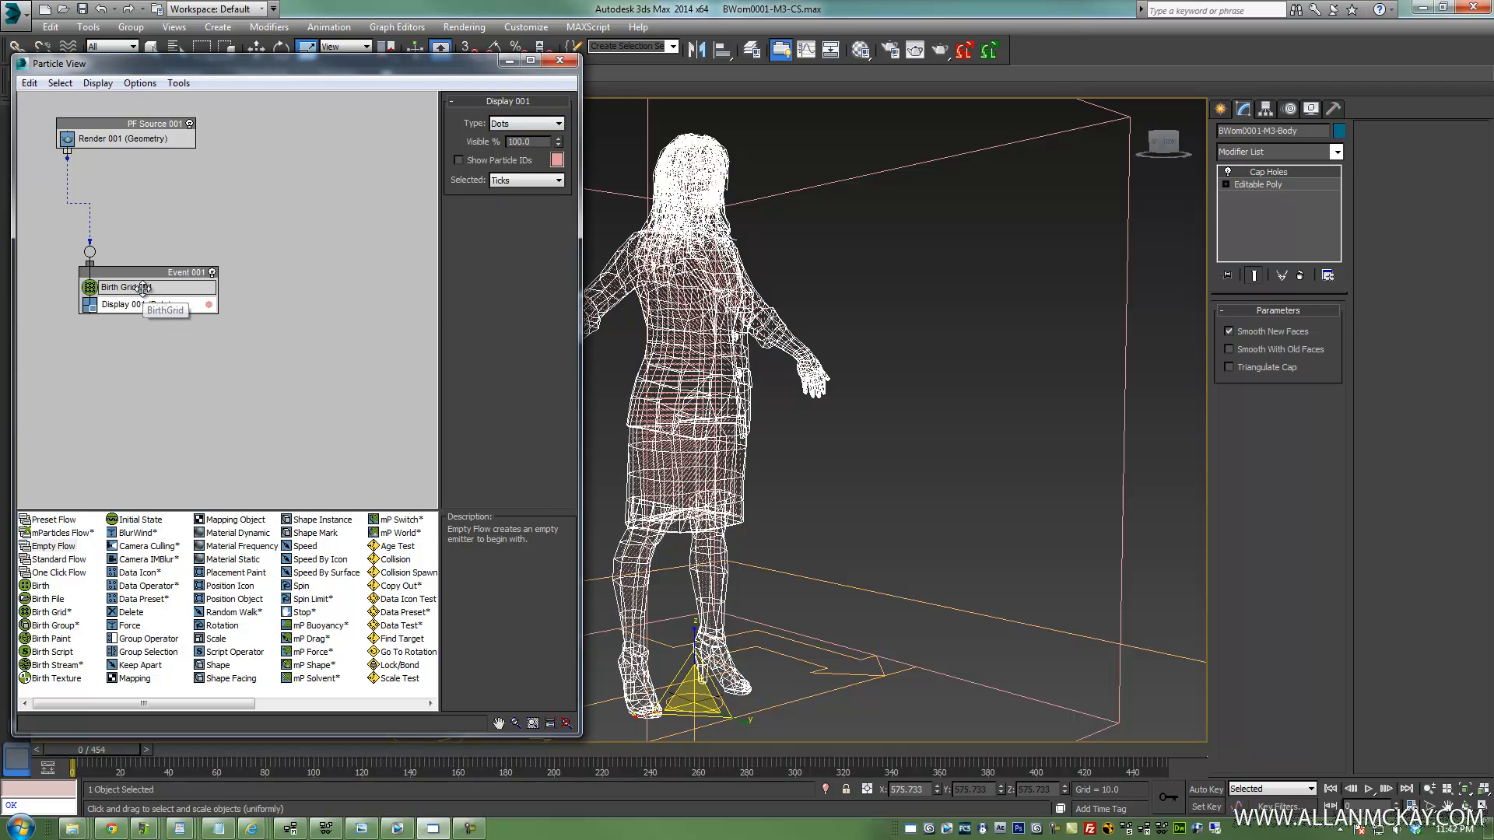
pyautogui.click(124, 287)
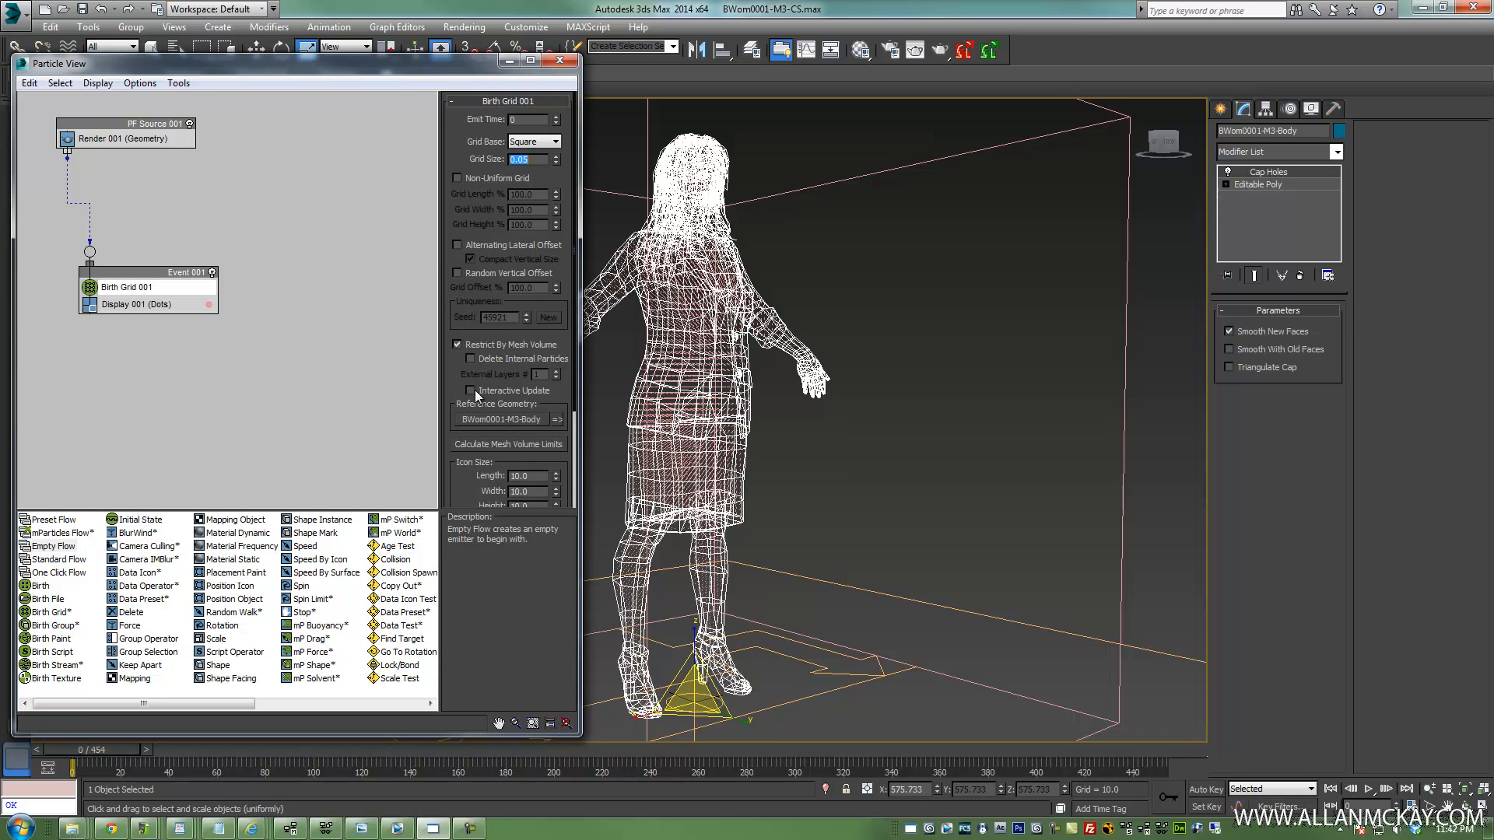
pyautogui.click(471, 390)
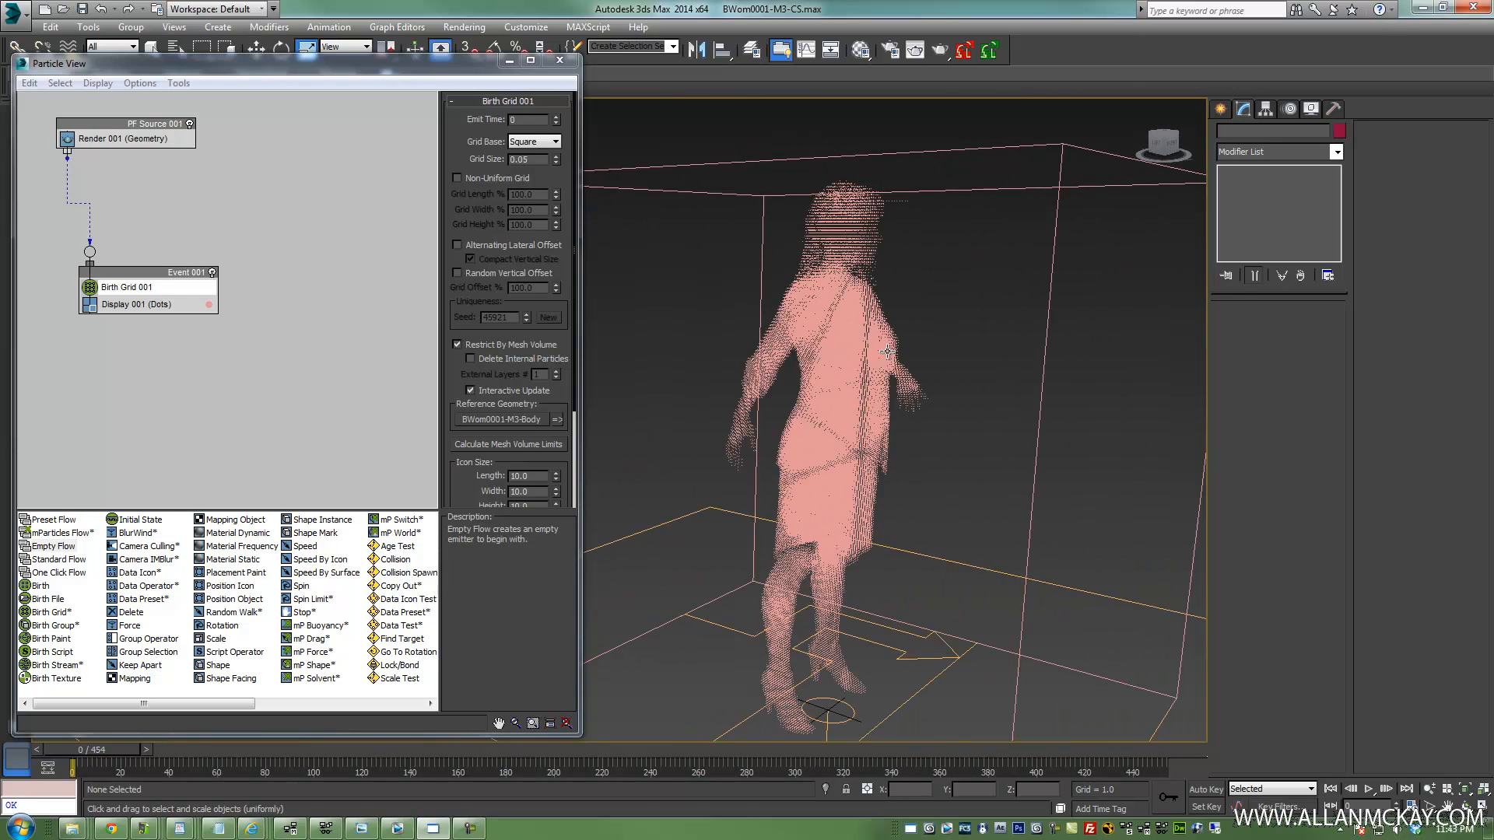
pyautogui.moveTo(755, 245)
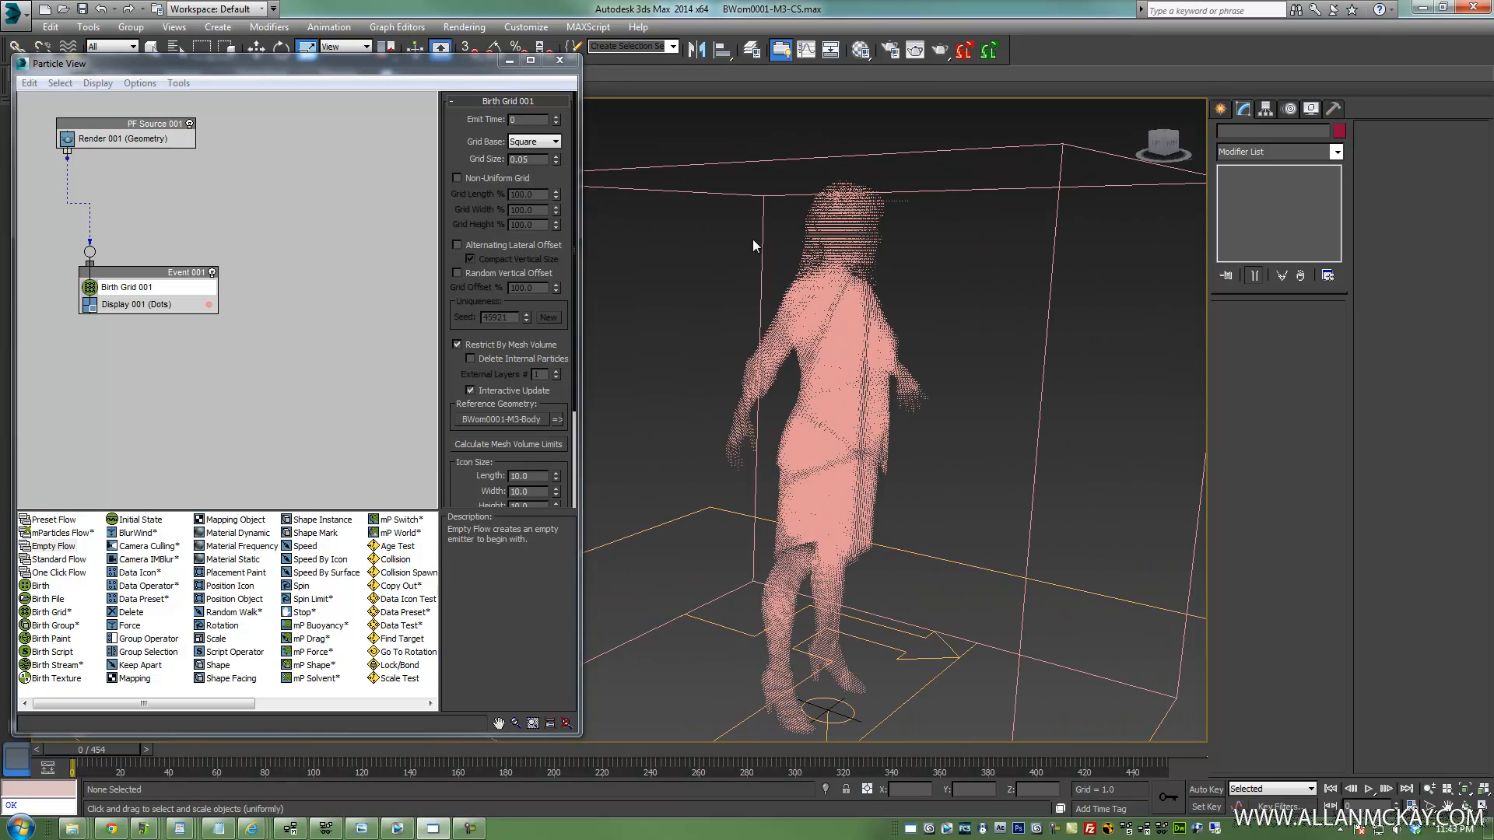
pyautogui.moveTo(752, 246); pyautogui.dragTo(958, 341)
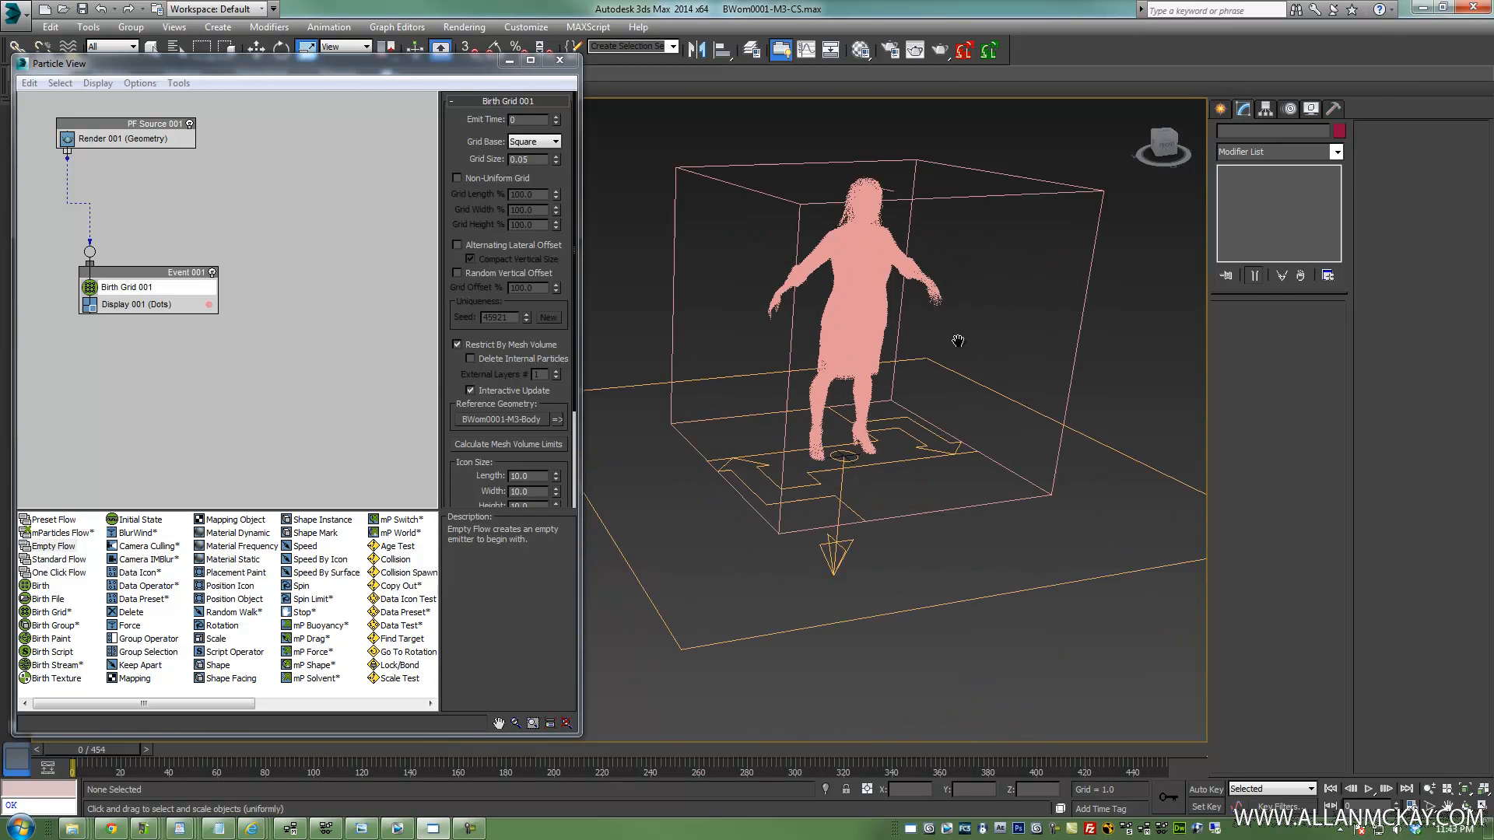
pyautogui.moveTo(958, 341); pyautogui.dragTo(915, 408)
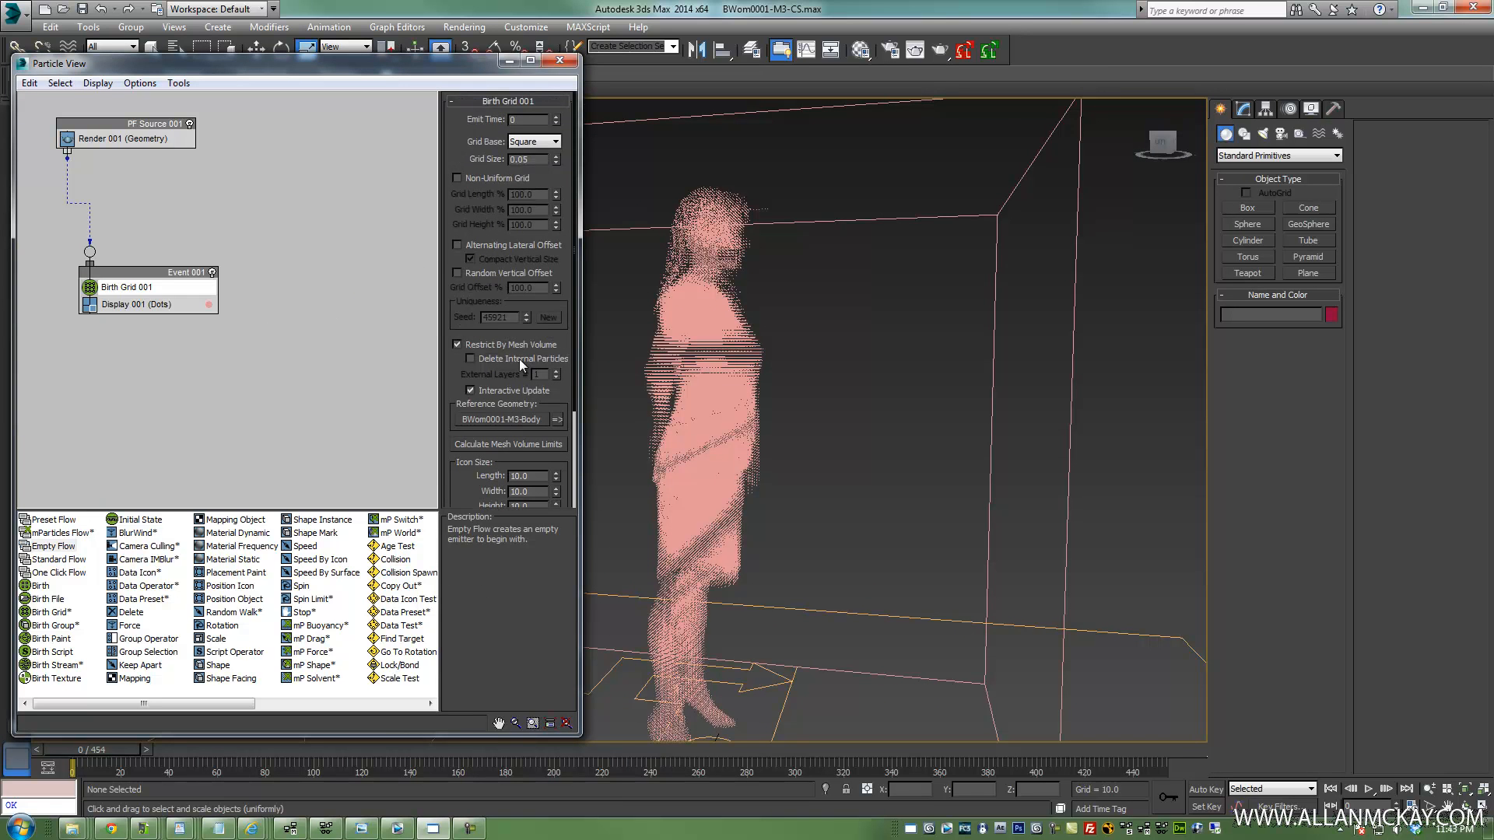
pyautogui.moveTo(528, 186)
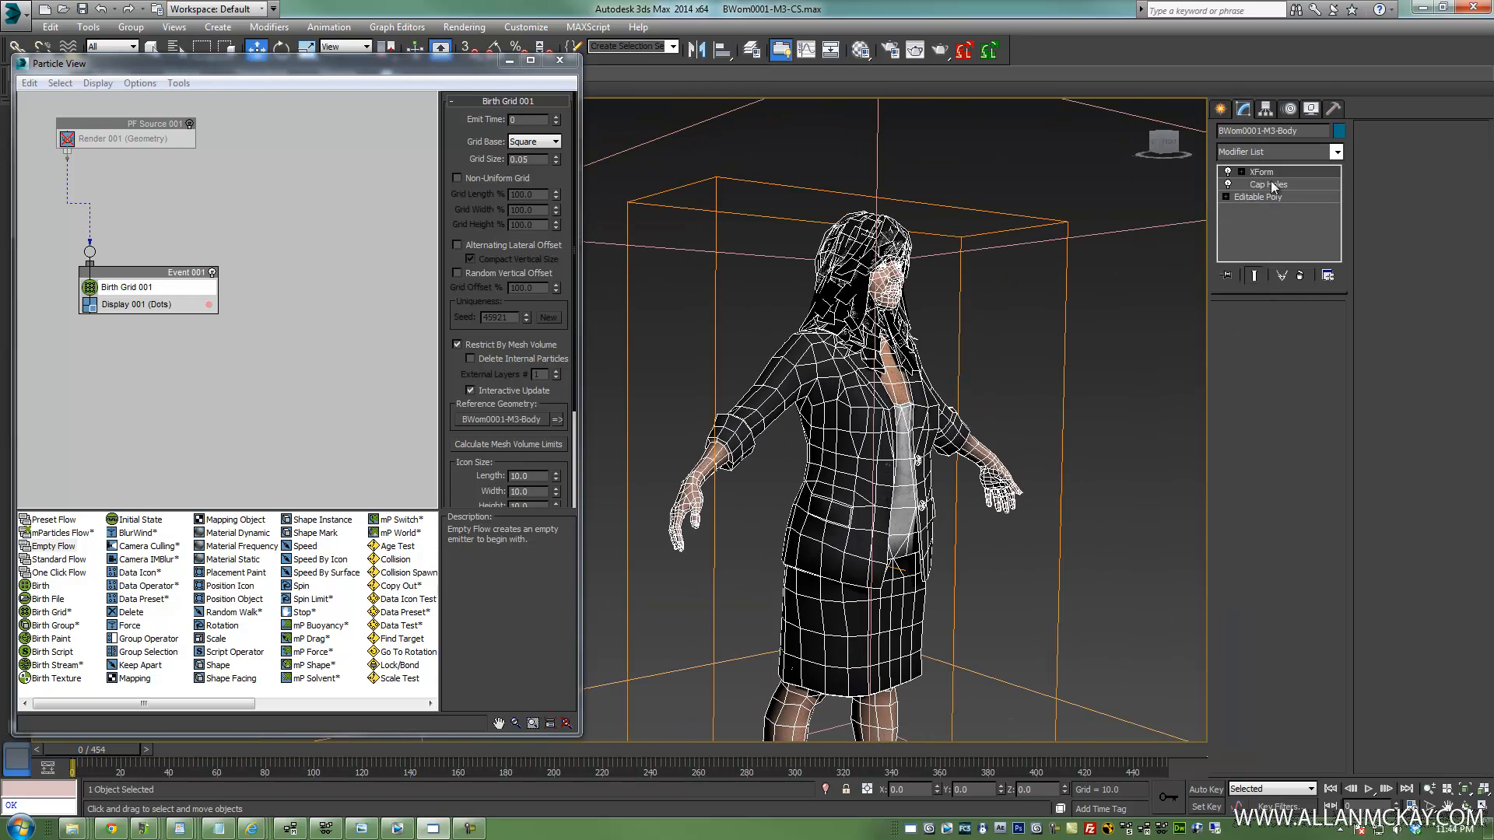
# Raise Birth Grid 001 icon height to 11 and width to 10.5, deleting internal particles
pyautogui.click(1259, 196)
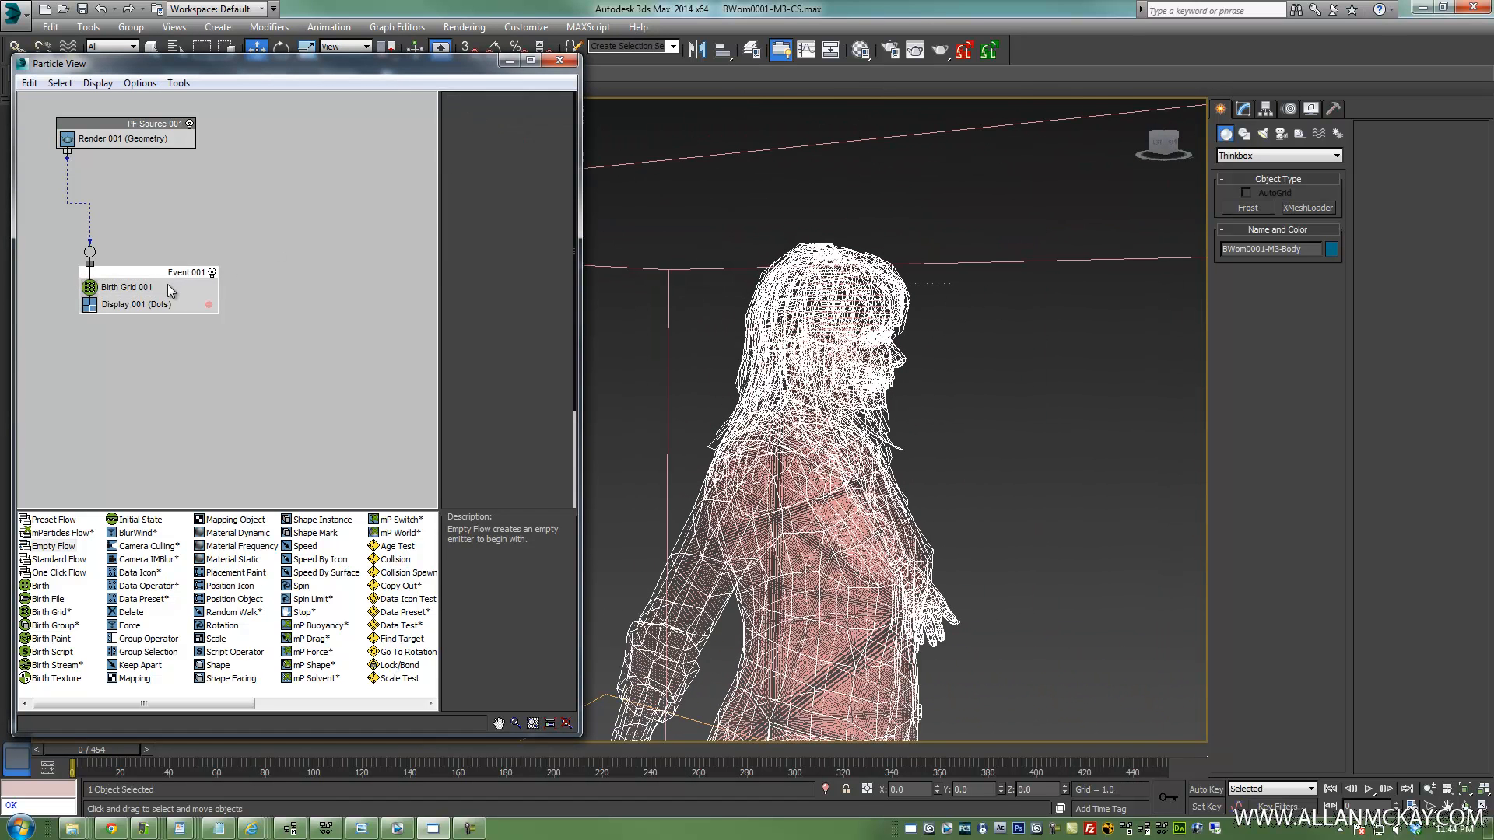
pyautogui.click(126, 287)
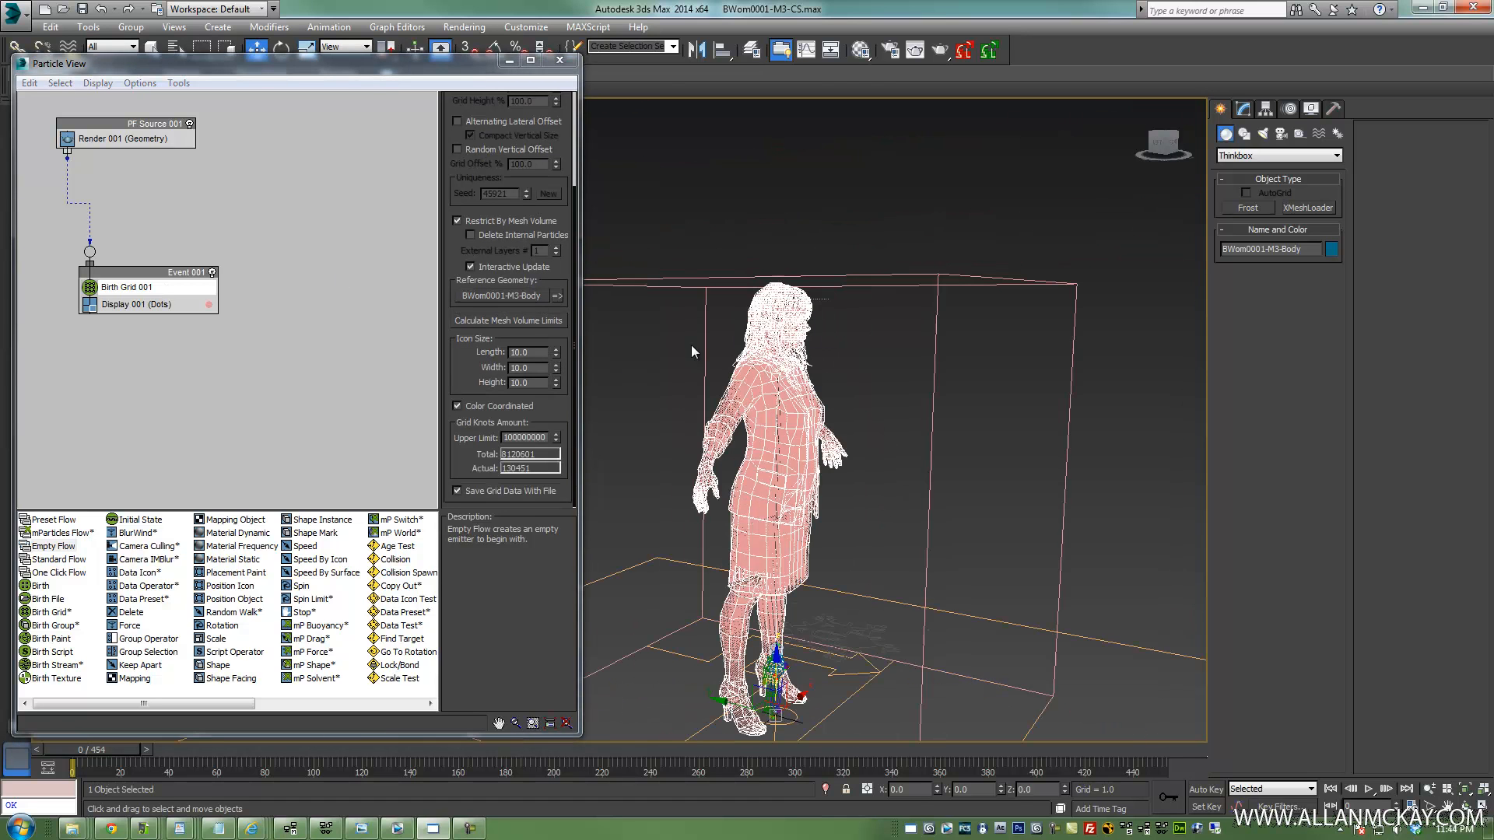
pyautogui.click(555, 379)
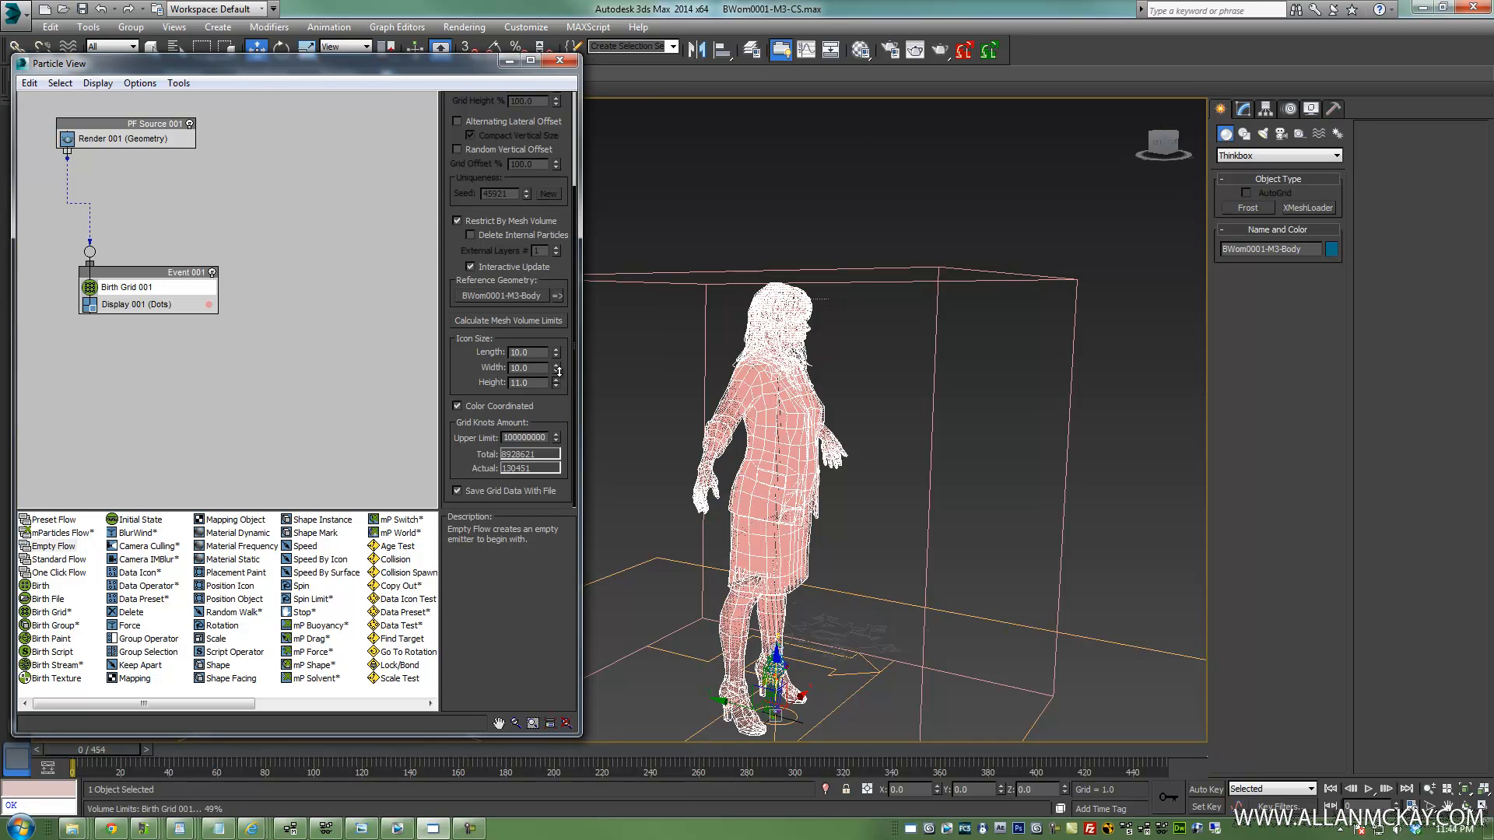
pyautogui.click(557, 364)
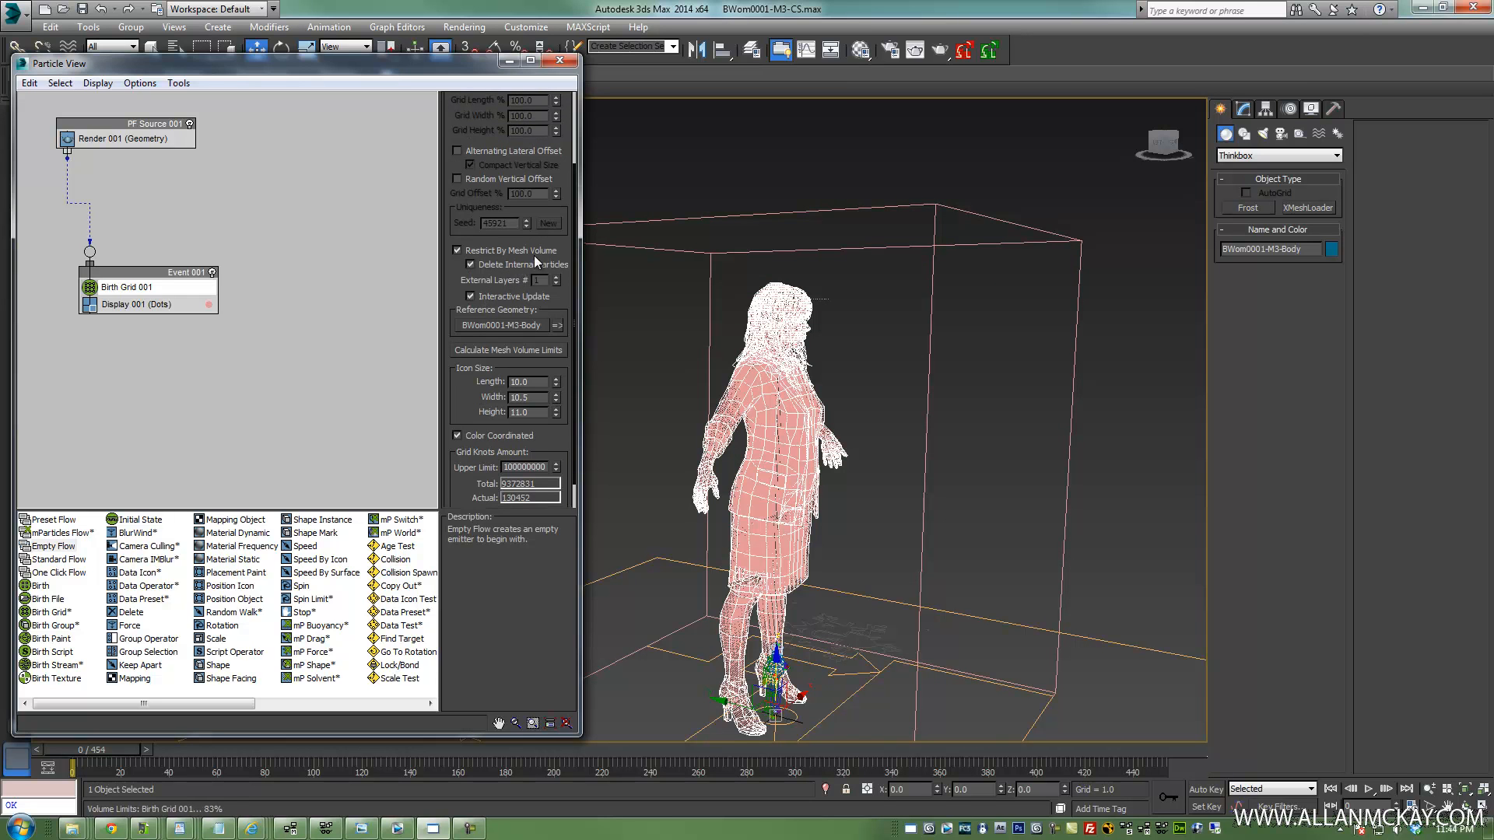
pyautogui.click(126, 287)
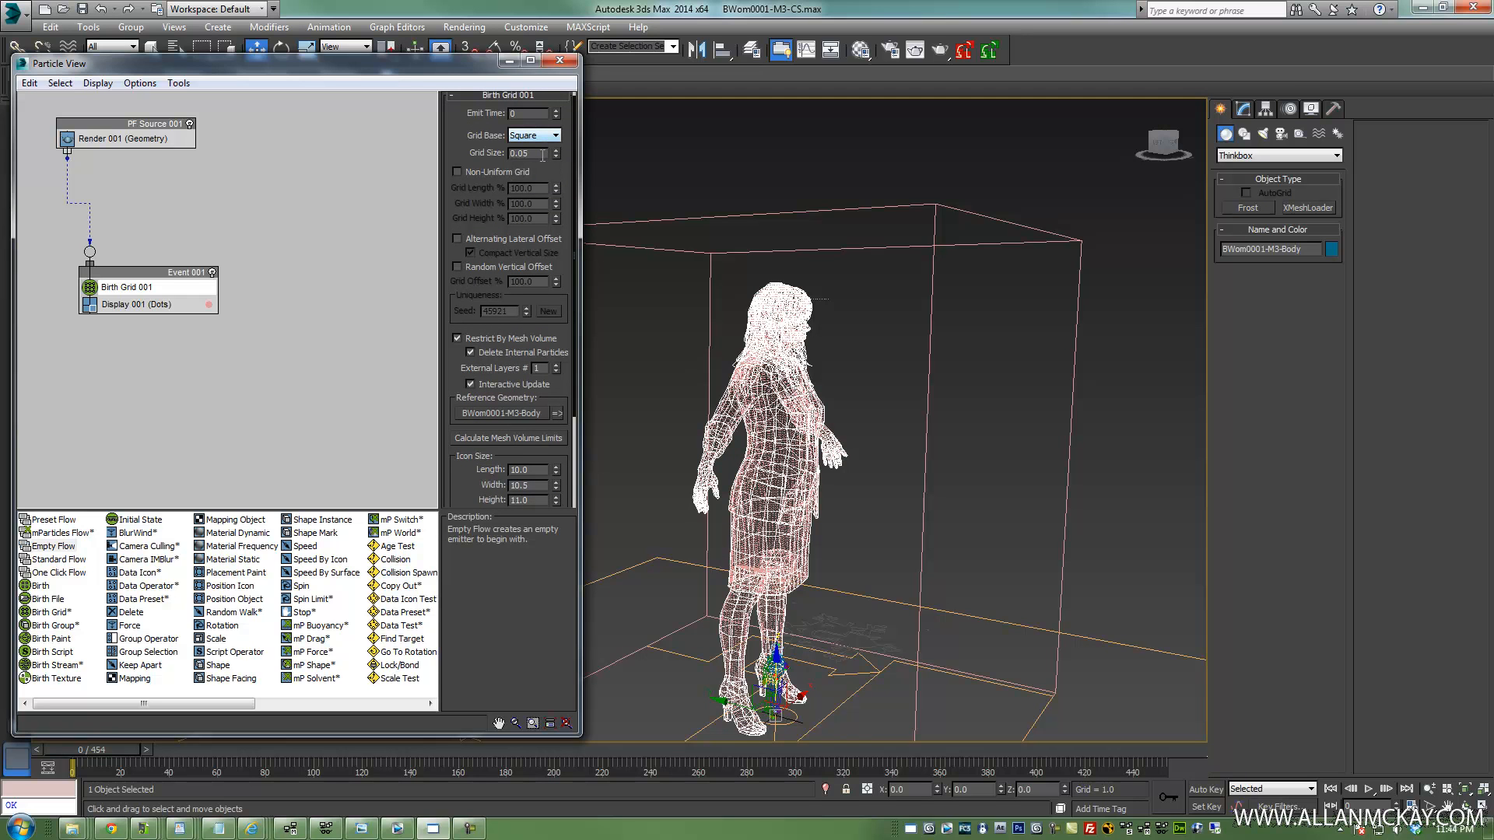
# Lower grid size to 0.04 and mesh PF Source 001 with Frost, trying Metaballs then Zhu/Bridson
pyautogui.click(554, 149)
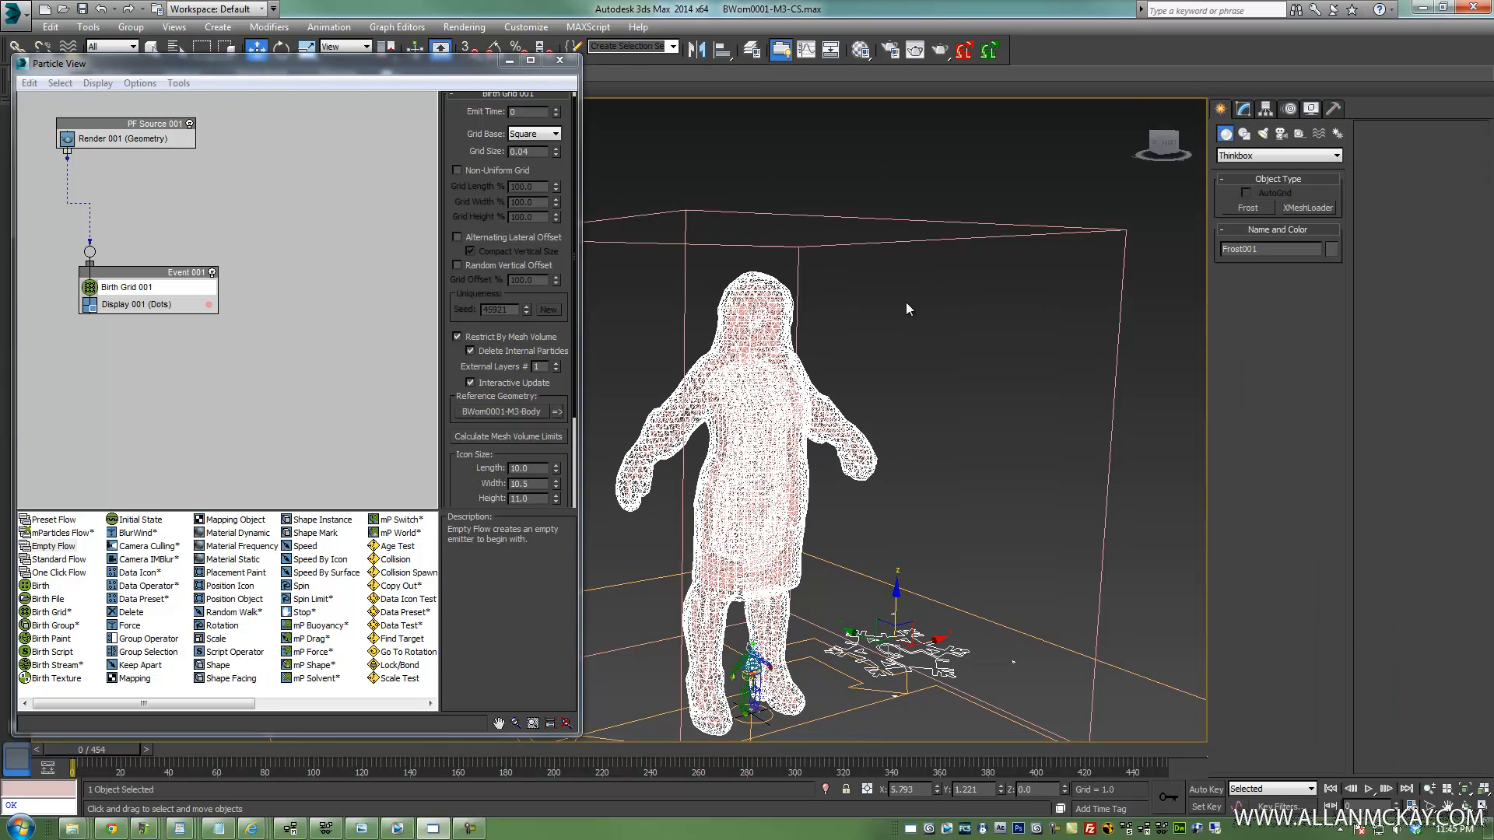
pyautogui.rightClick(909, 309)
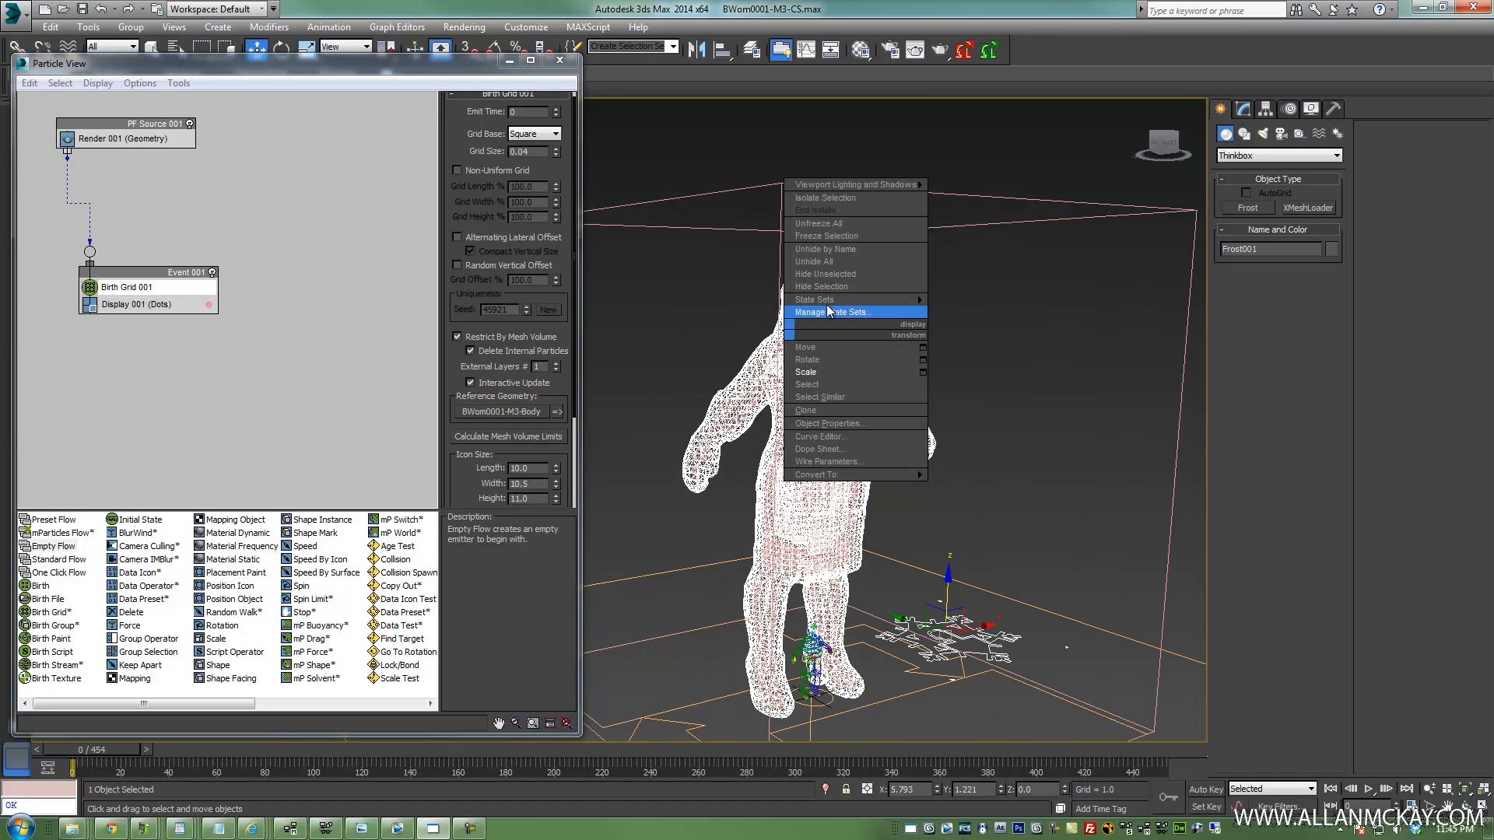
pyautogui.moveTo(923, 383)
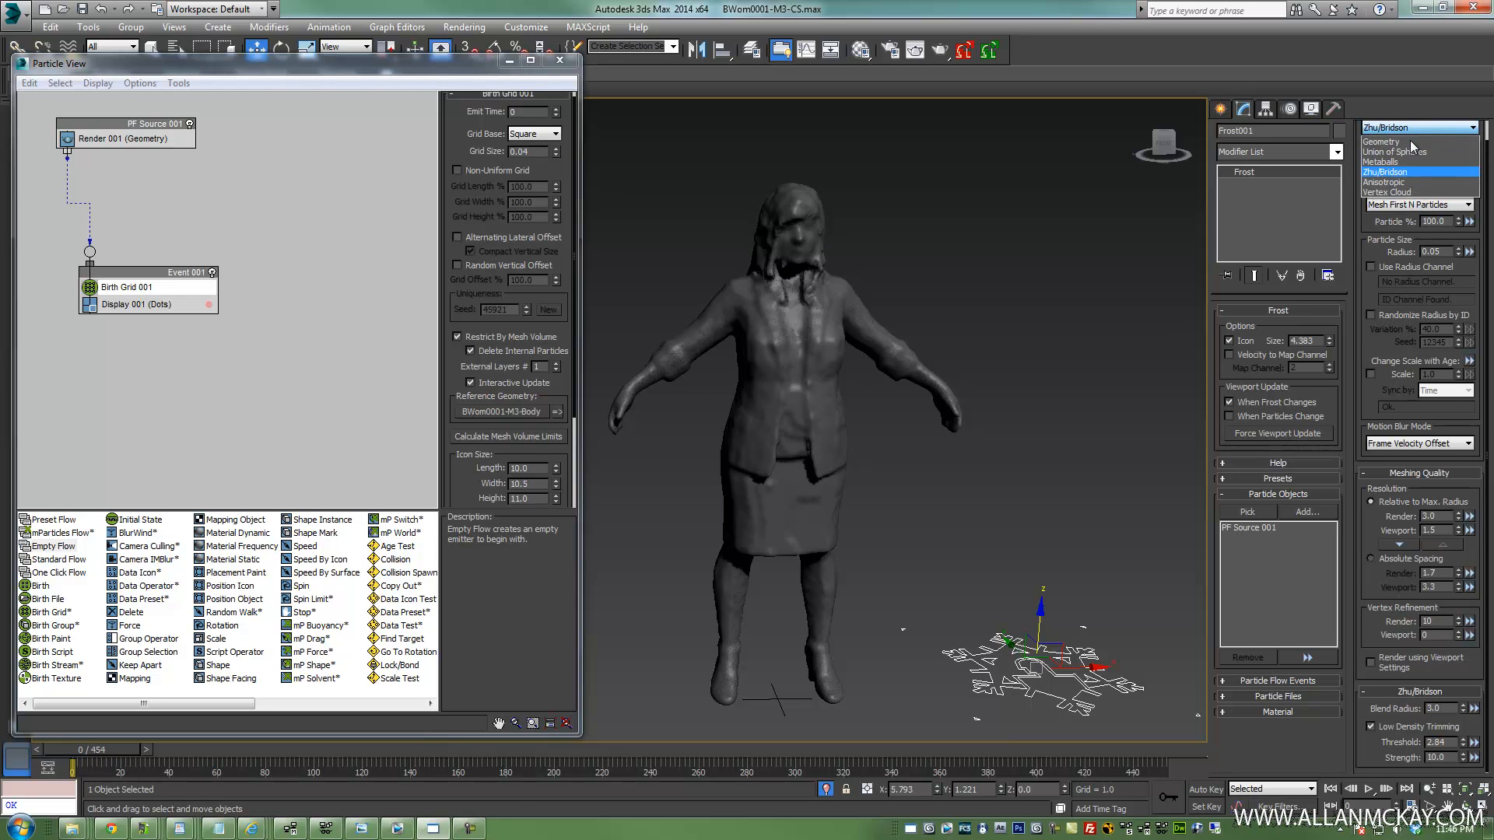
pyautogui.click(1411, 160)
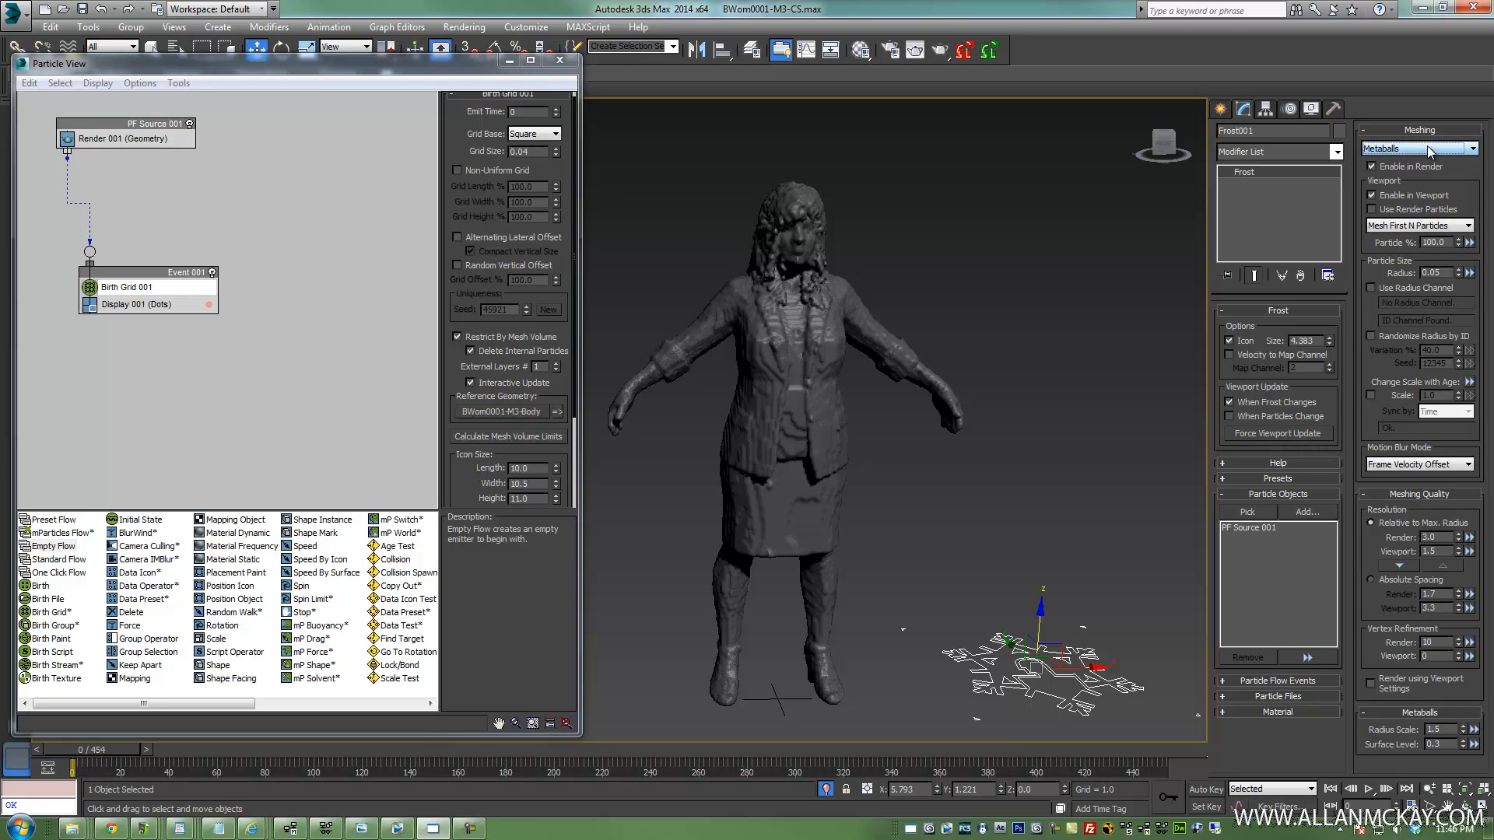
pyautogui.click(1452, 148)
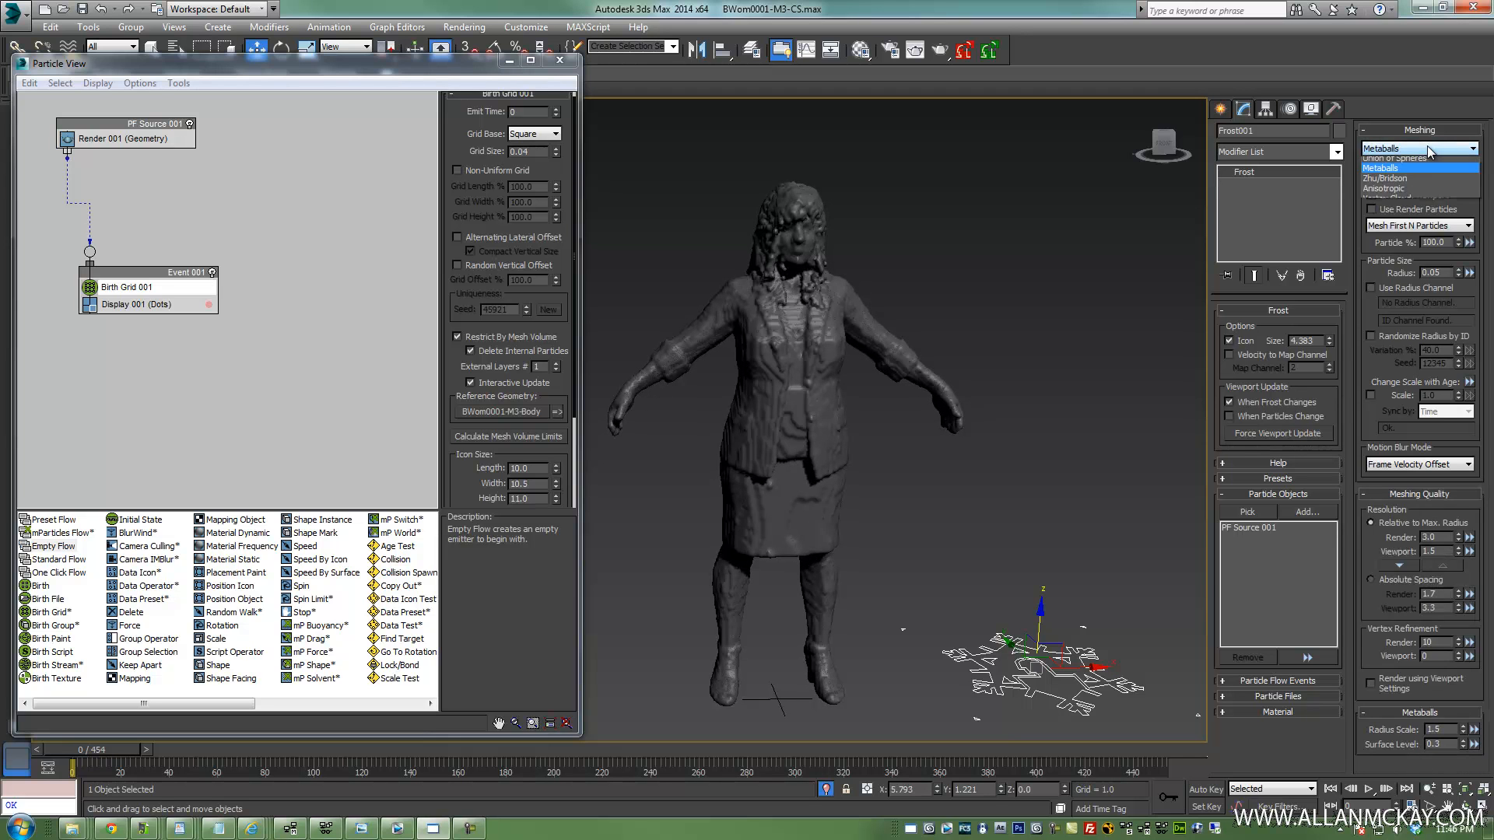
pyautogui.click(1412, 178)
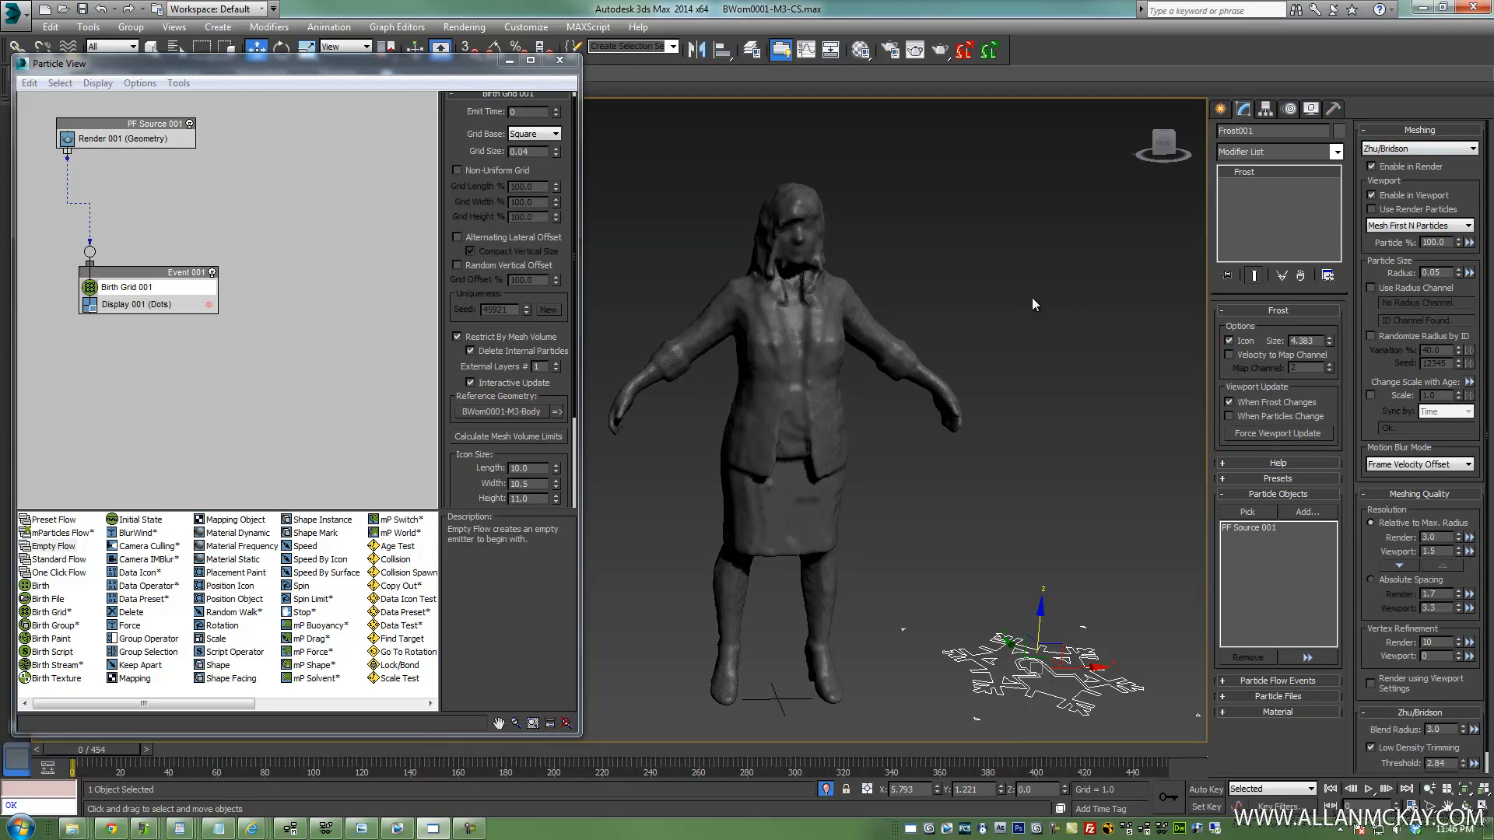
pyautogui.moveTo(1034, 304); pyautogui.dragTo(1056, 332)
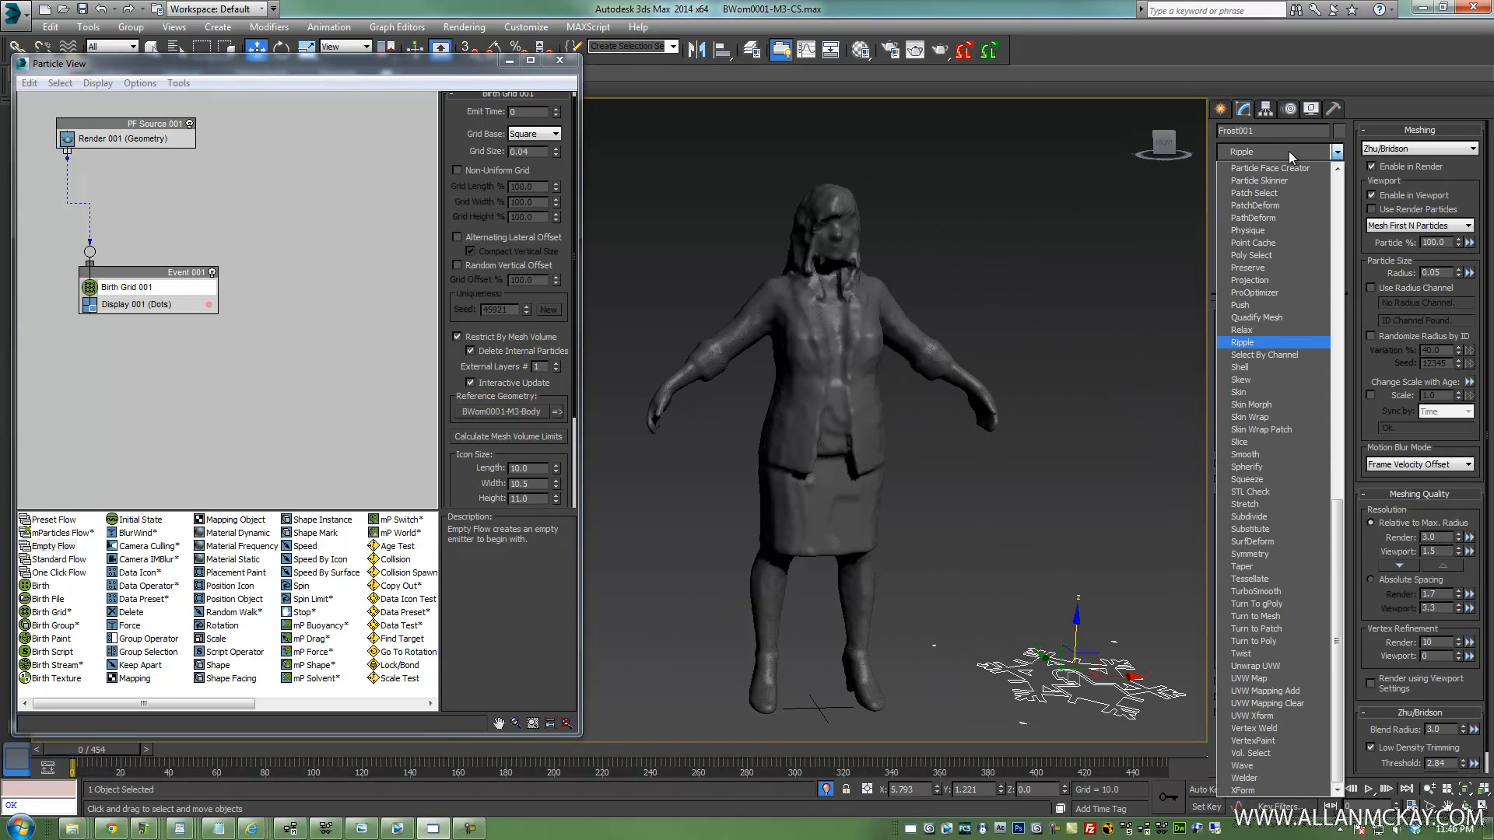
# Add a Relax modifier to Frost001 and Collapse All into an Editable Mesh
pyautogui.click(1242, 330)
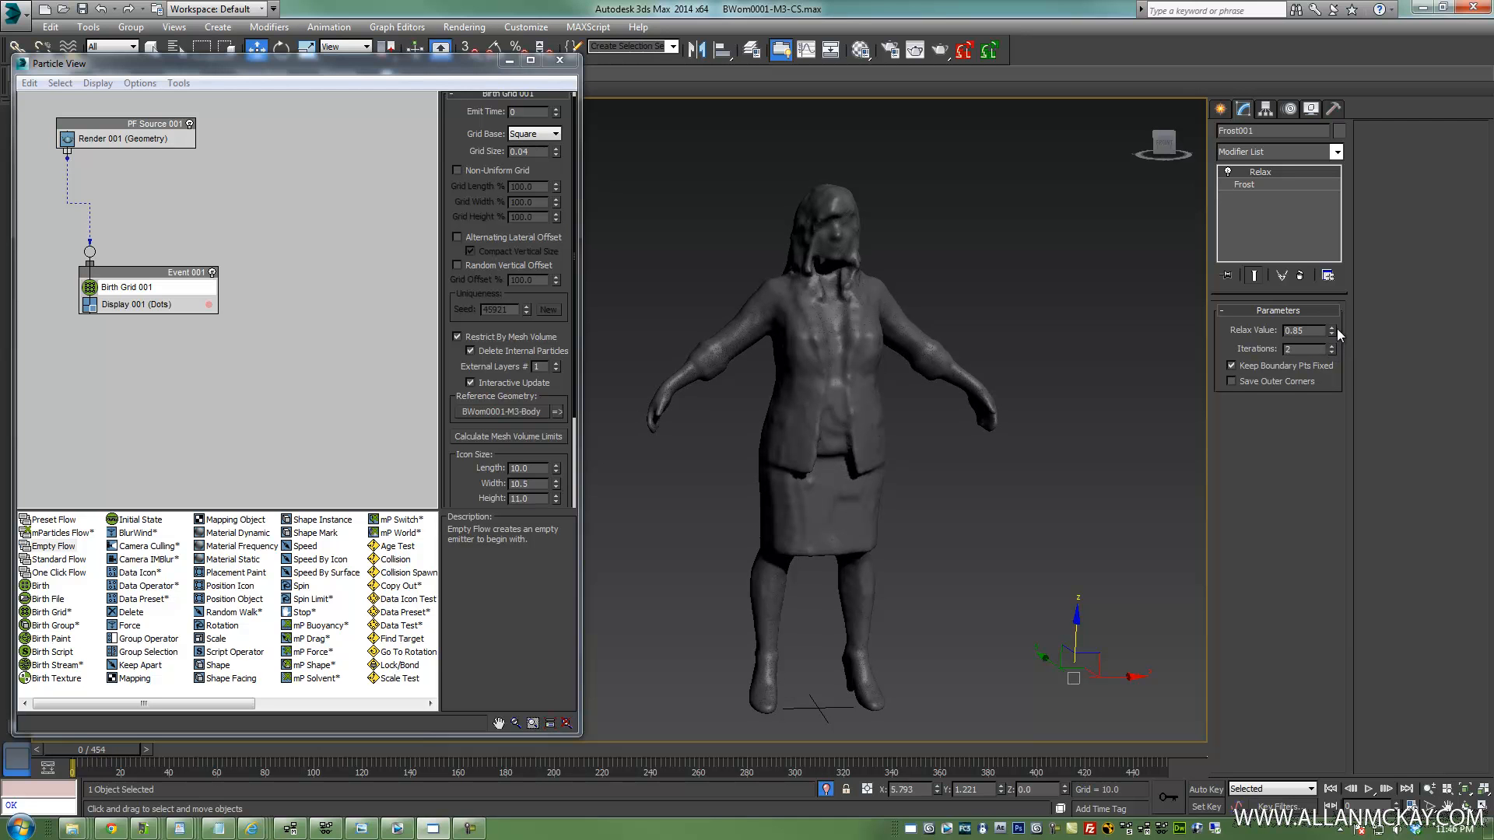
pyautogui.rightClick(1261, 172)
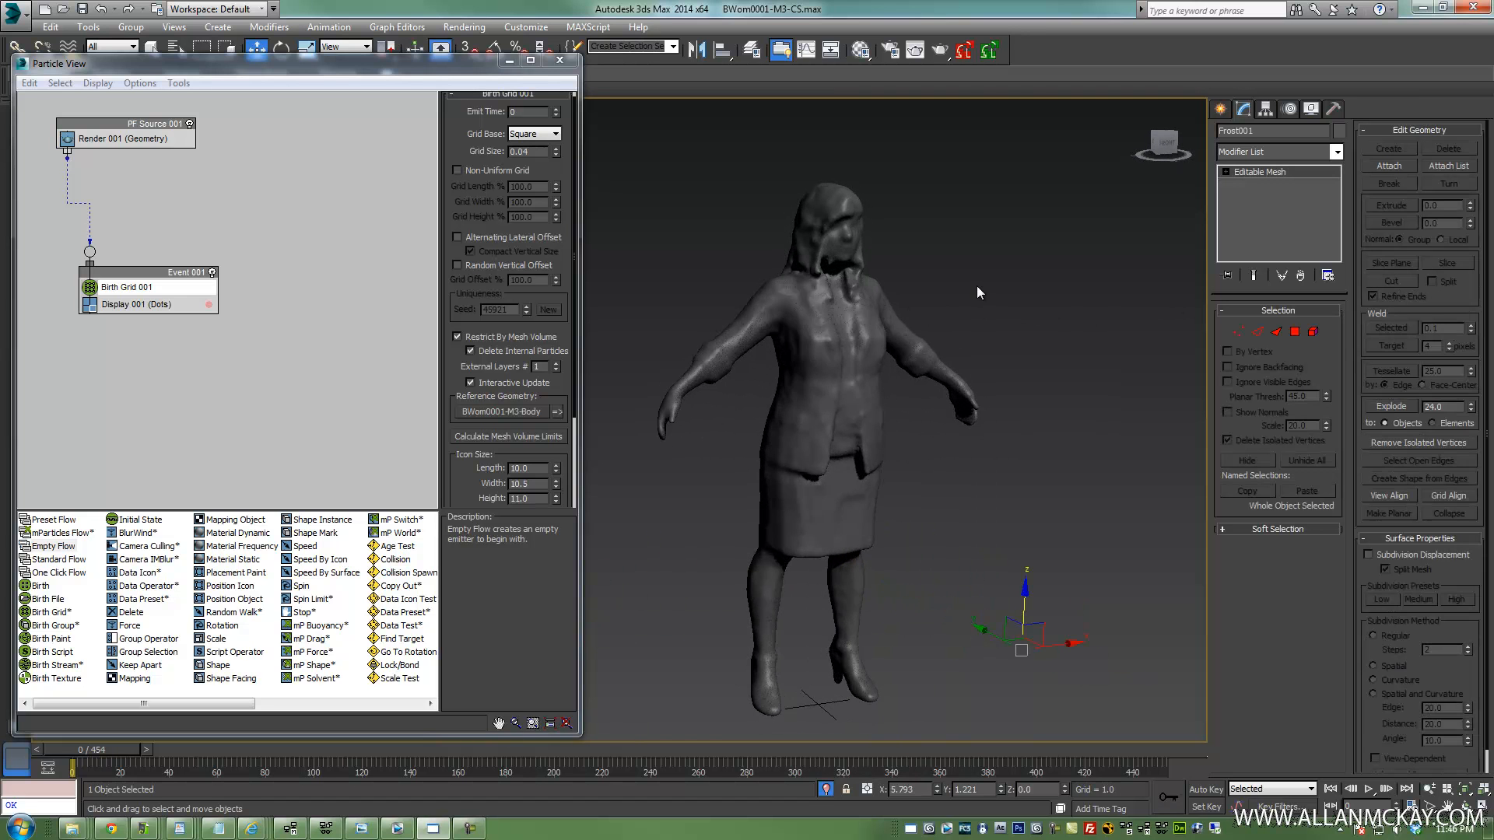
pyautogui.click(818, 294)
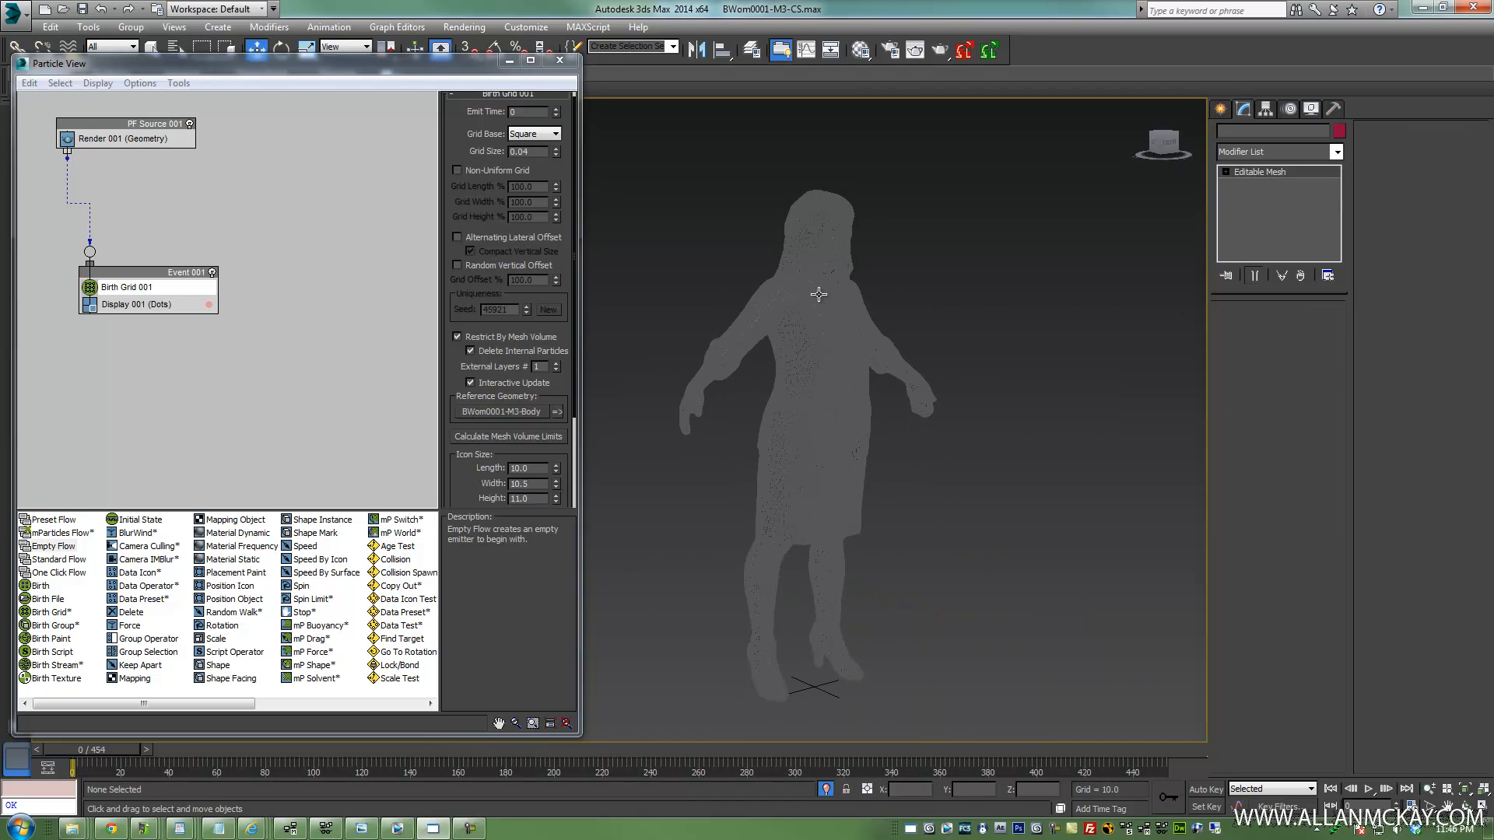
# Optimize the collapsed mesh to 10% vertices with ProOptimizer and collapse the stack
pyautogui.click(818, 294)
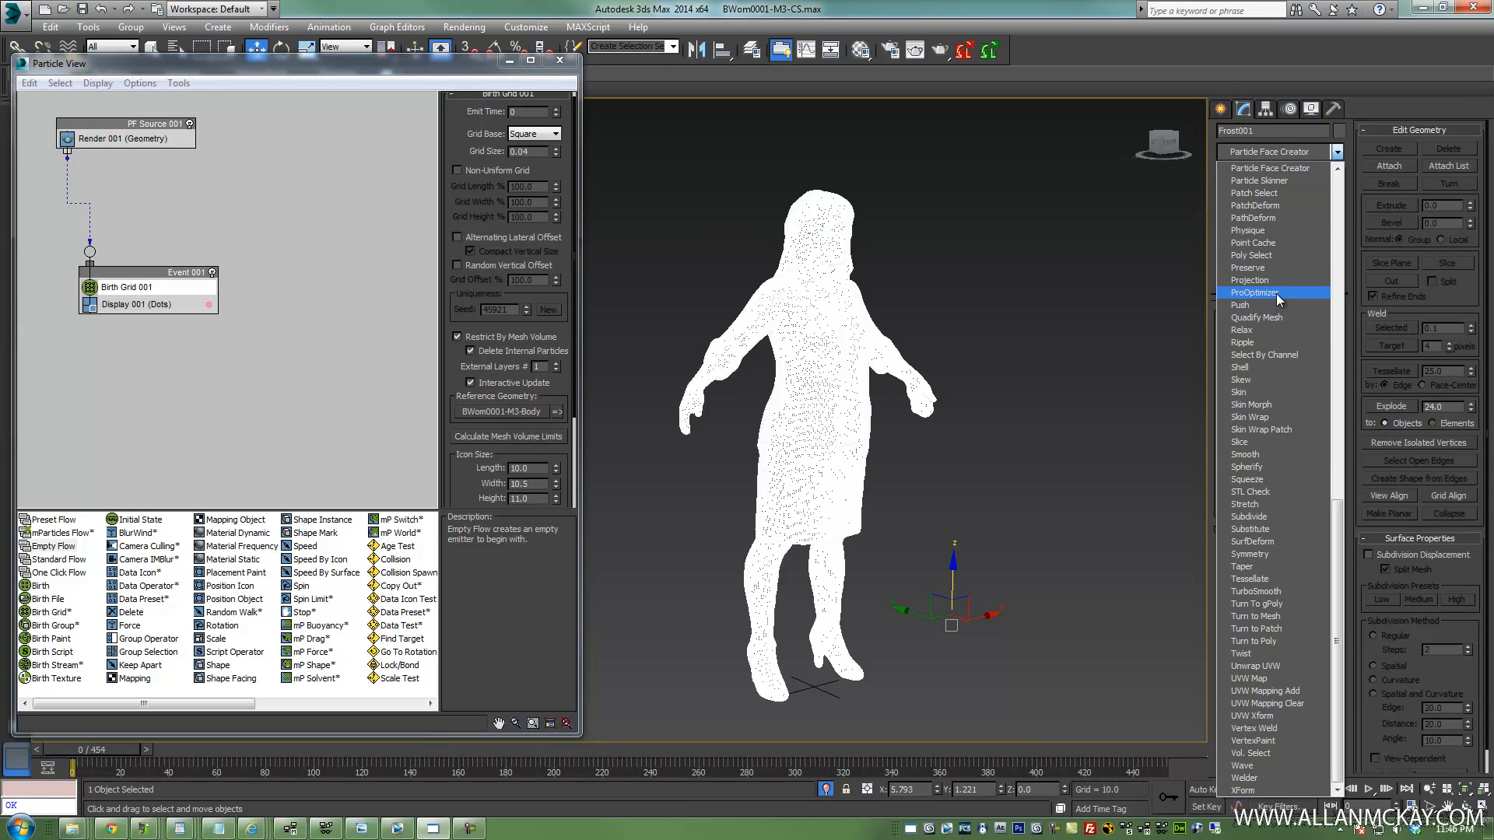
pyautogui.click(1254, 293)
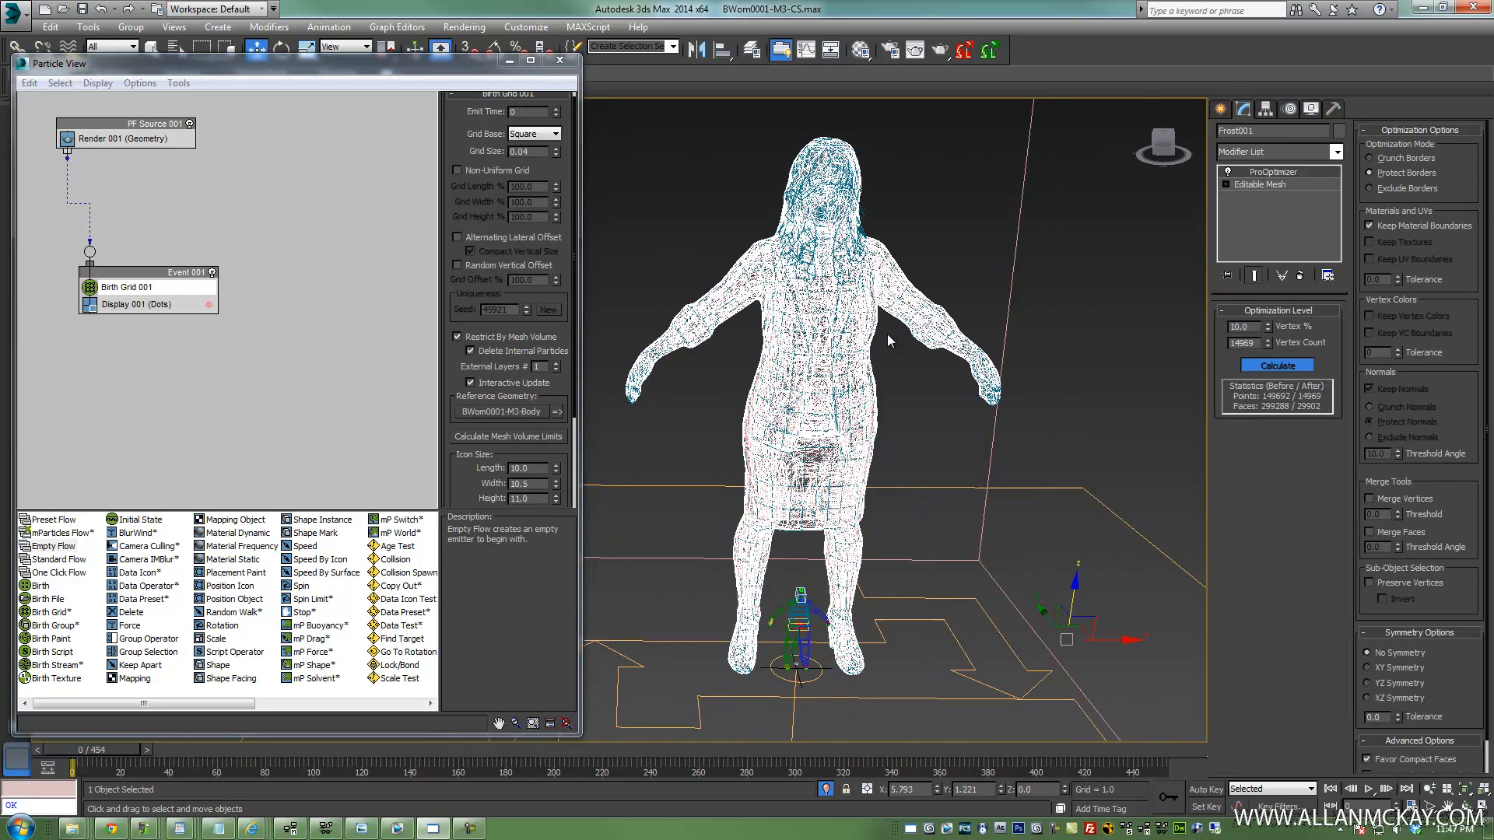
pyautogui.rightClick(1272, 171)
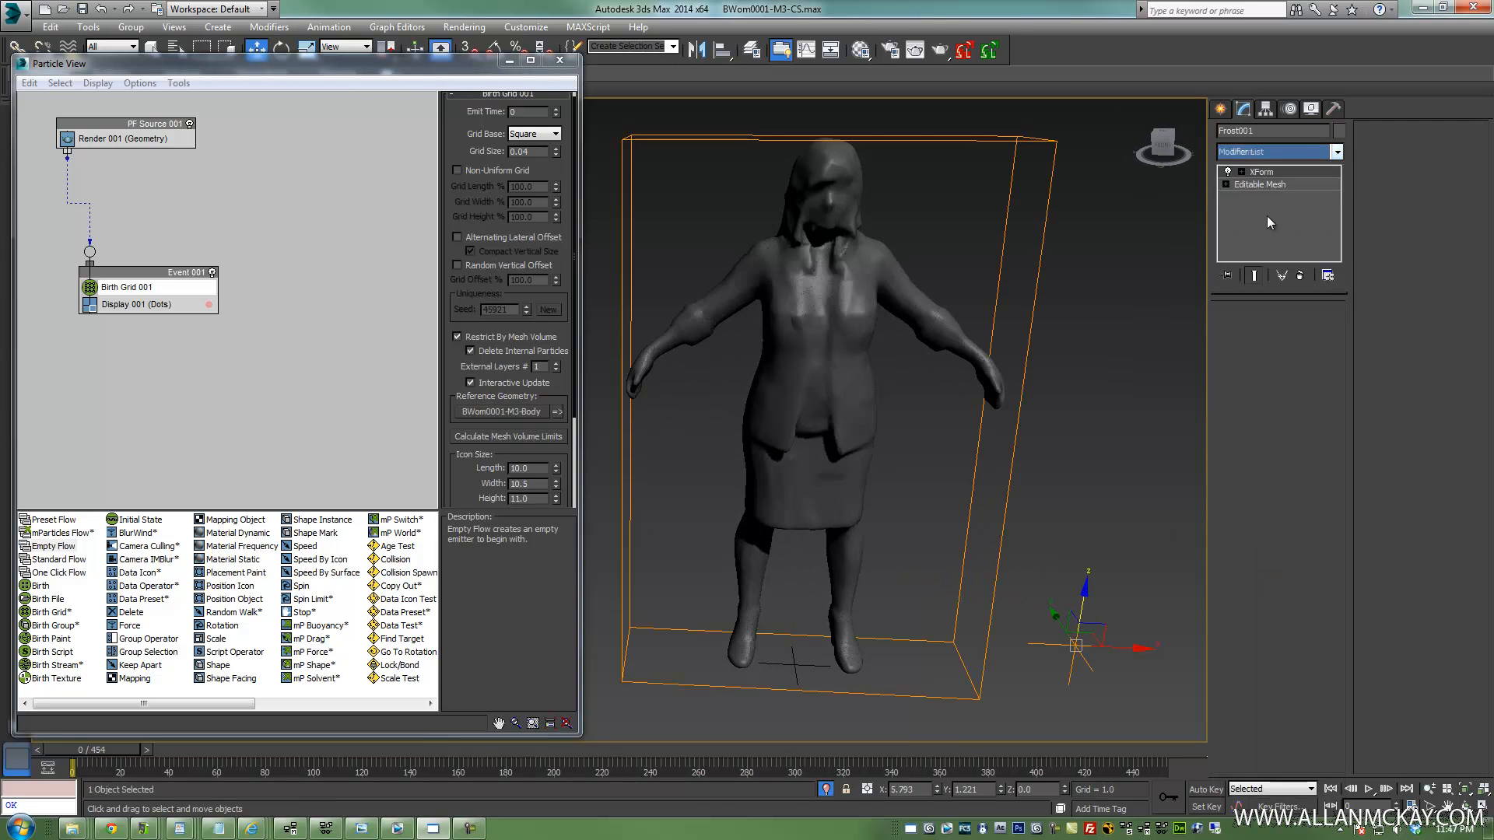
pyautogui.click(1237, 172)
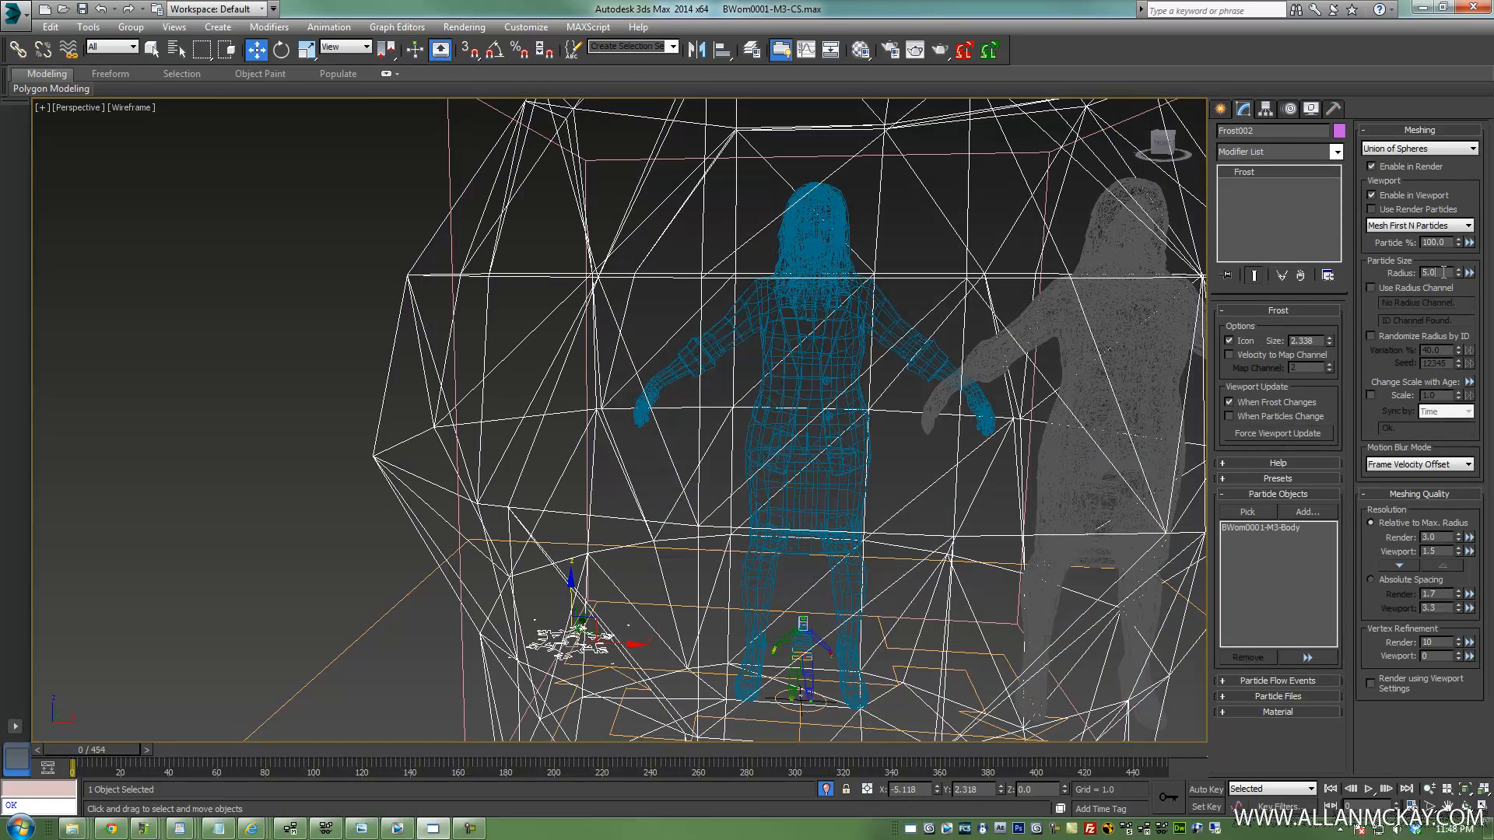
# Switch Frost002's meshing method to Metaballs
pyautogui.write('0.5')
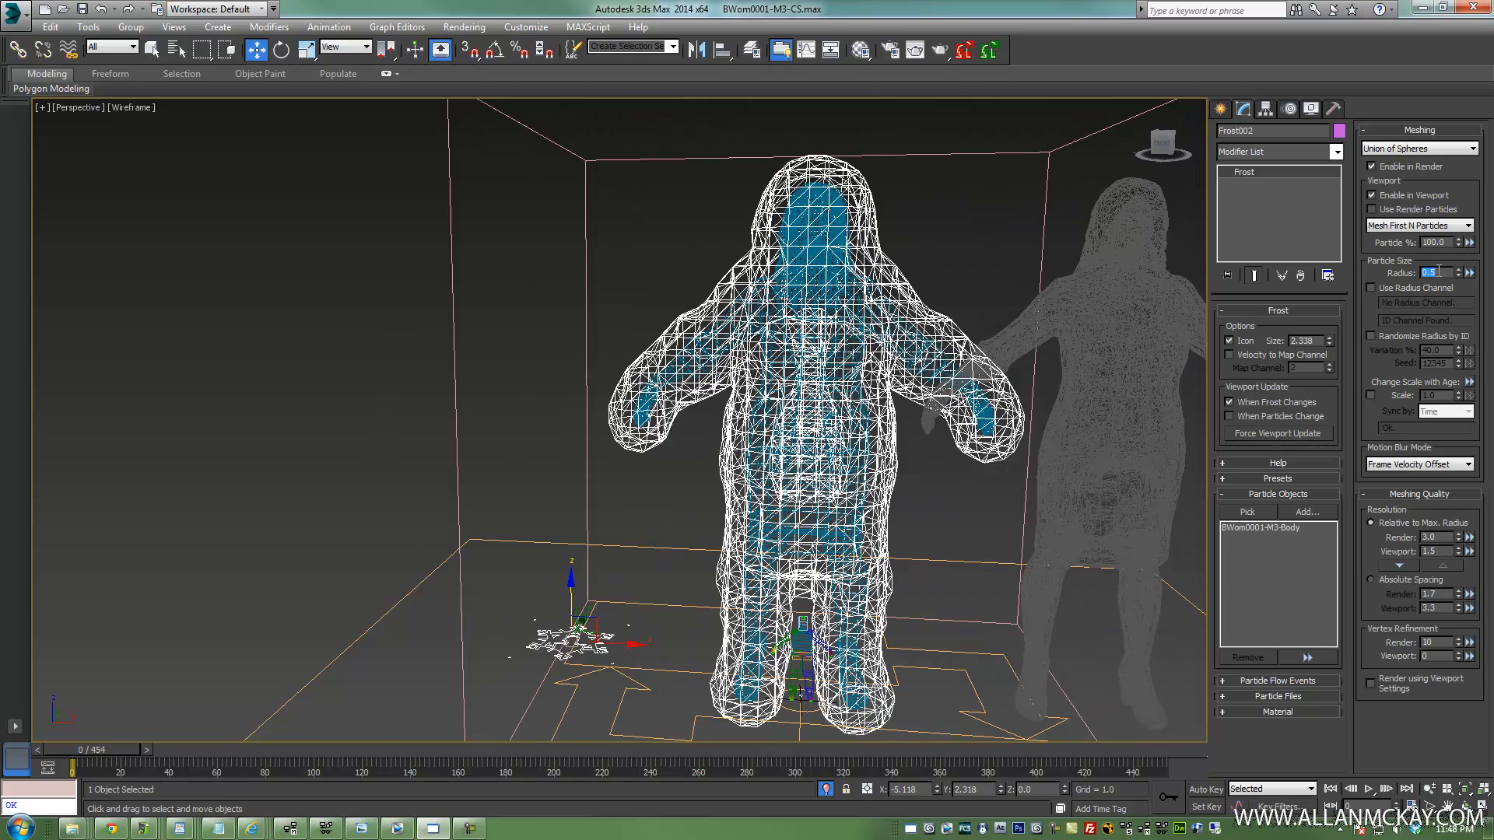
pyautogui.write('0.2')
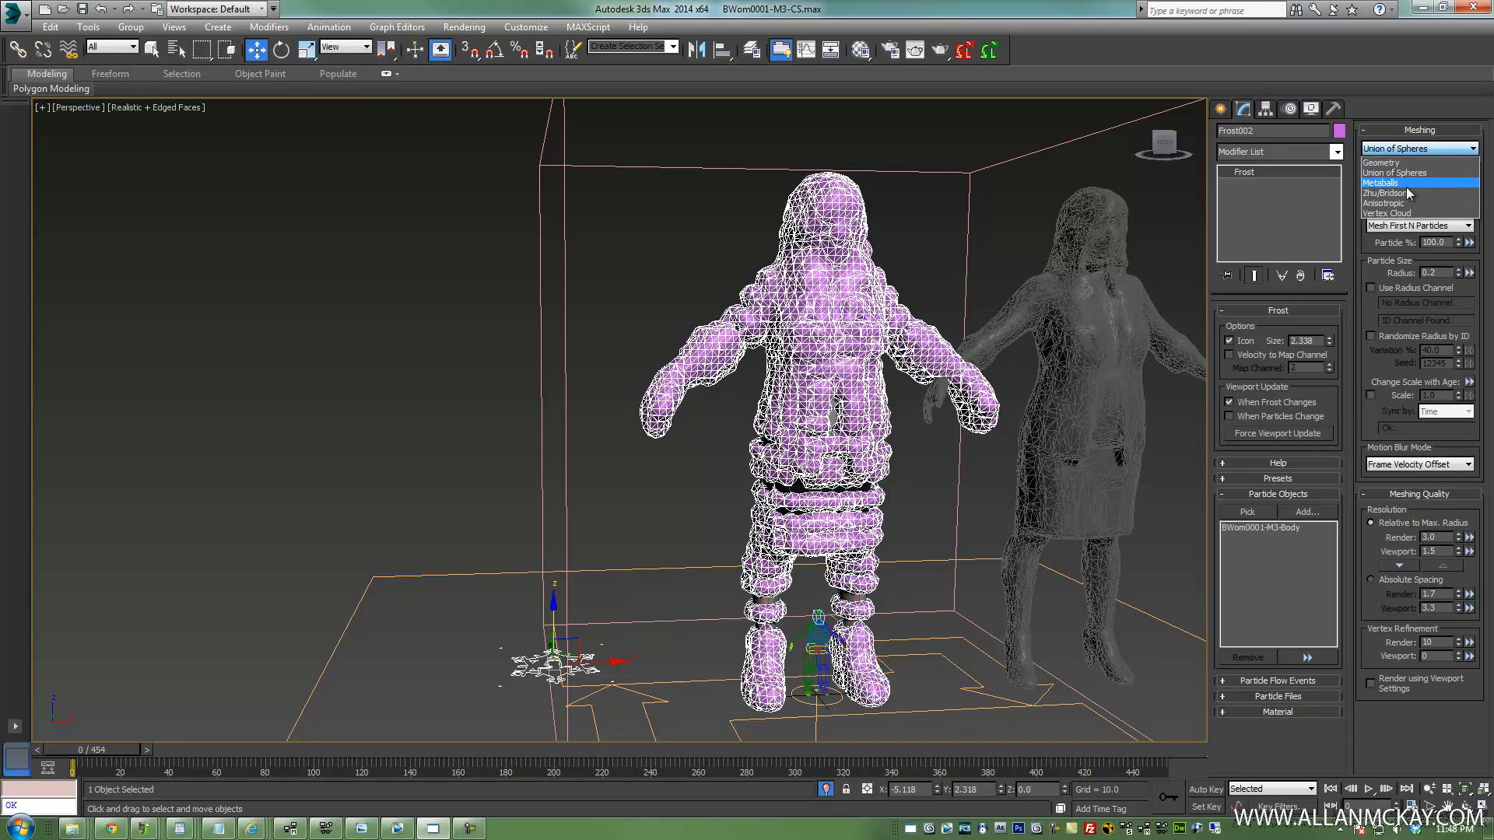
pyautogui.click(1380, 183)
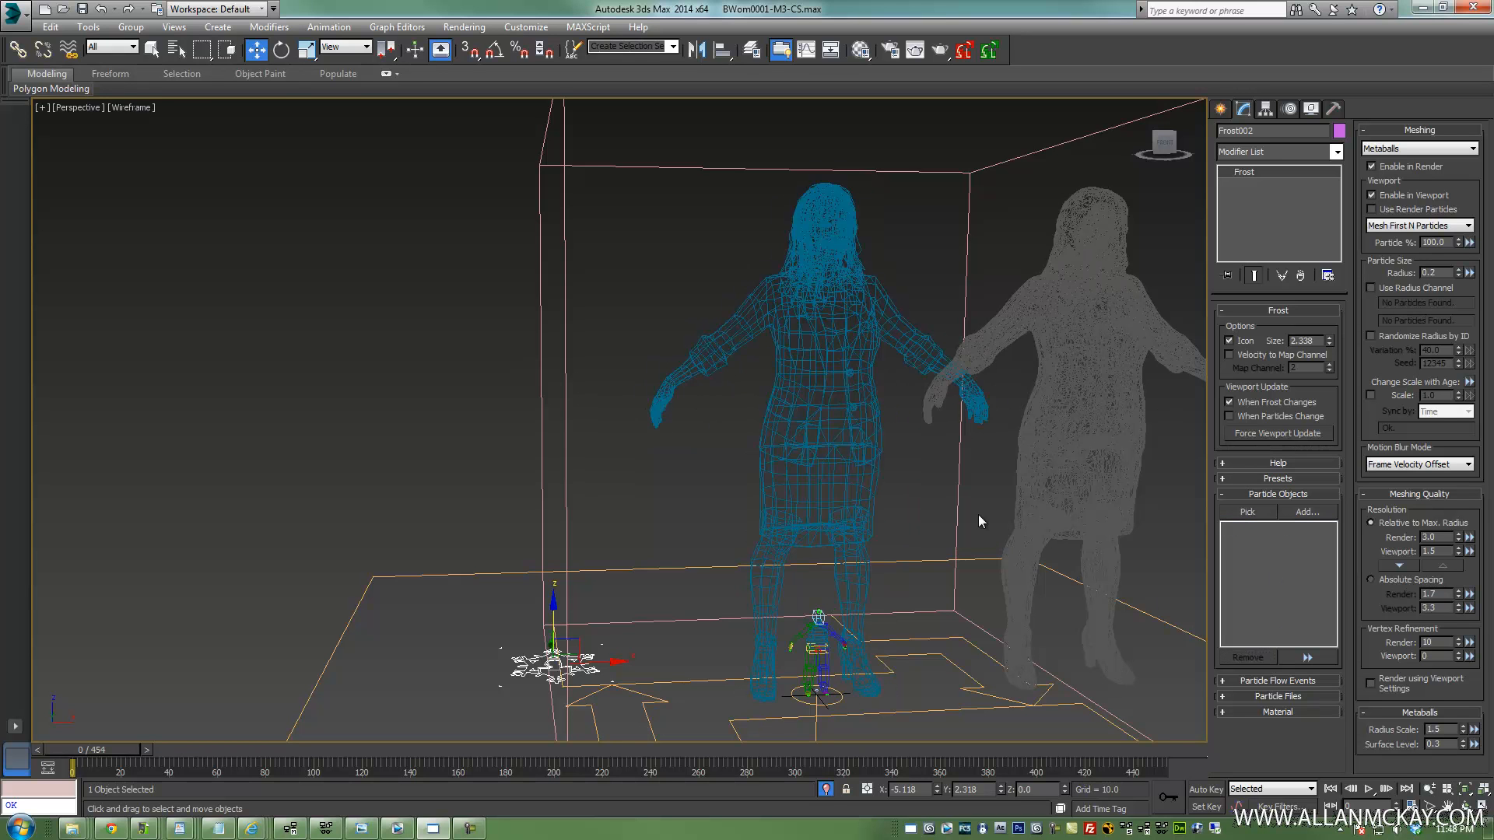
# Pick PF Source 001 as Frost002's particle source and shrink the radius to 0.05
pyautogui.click(1247, 512)
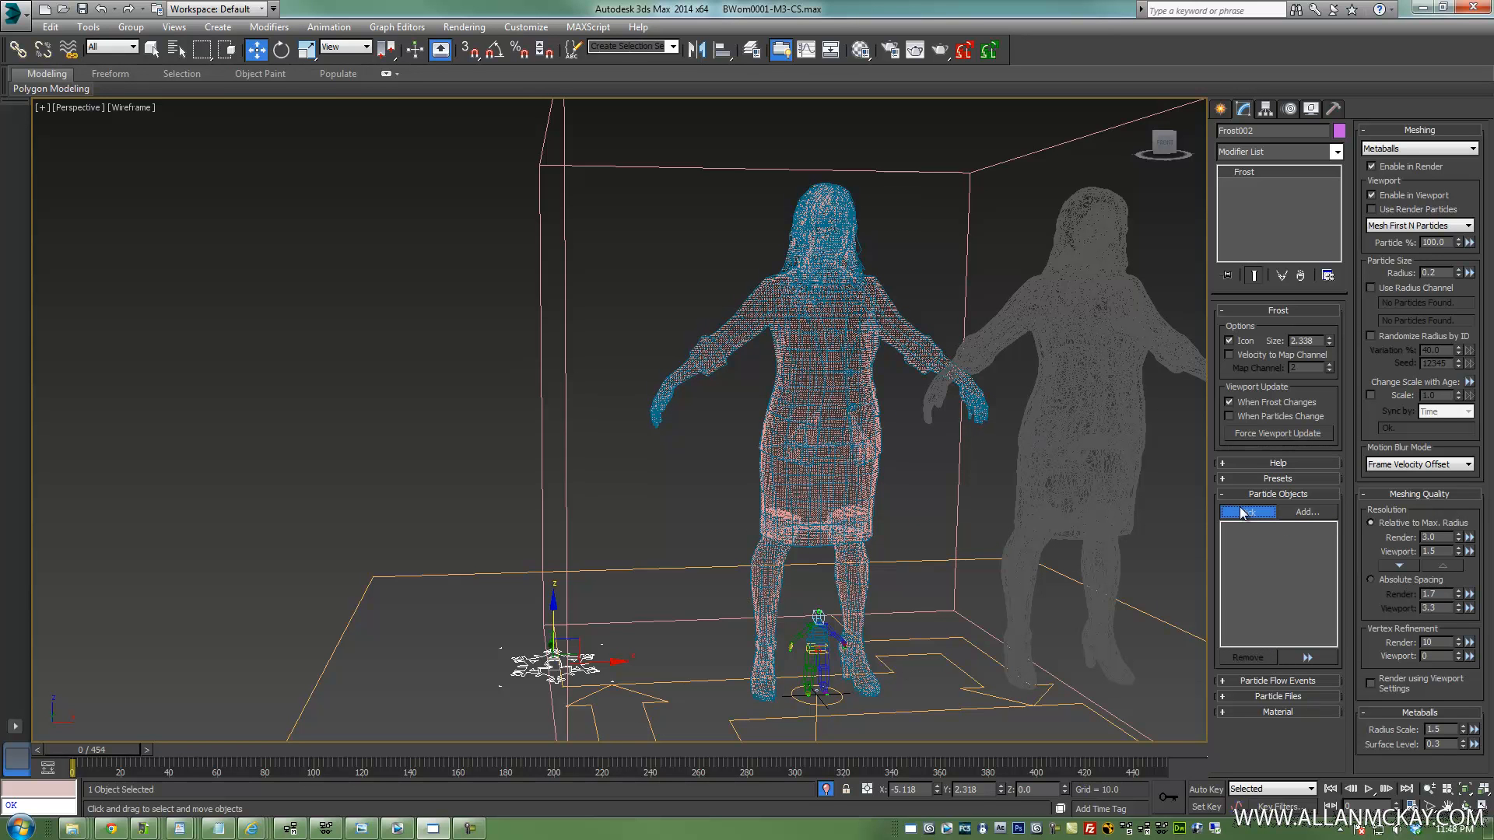
pyautogui.click(1247, 512)
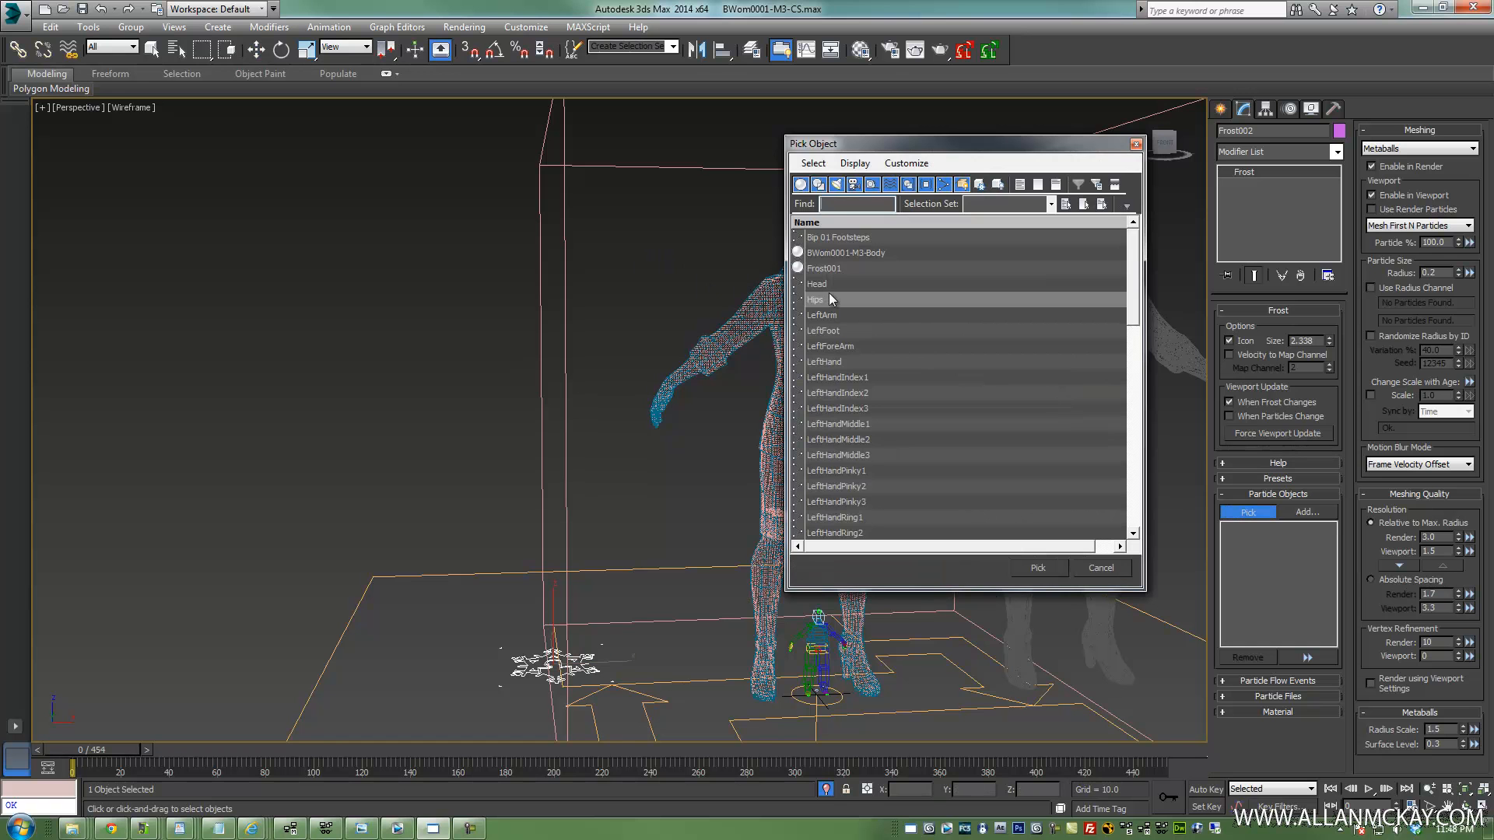
pyautogui.click(1038, 568)
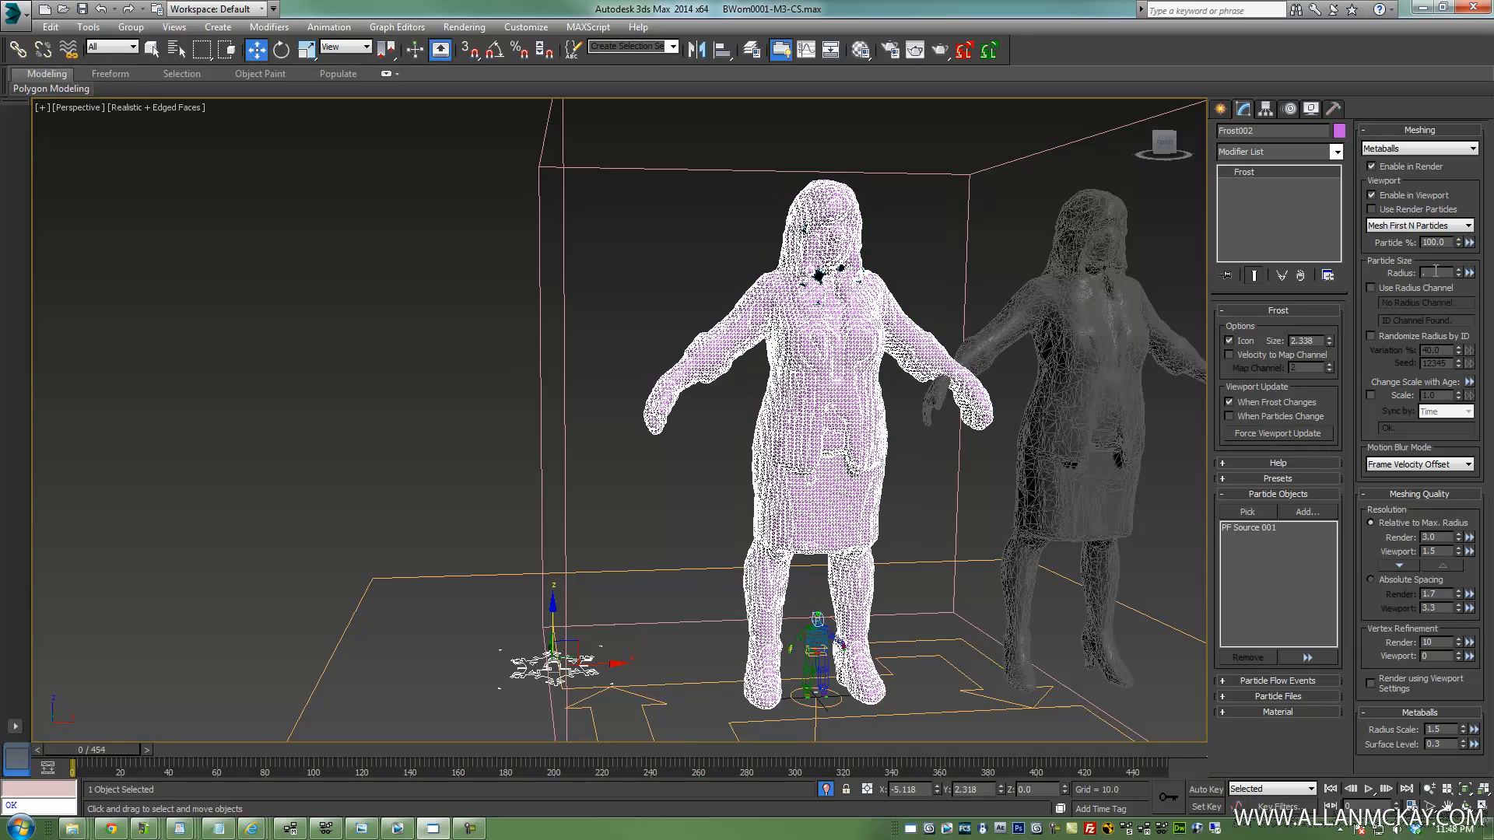
pyautogui.click(1434, 273)
pyautogui.write('0.05')
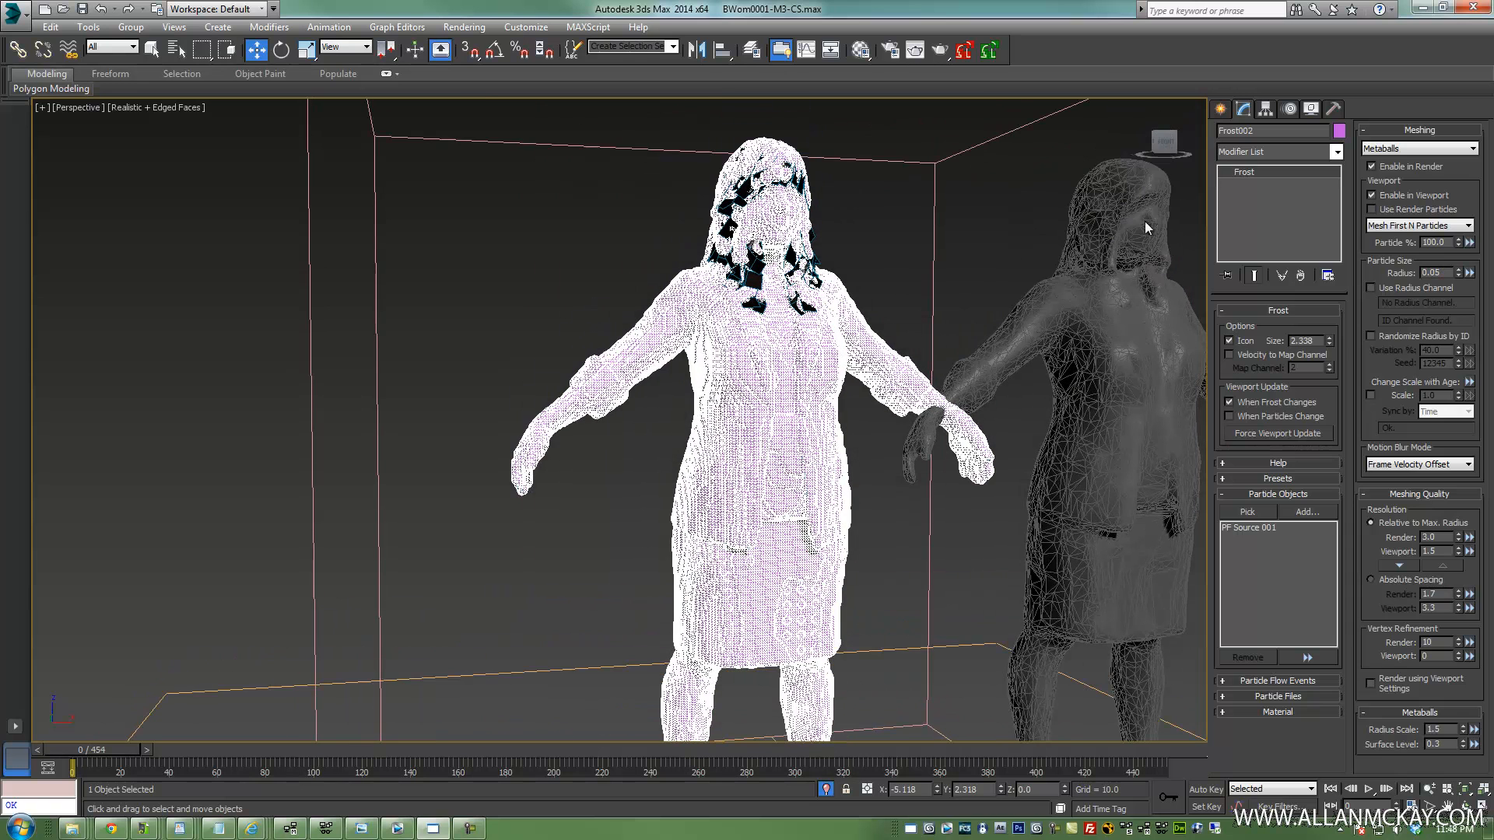
pyautogui.click(1219, 109)
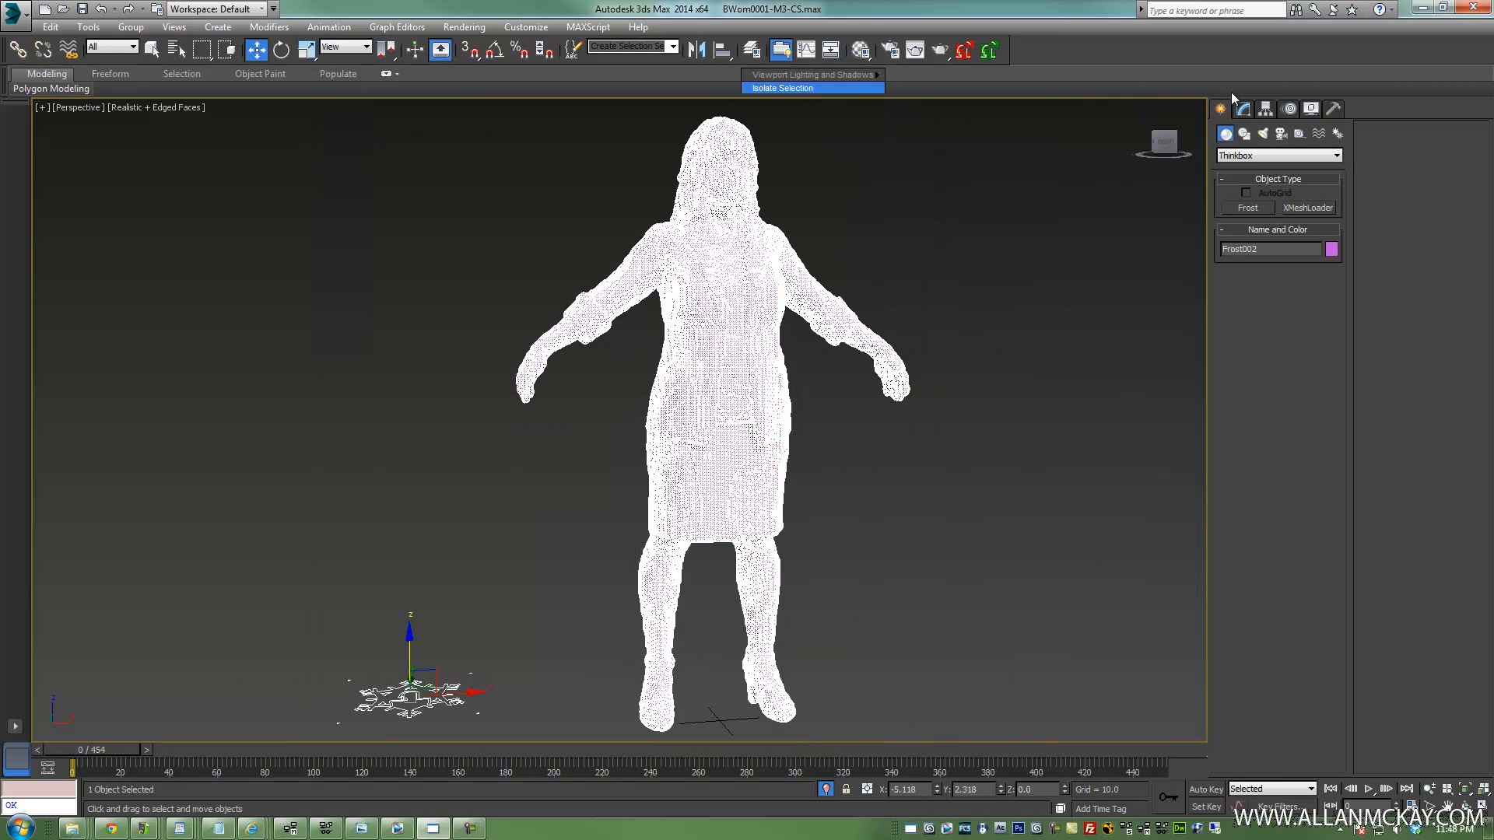
# Select Frost002 and raise its Metaballs radius scale from 1.5 to about 1.815
pyautogui.click(1242, 109)
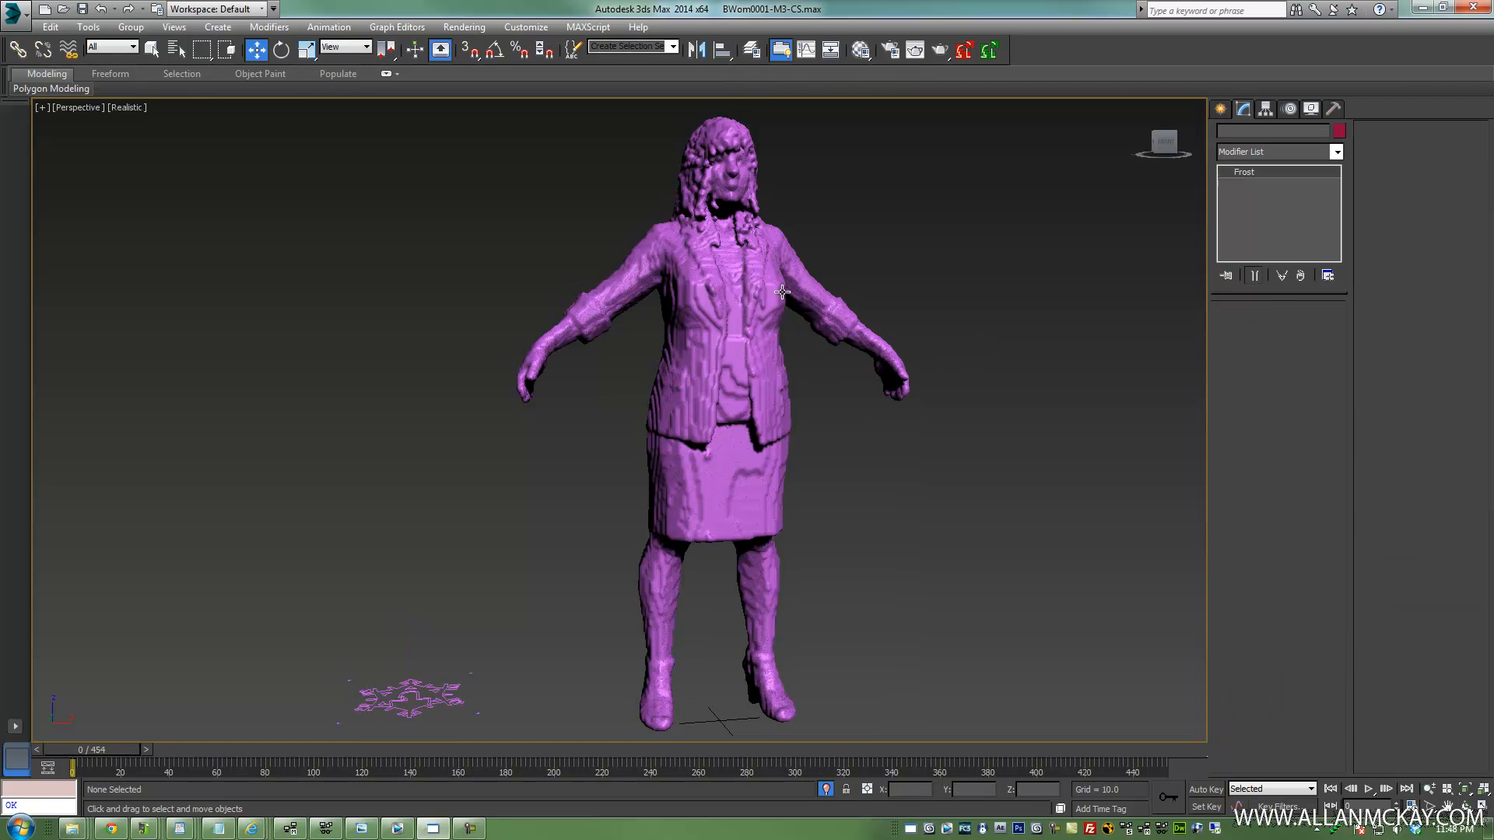
pyautogui.click(409, 699)
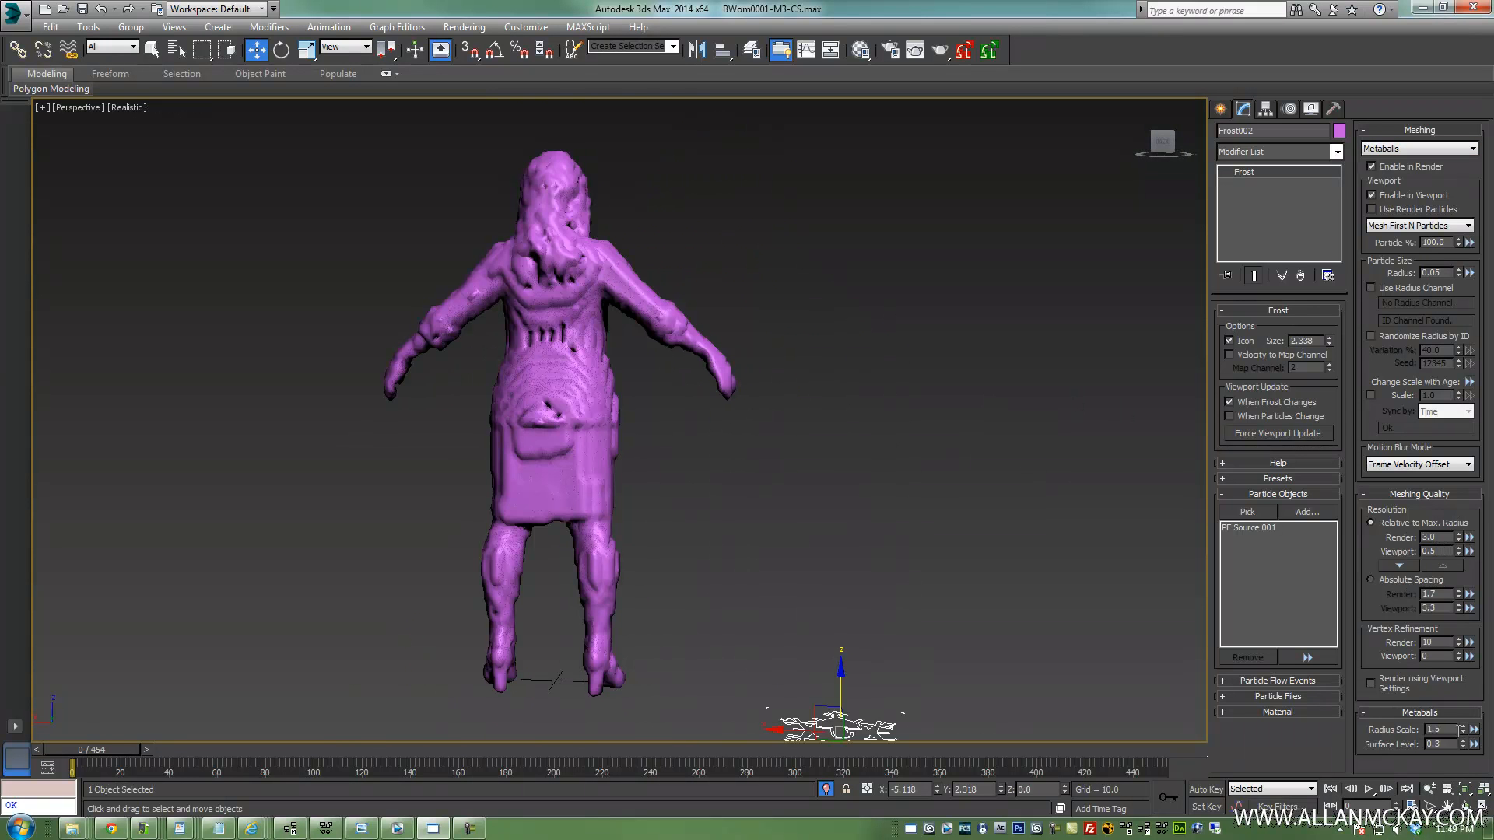
pyautogui.moveTo(1442, 730); pyautogui.dragTo(1442, 705)
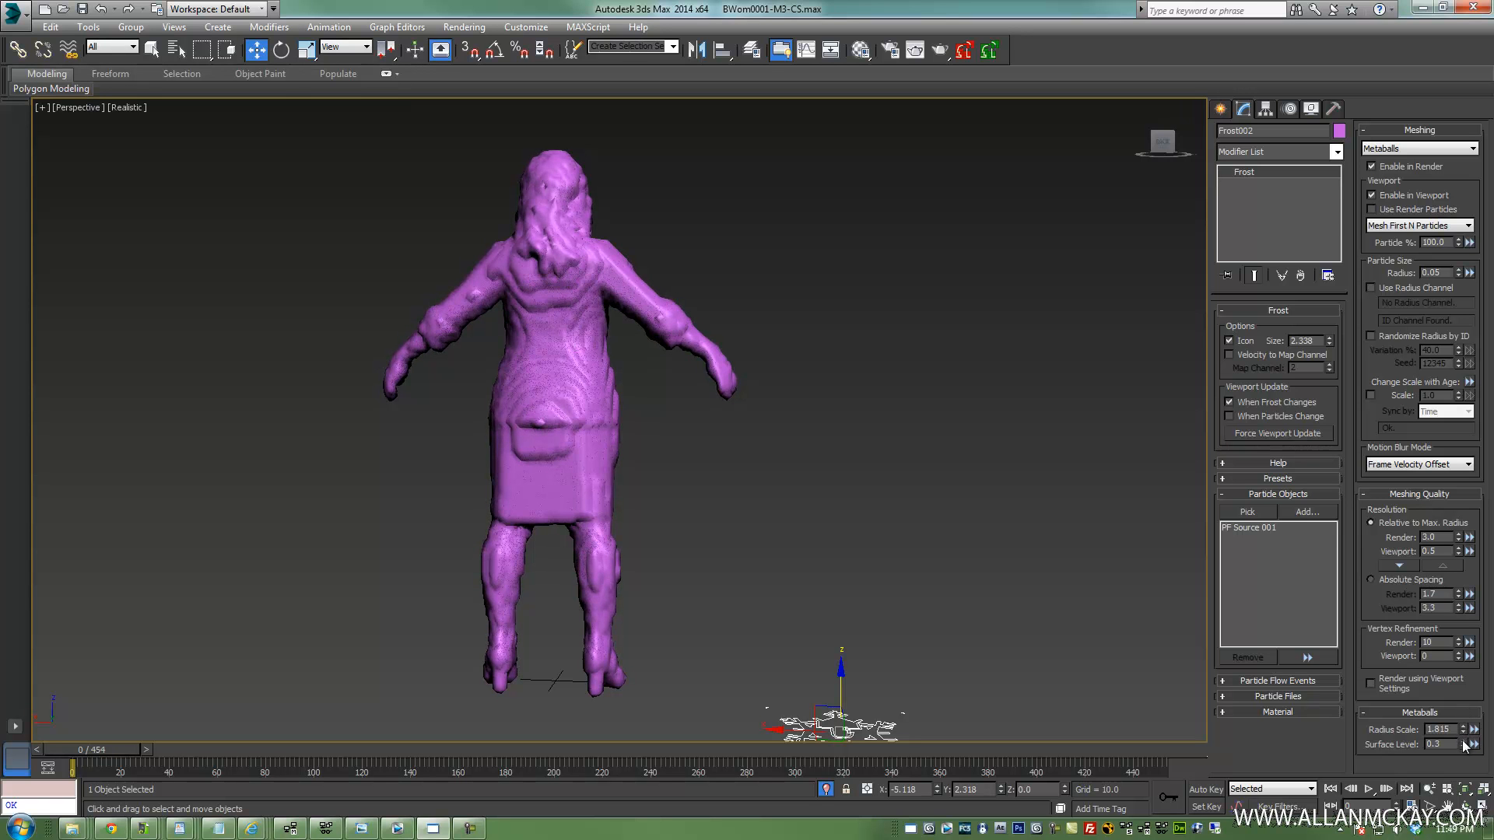
pyautogui.click(1459, 744)
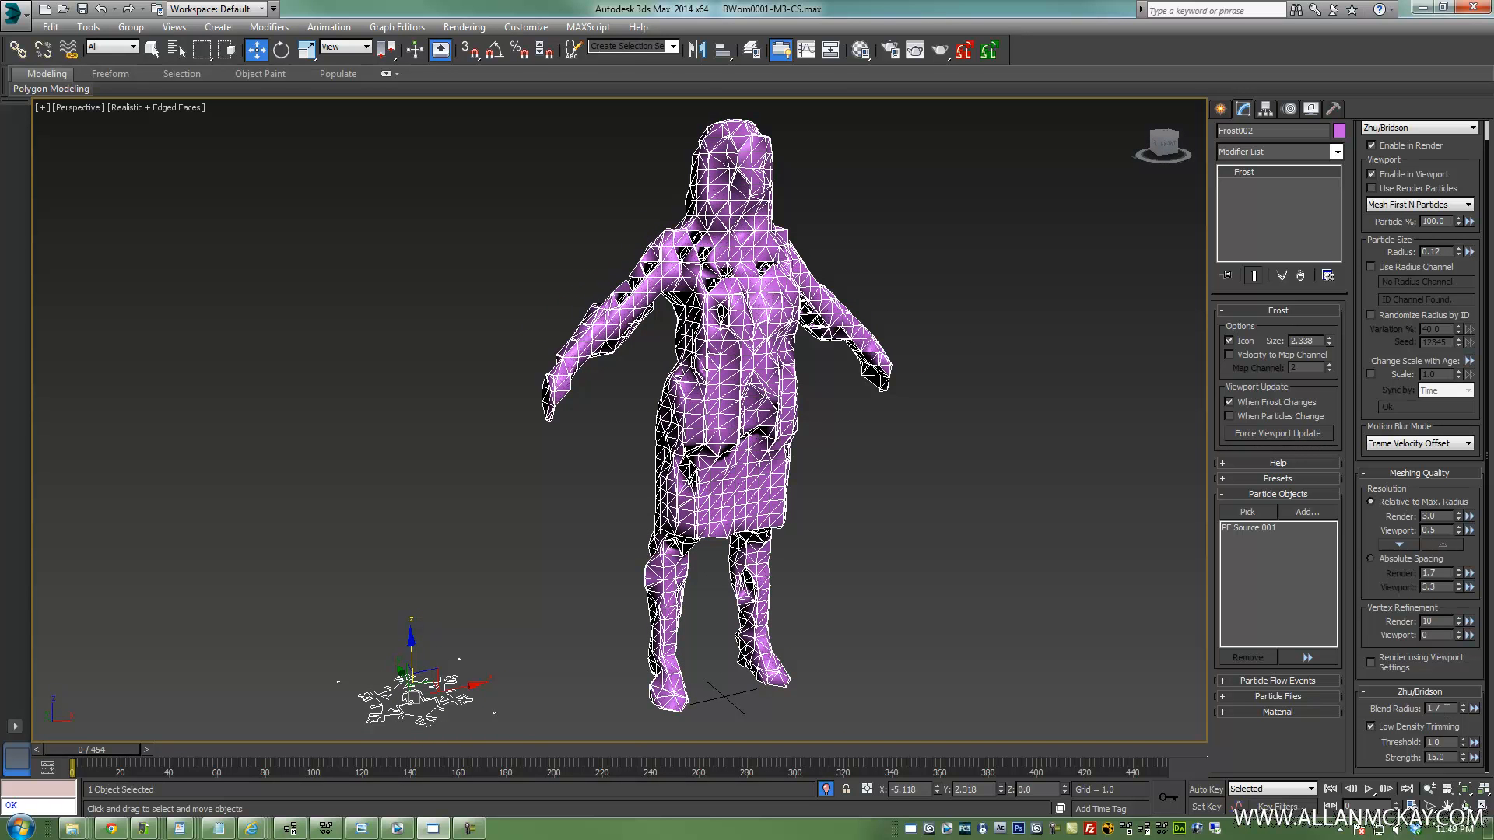
pyautogui.moveTo(1440, 501)
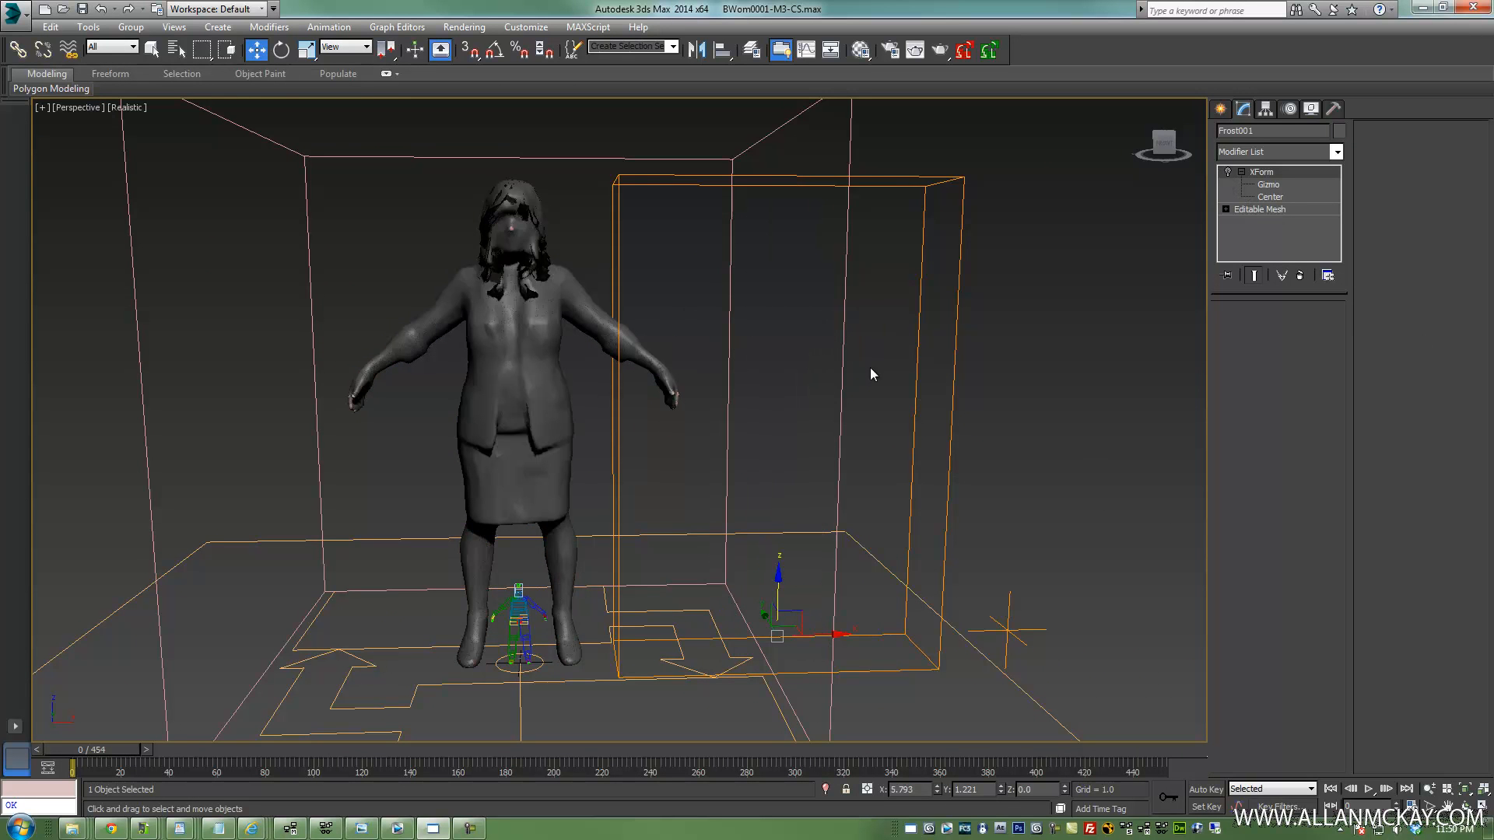
# Open cleanmesh2.max and scrub the timeline to about frame 70 to watch the rain
pyautogui.click(14, 12)
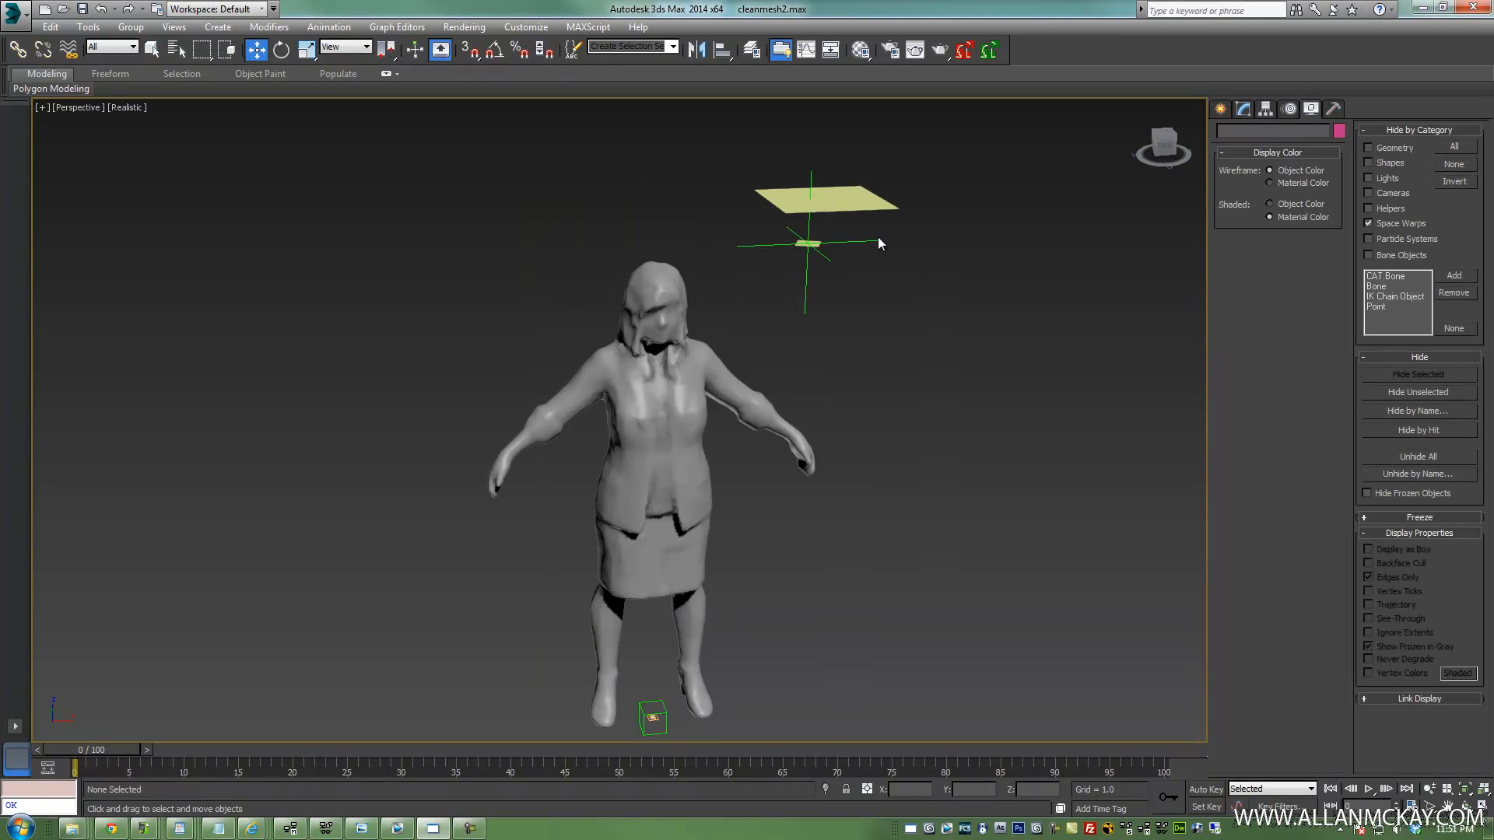
pyautogui.click(808, 238)
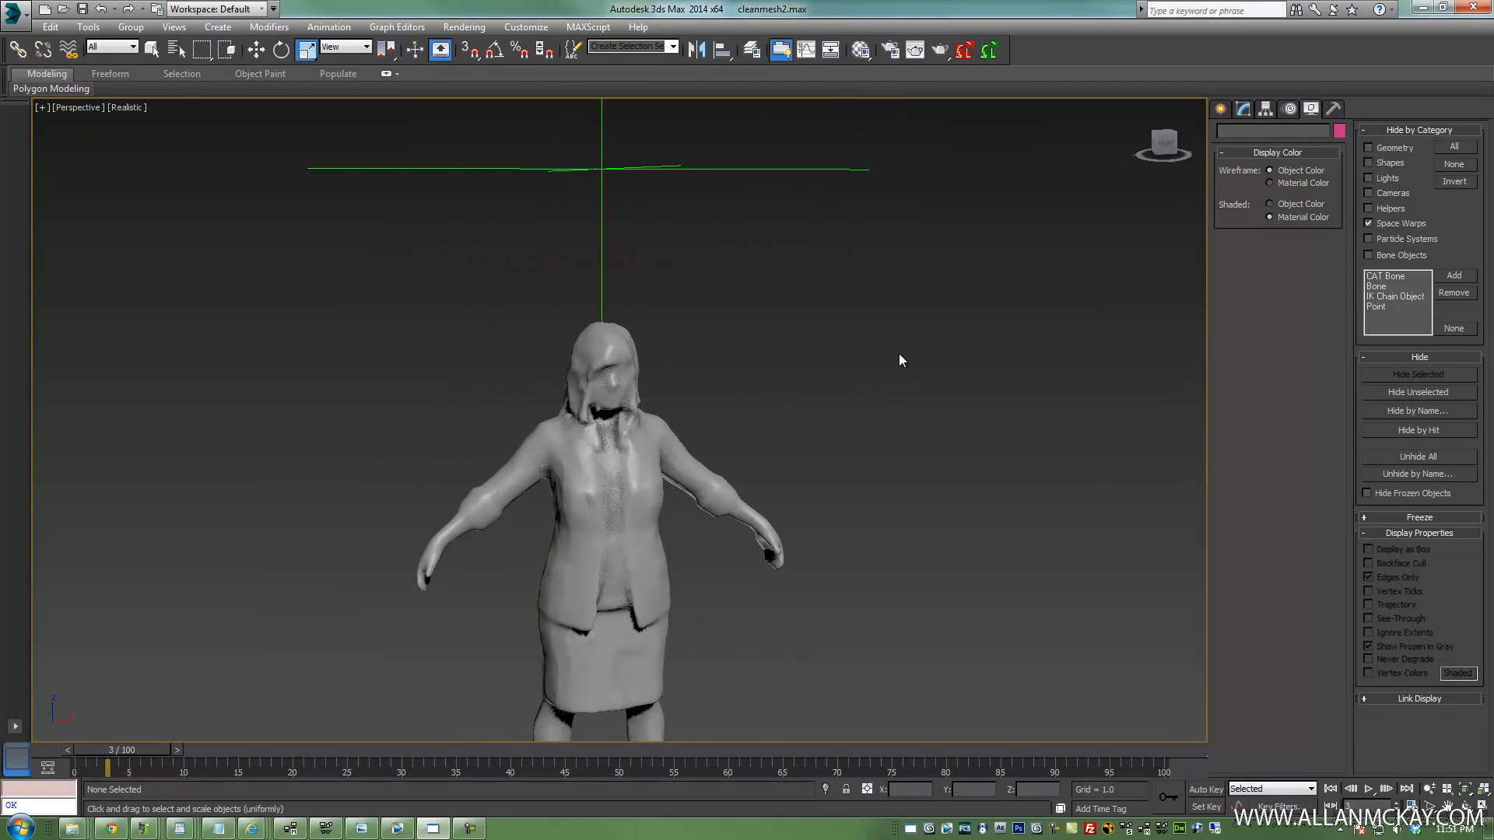
pyautogui.moveTo(107, 769); pyautogui.dragTo(247, 769)
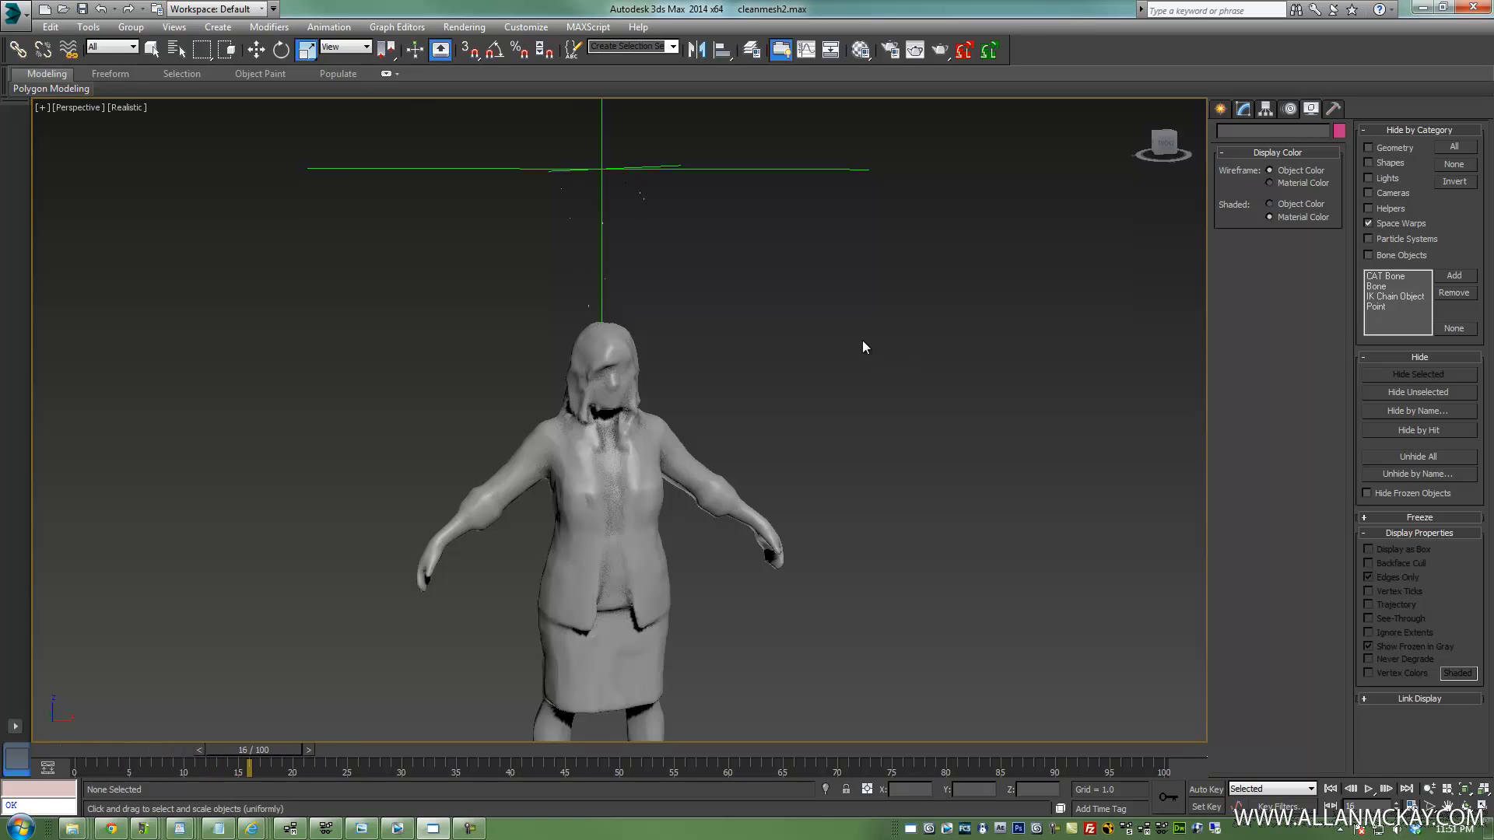
pyautogui.moveTo(247, 769); pyautogui.dragTo(303, 770)
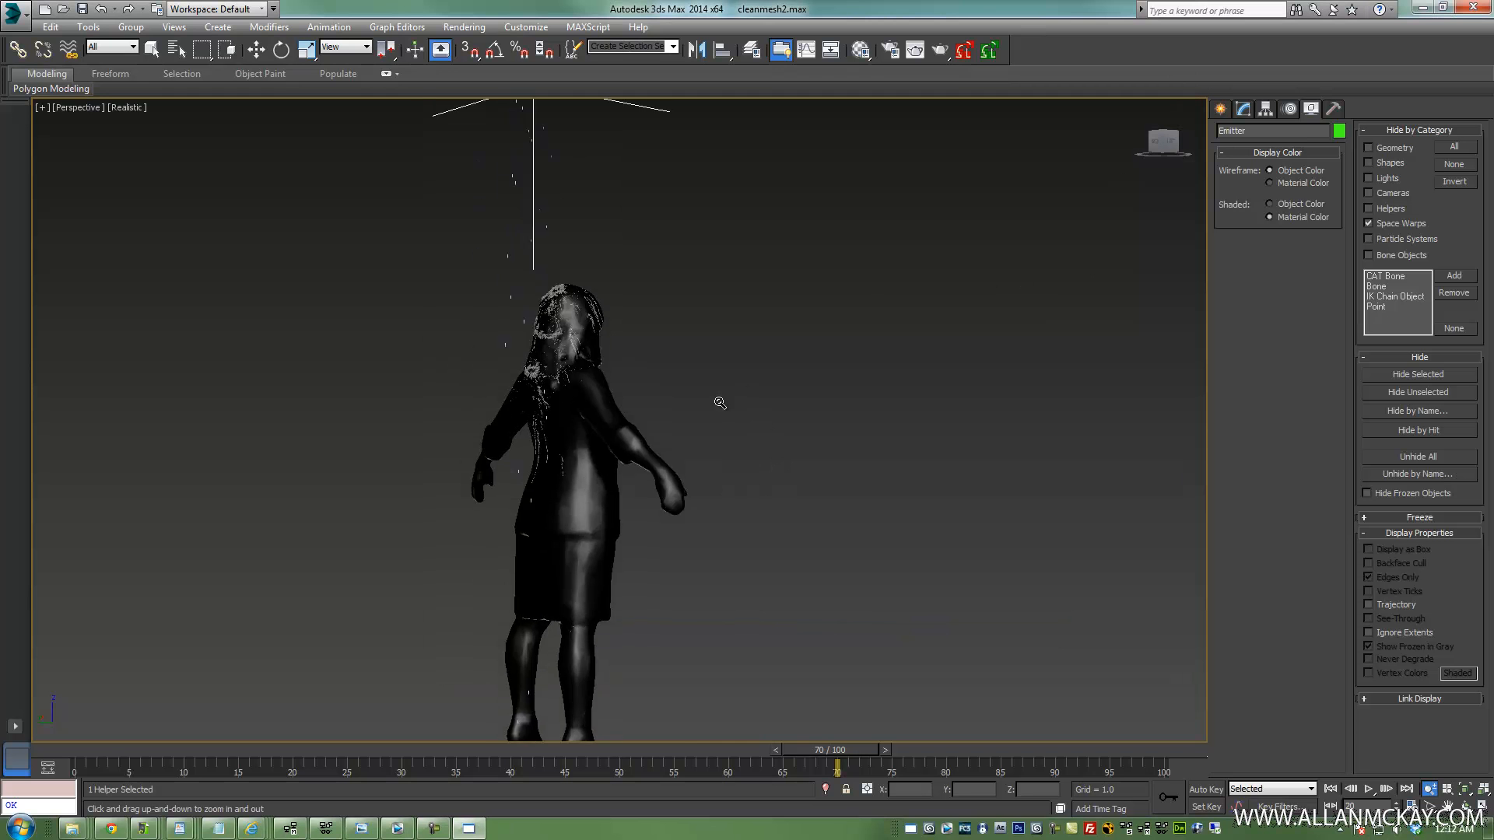
# Select PF Source 002 and scrub from frame 1 to about 33, inspecting upper-body drips
pyautogui.moveTo(719, 402); pyautogui.dragTo(1007, 396)
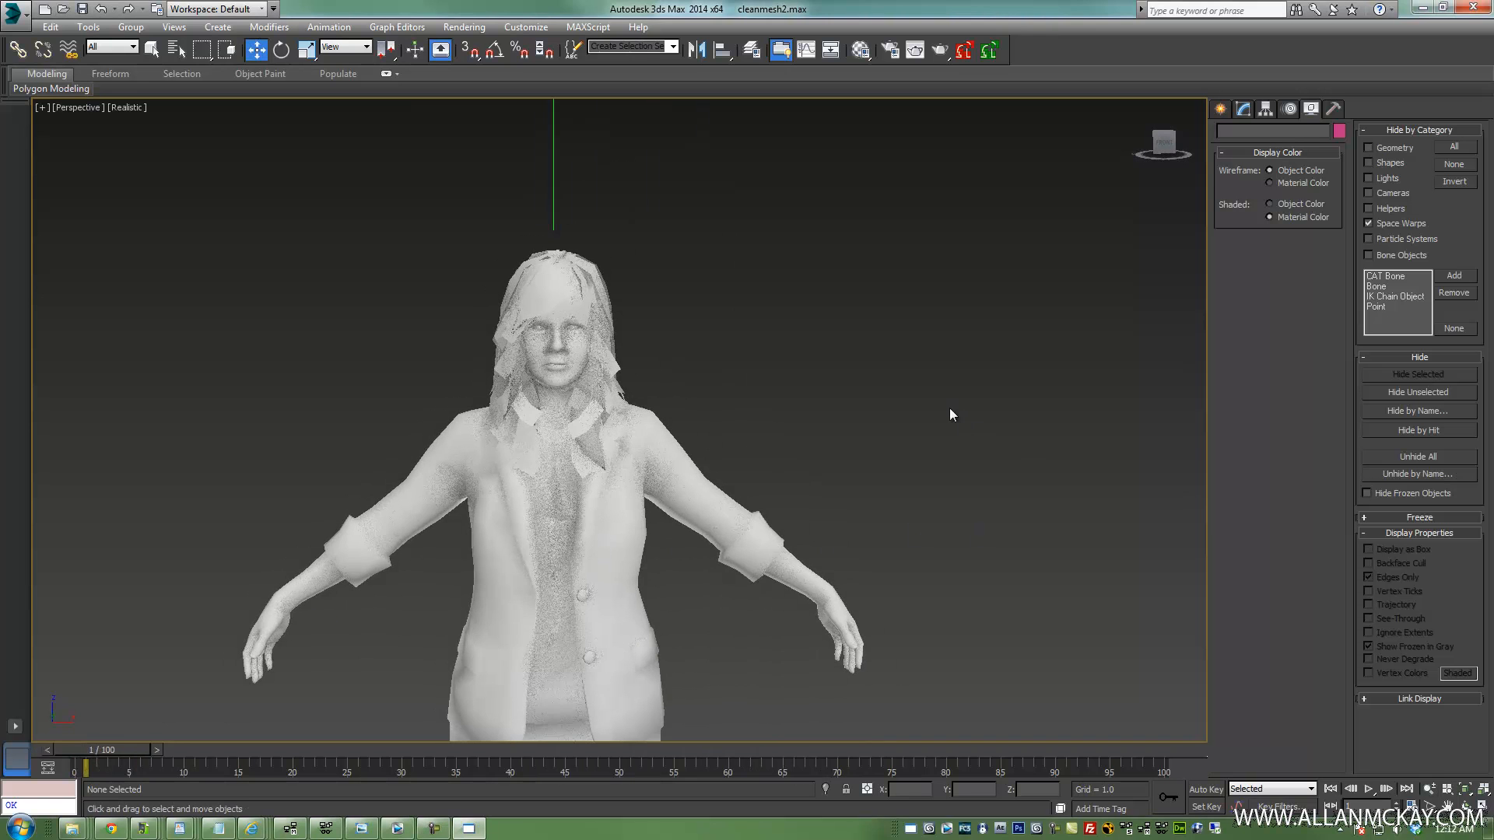
pyautogui.click(1368, 789)
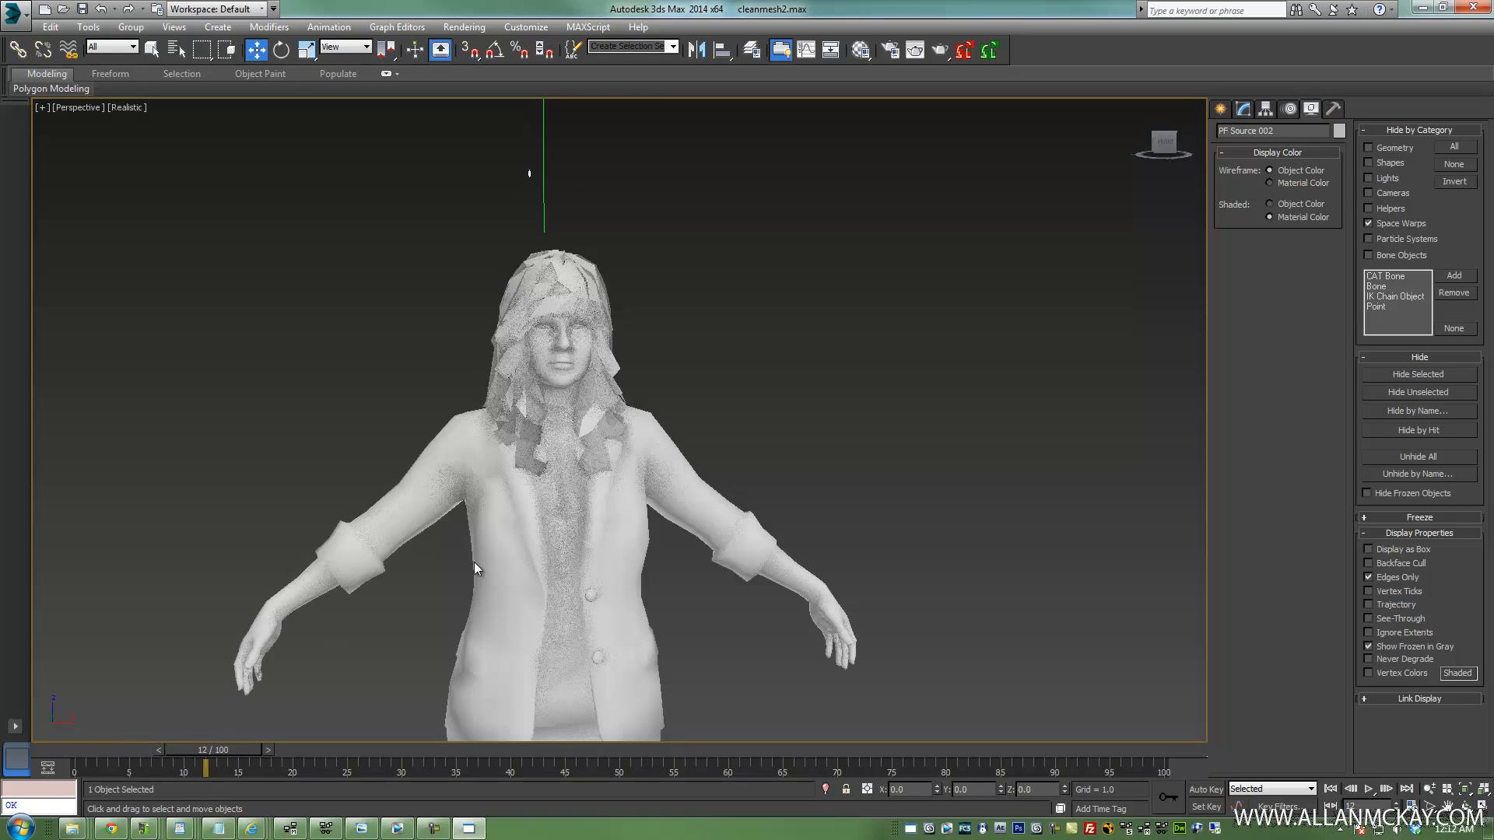
pyautogui.click(277, 750)
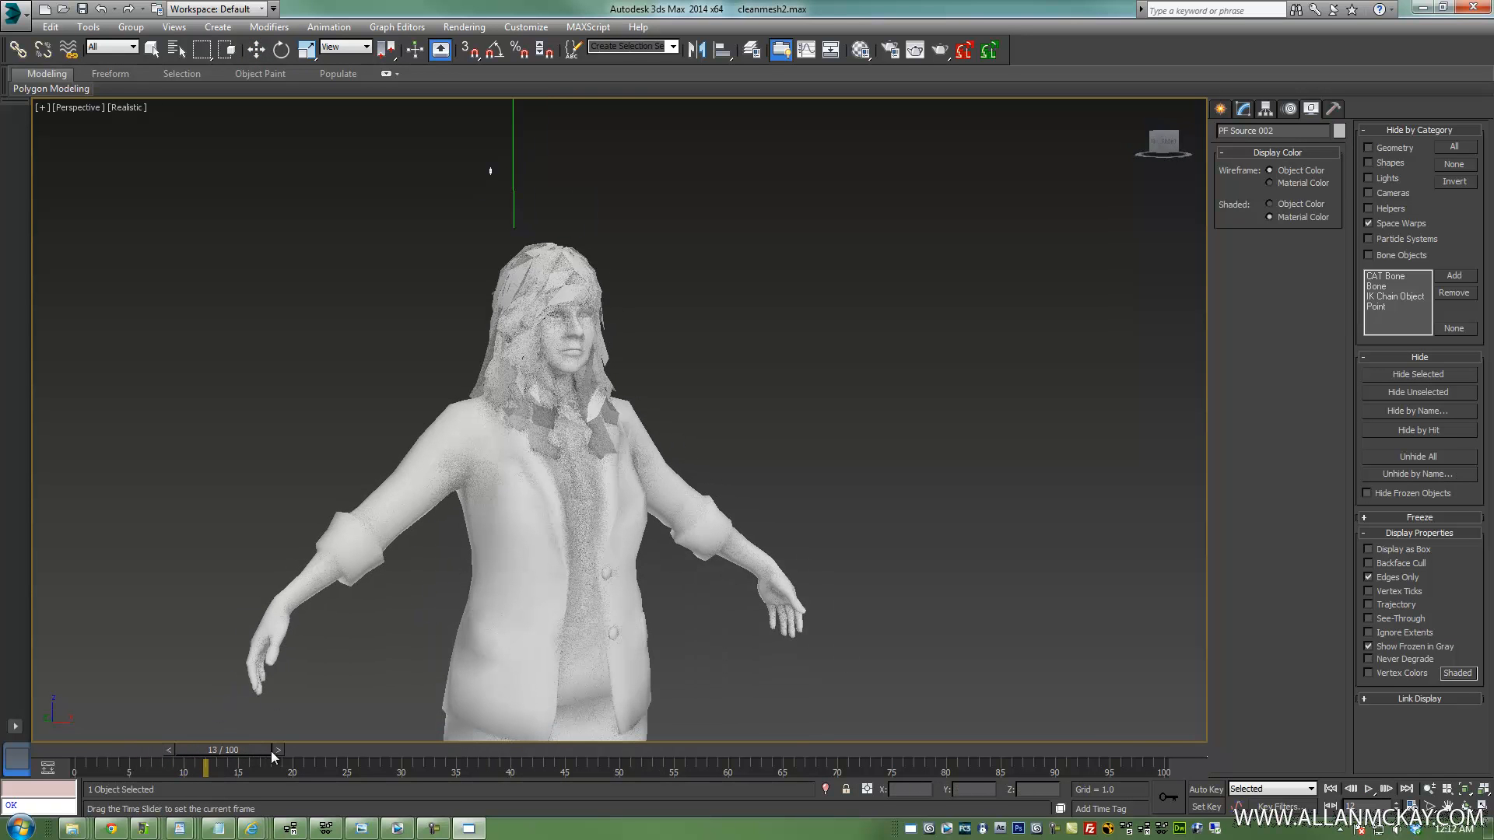
pyautogui.moveTo(207, 765); pyautogui.dragTo(247, 765)
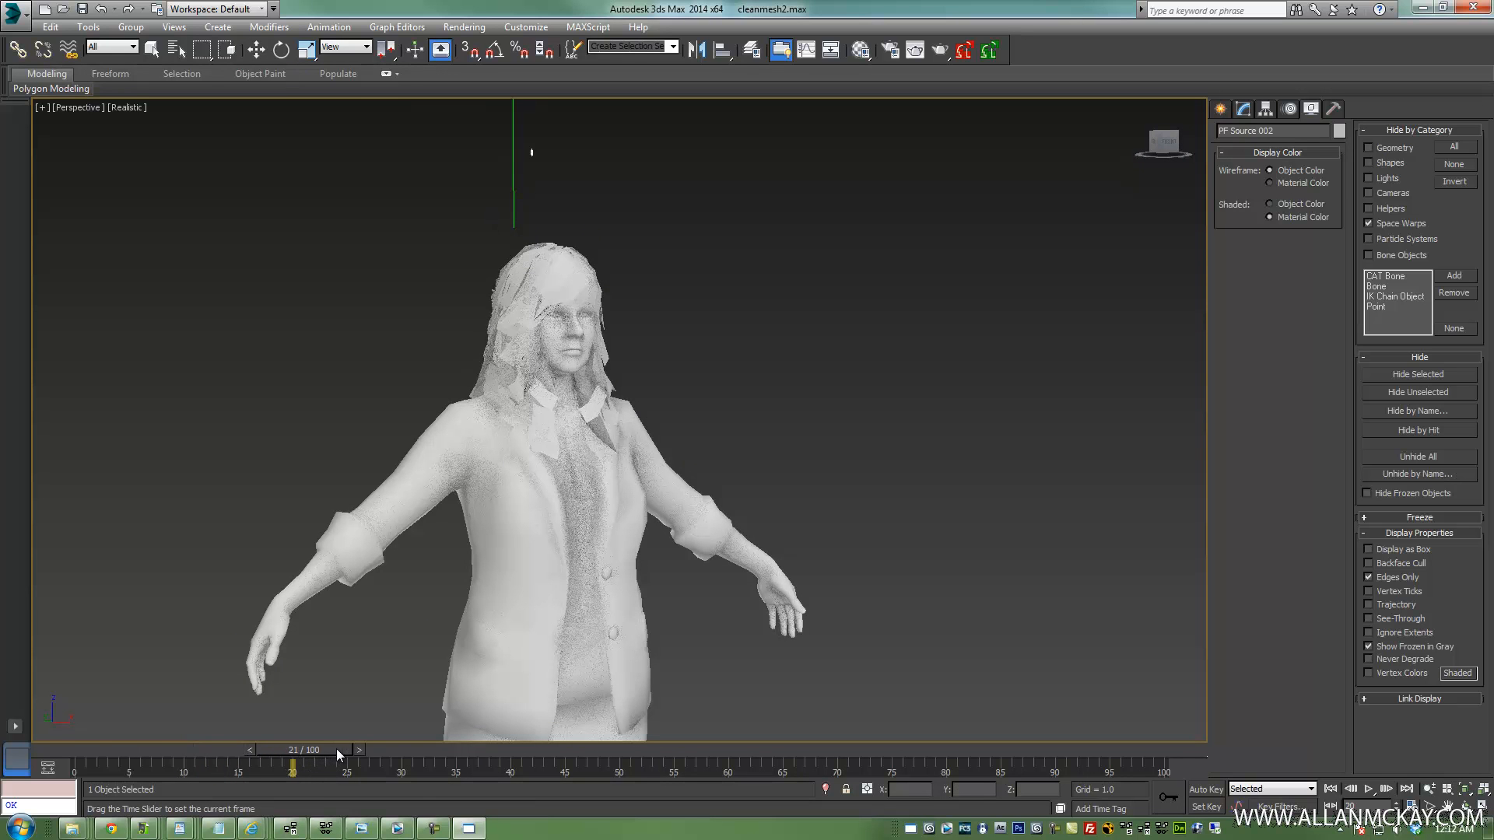
pyautogui.moveTo(290, 770); pyautogui.dragTo(303, 770)
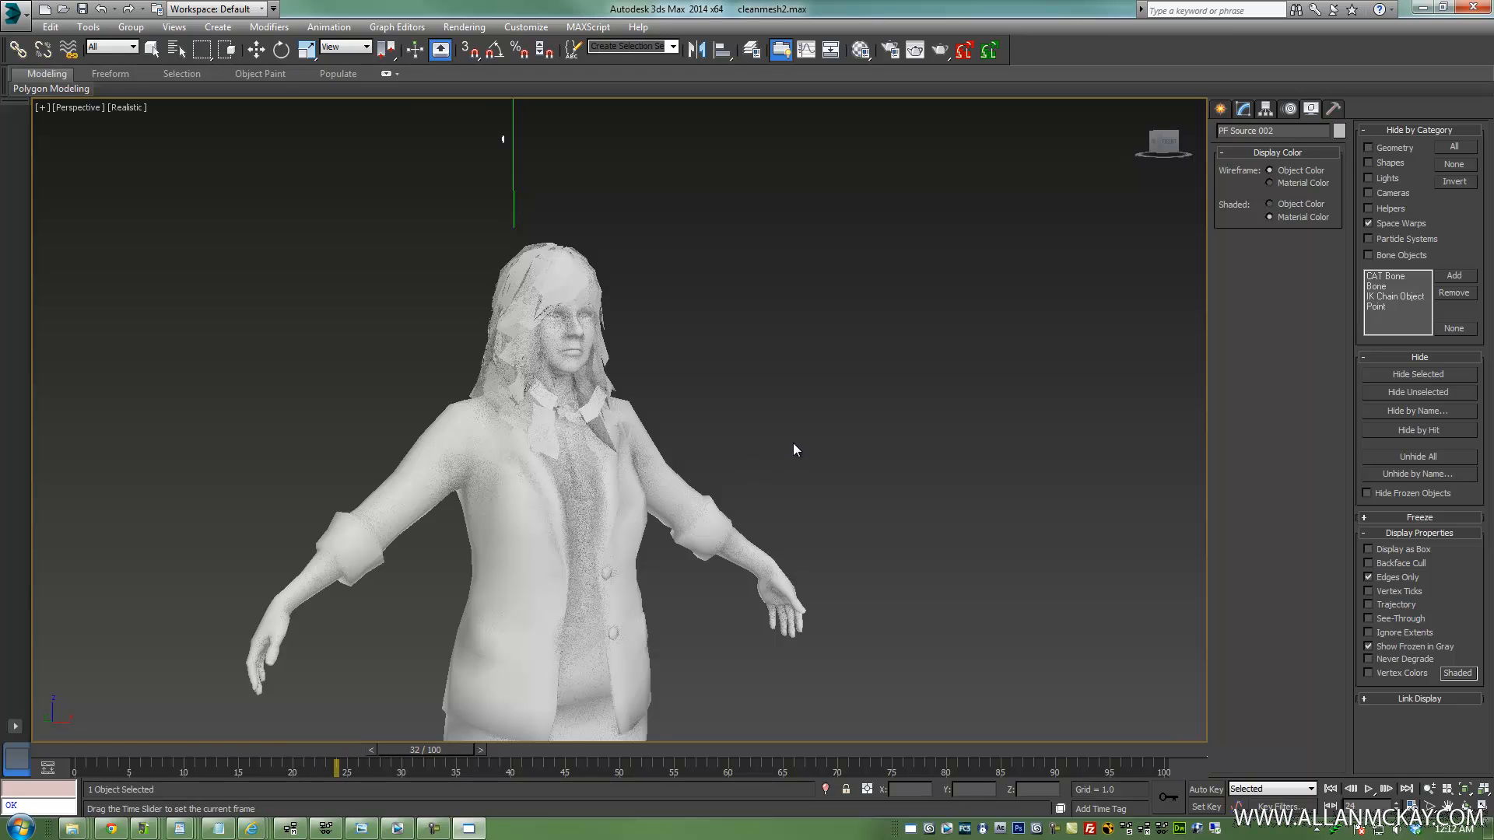
pyautogui.moveTo(343, 767); pyautogui.dragTo(424, 767)
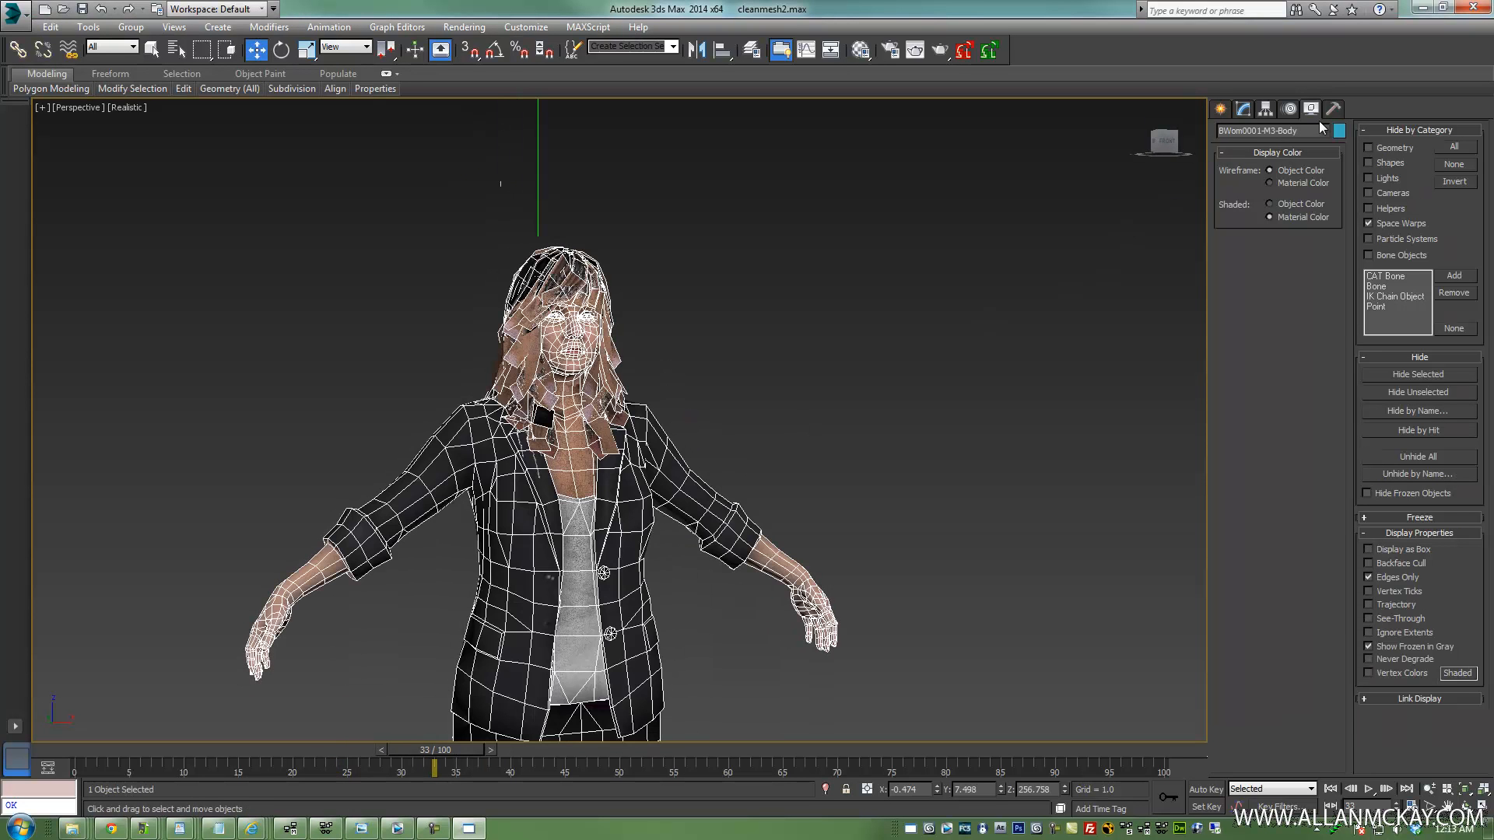
# Shade the body by Object Color, orbit to compare it beside the proxy, and open Compound Objects
pyautogui.click(1270, 204)
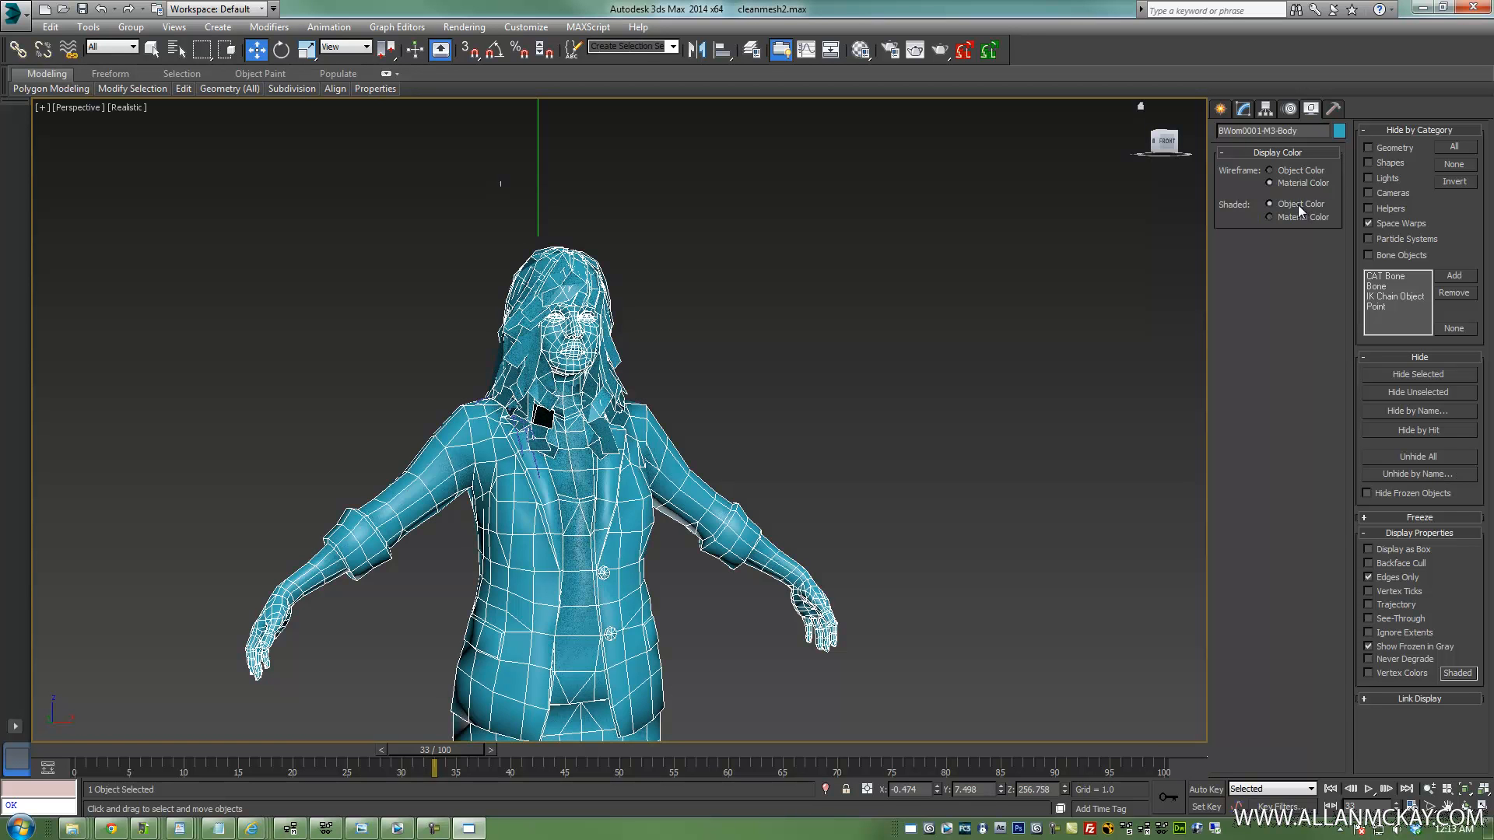
pyautogui.click(1269, 204)
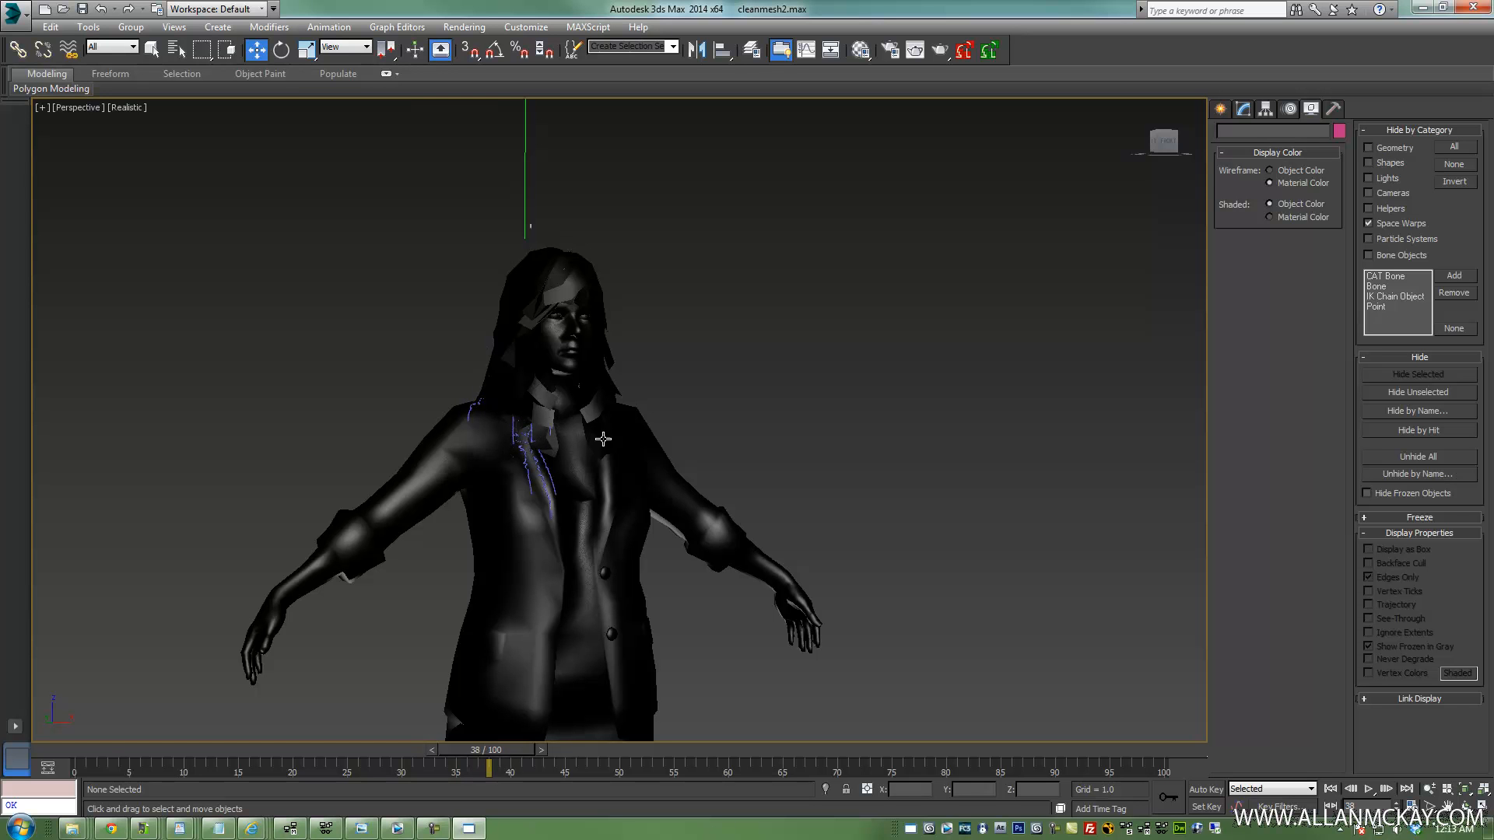
pyautogui.moveTo(600, 439); pyautogui.dragTo(676, 430)
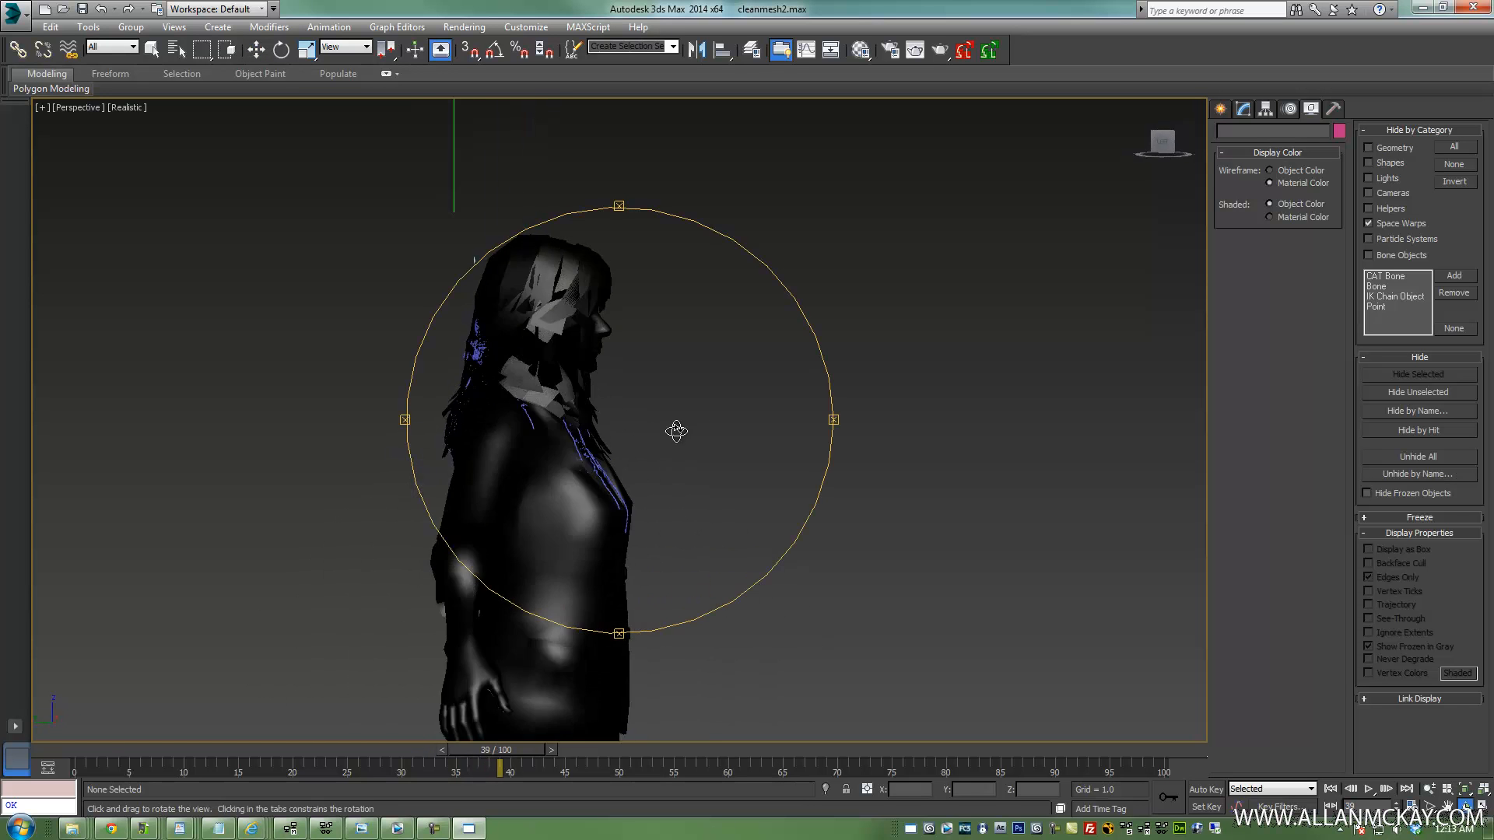
pyautogui.moveTo(676, 430); pyautogui.dragTo(846, 465)
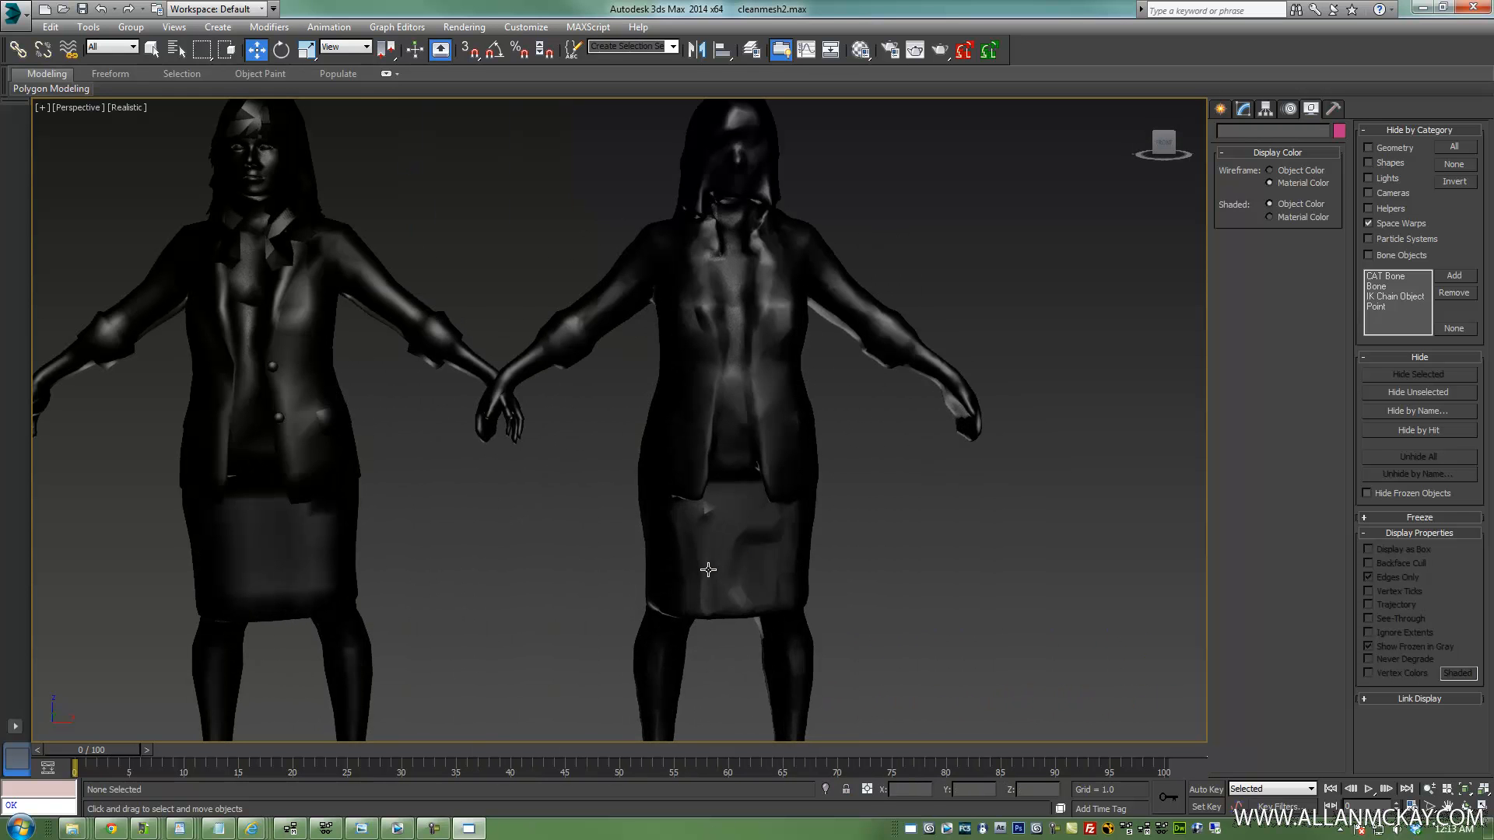
pyautogui.press('F4')
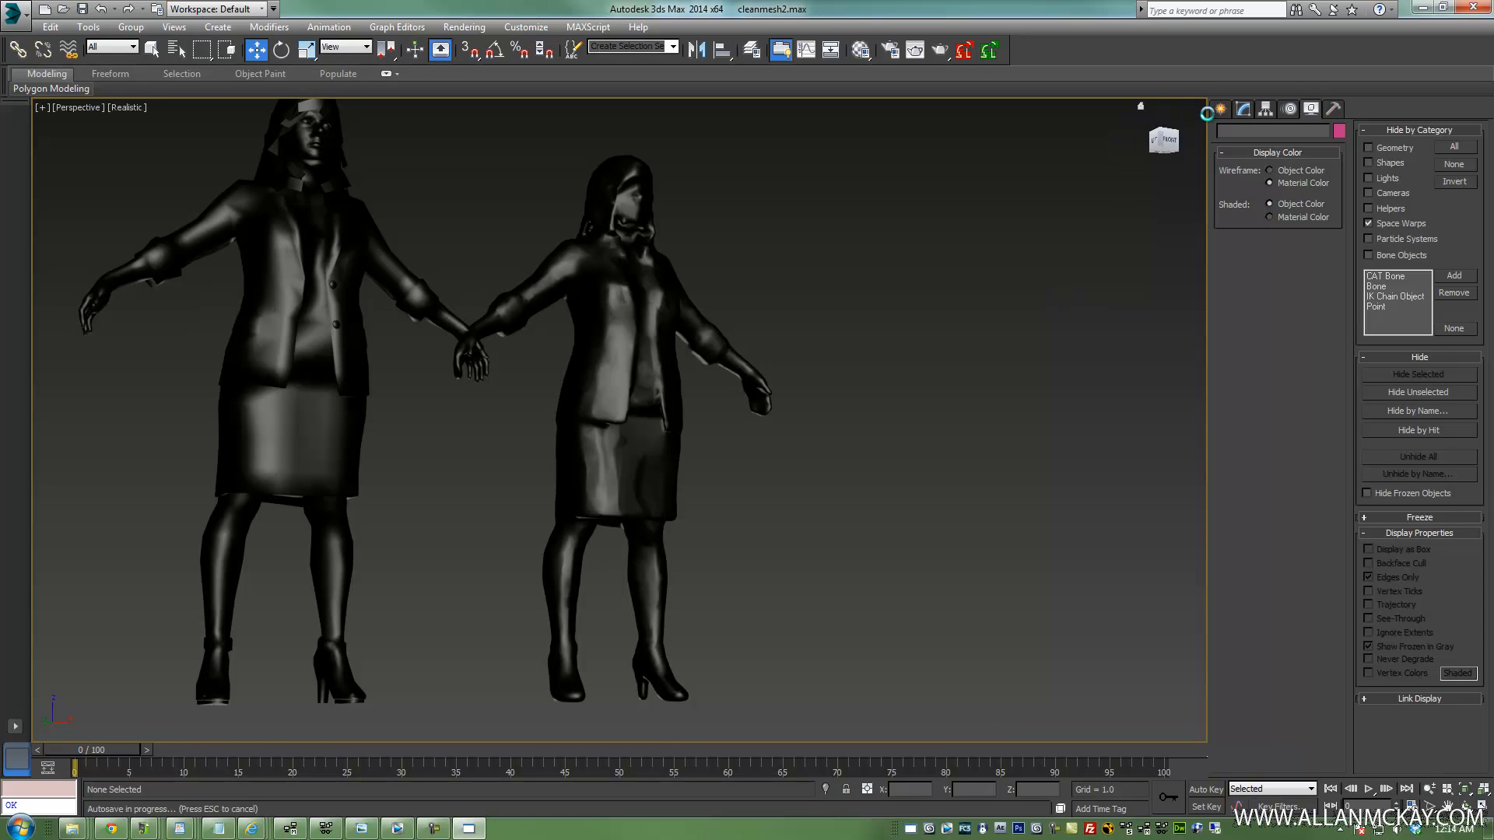
pyautogui.click(1220, 109)
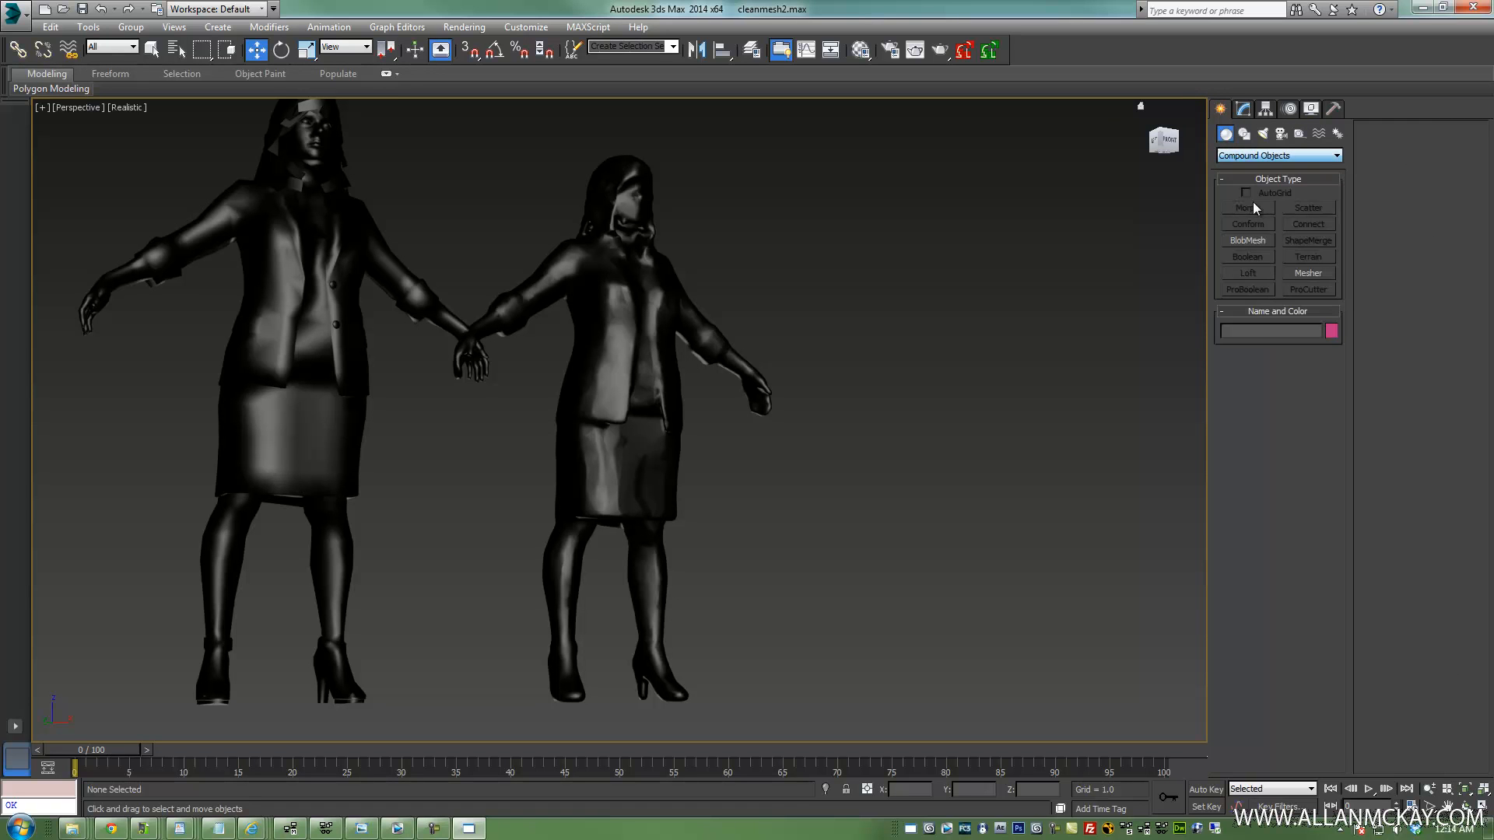
pyautogui.click(1247, 240)
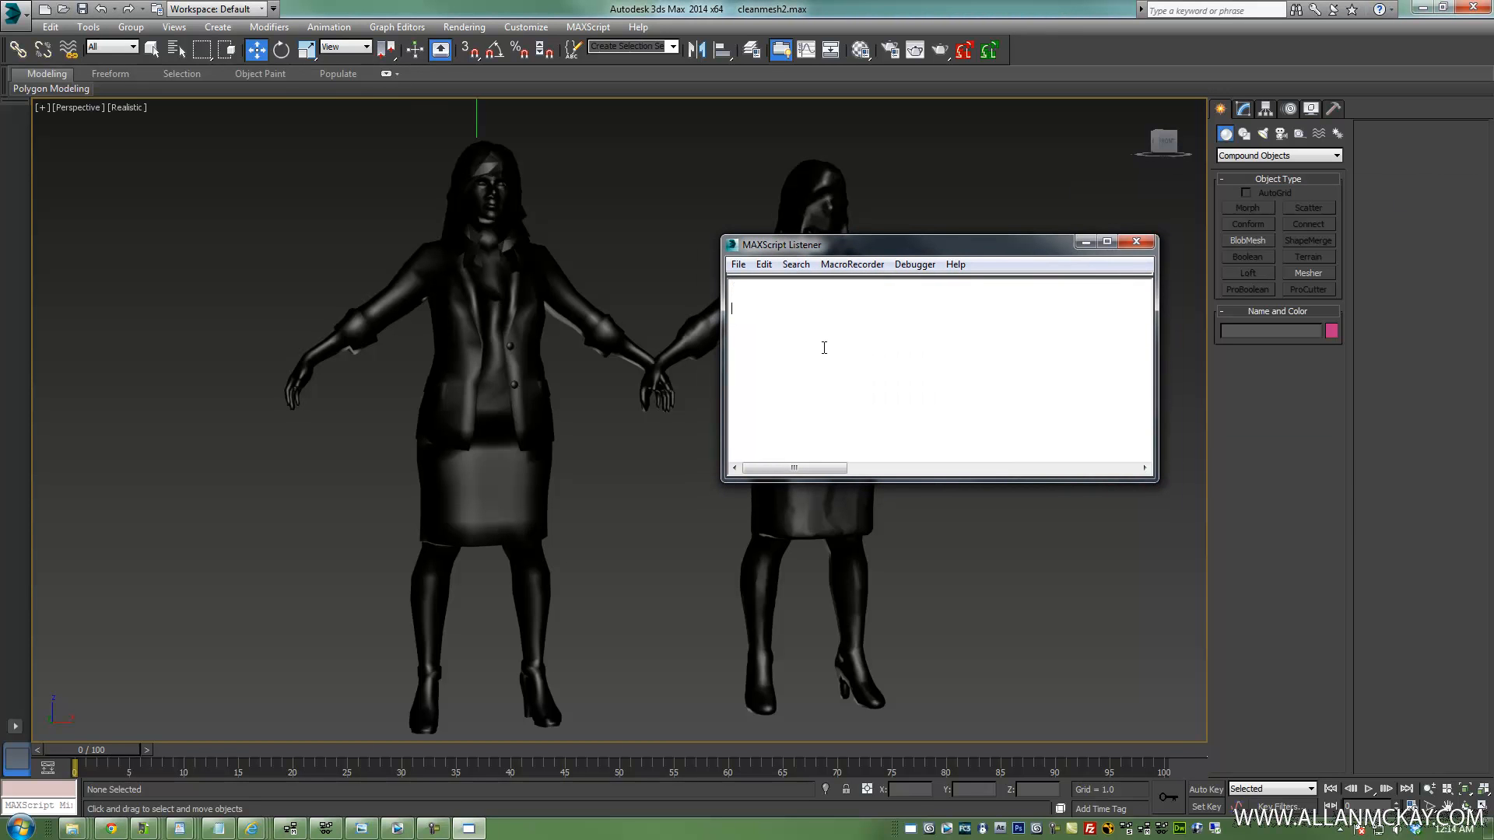
pyautogui.write('WWW.ALLAN')
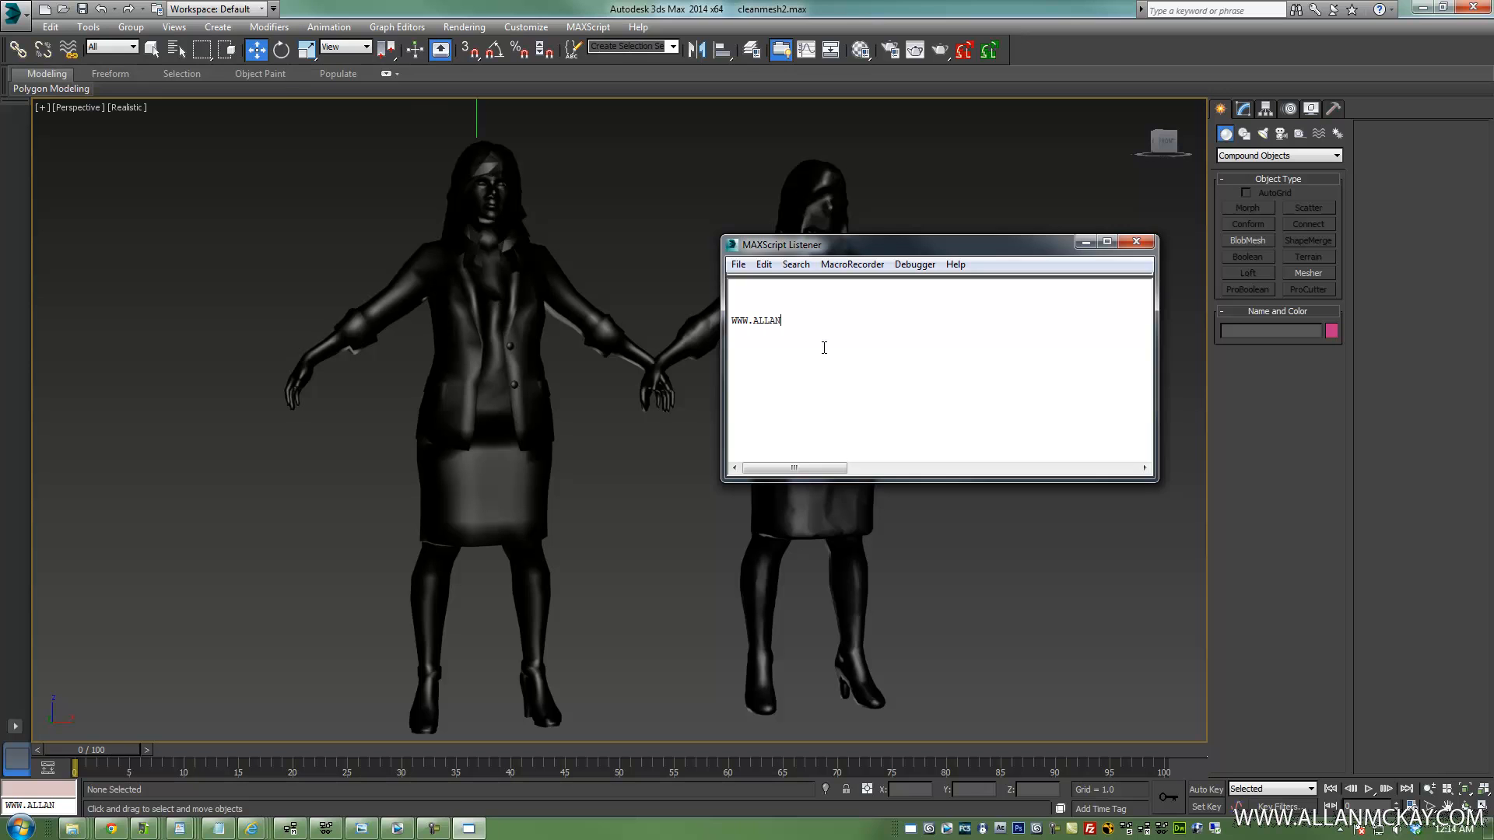